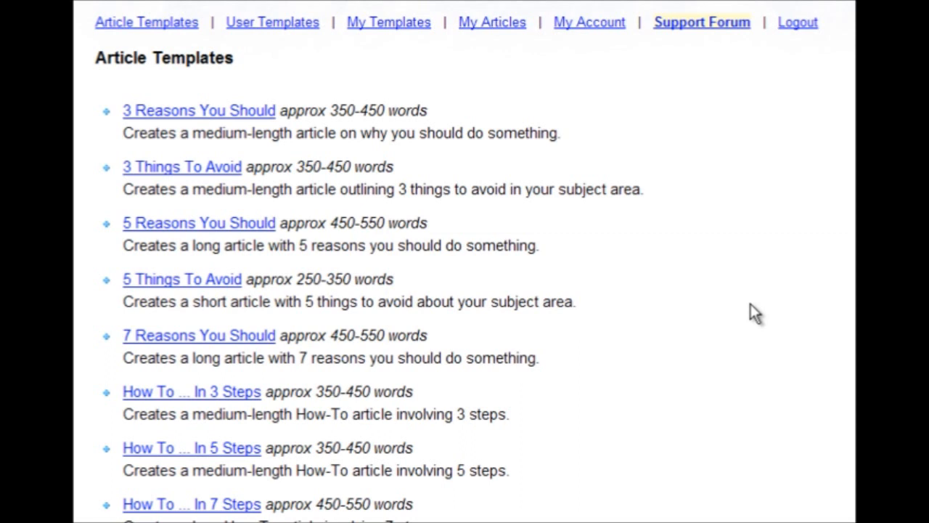
mouse_move(752, 304)
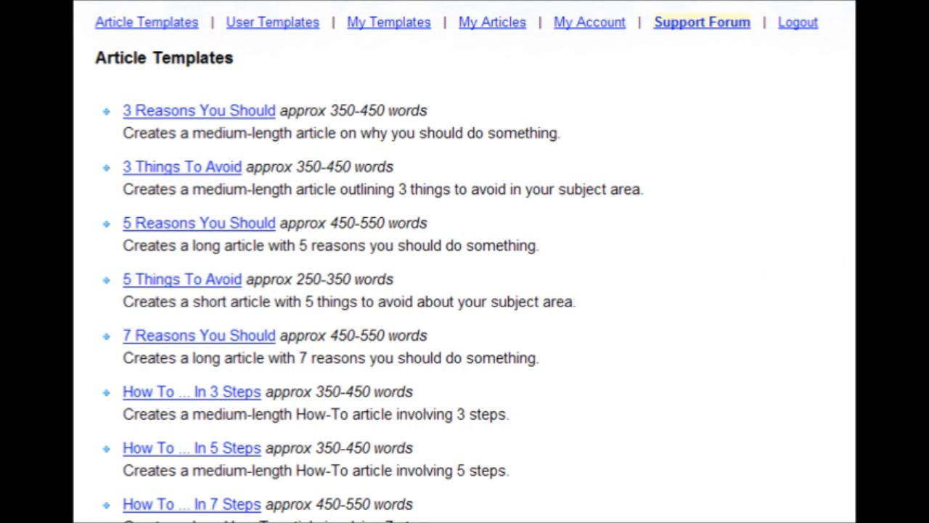
- Scroll through the template list and open the Top 3 Tips template
scroll(down, 3)
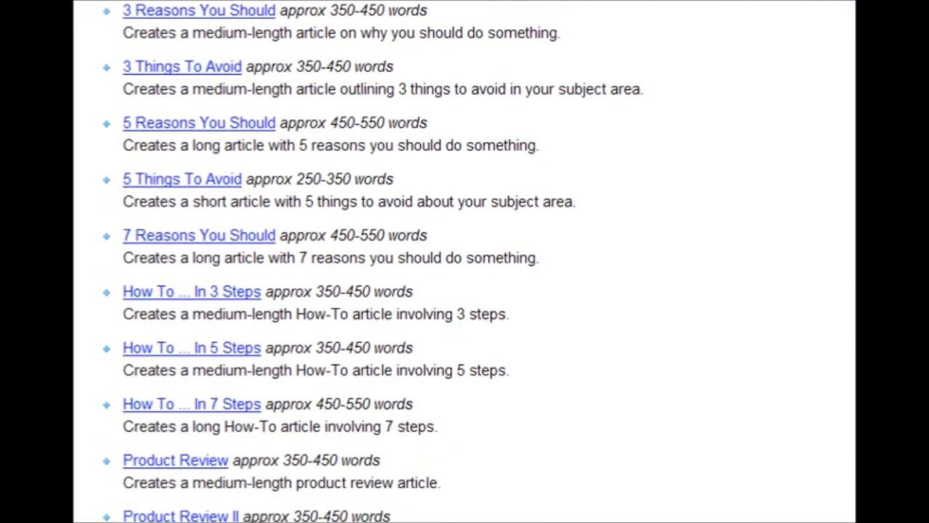
scroll(down, 3)
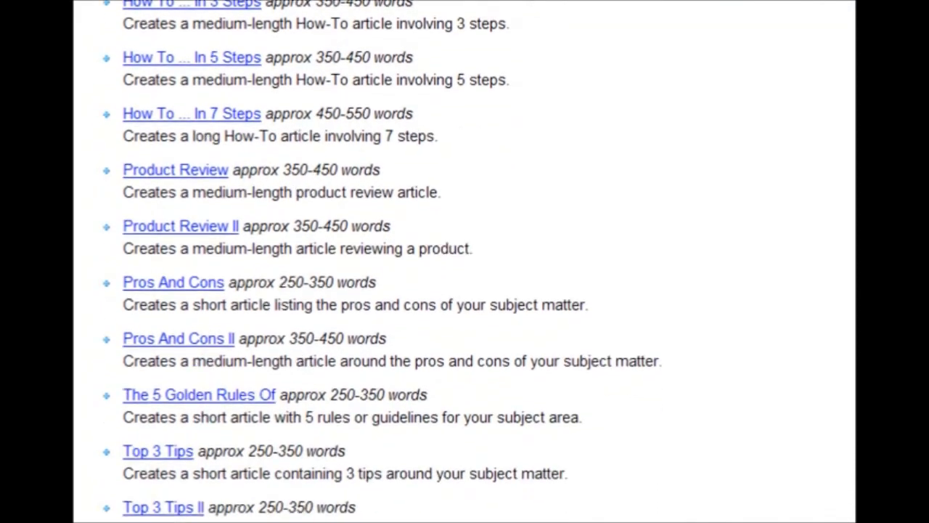
scroll(down, 3)
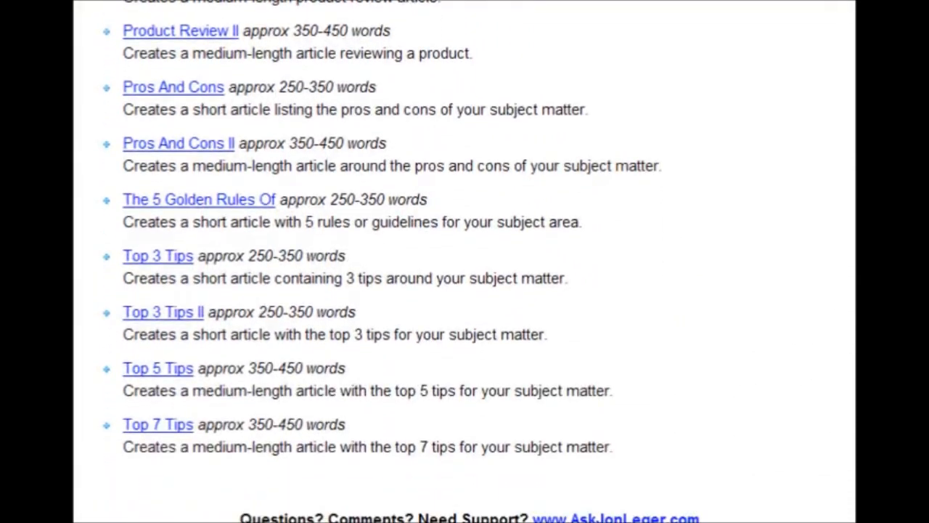
scroll(down, 3)
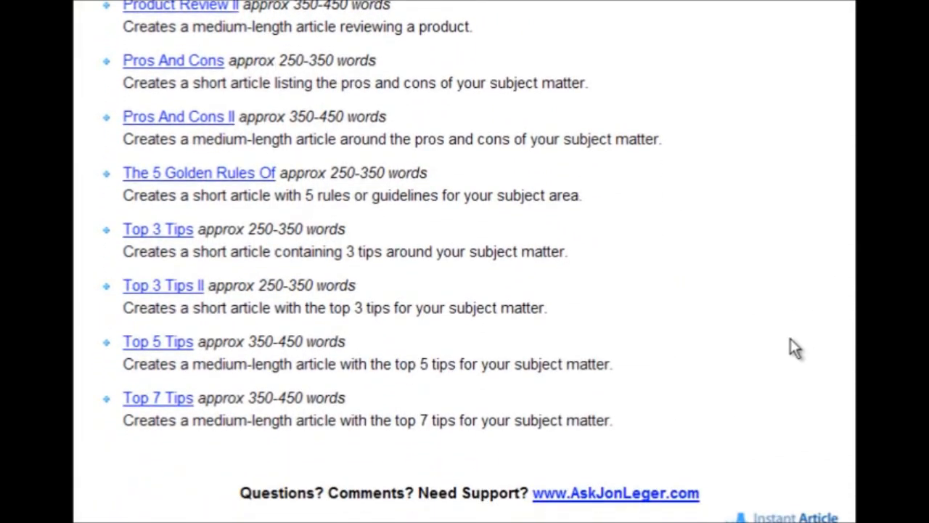
mouse_move(151, 244)
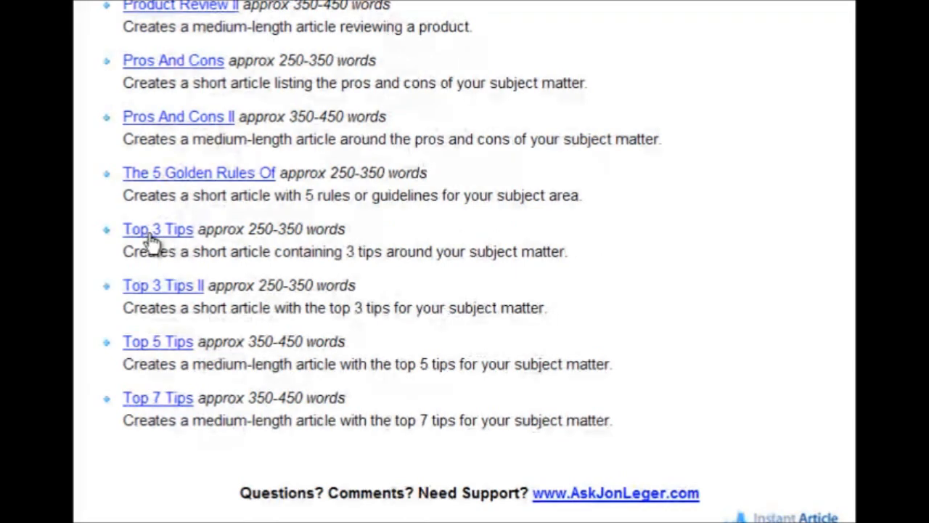
mouse_move(247, 229)
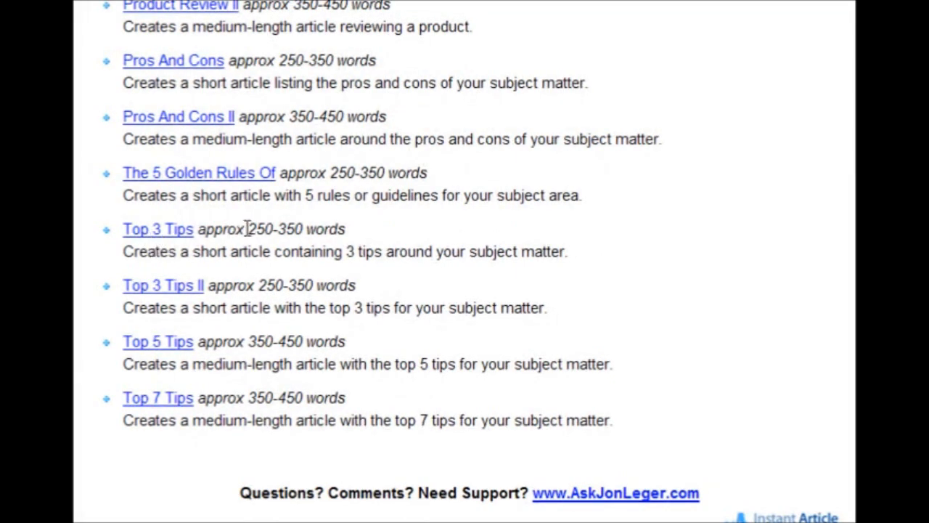
mouse_move(282, 226)
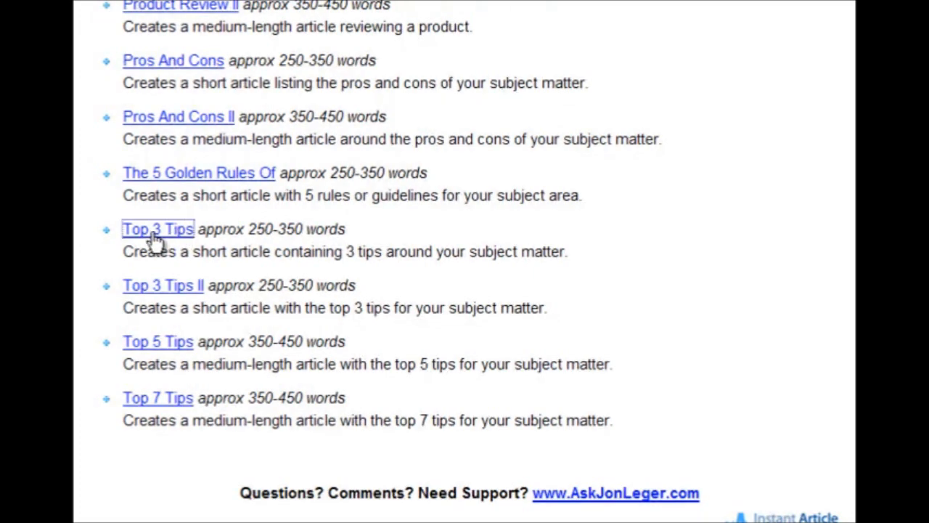
click(157, 230)
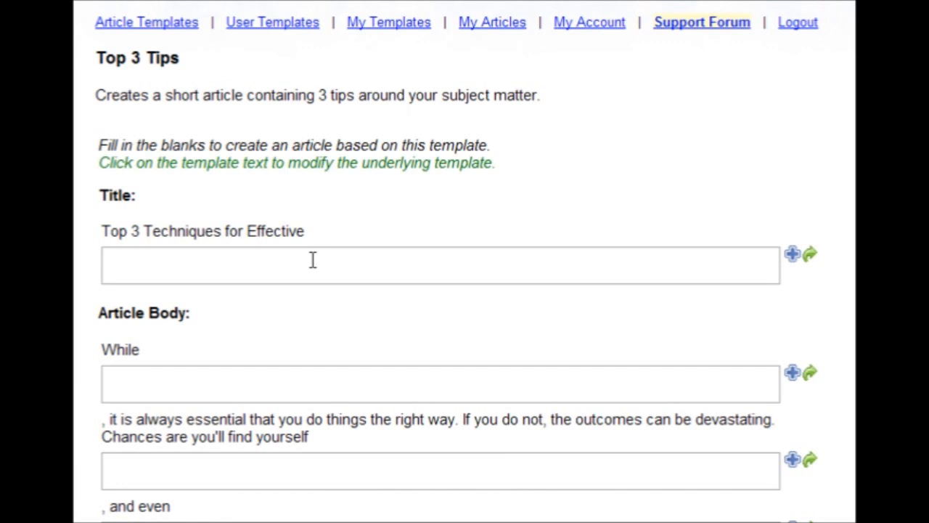
- Fill the title blank with Weight Loss
click(327, 265)
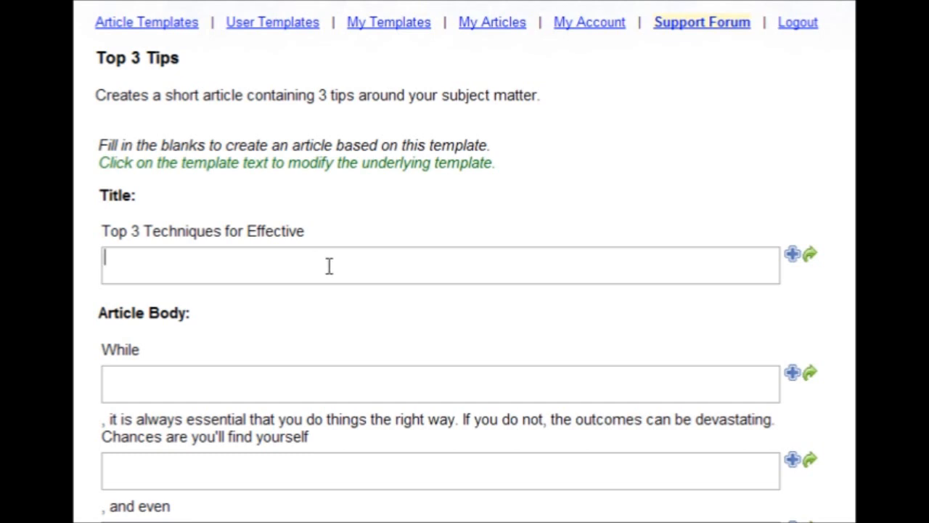
mouse_move(229, 206)
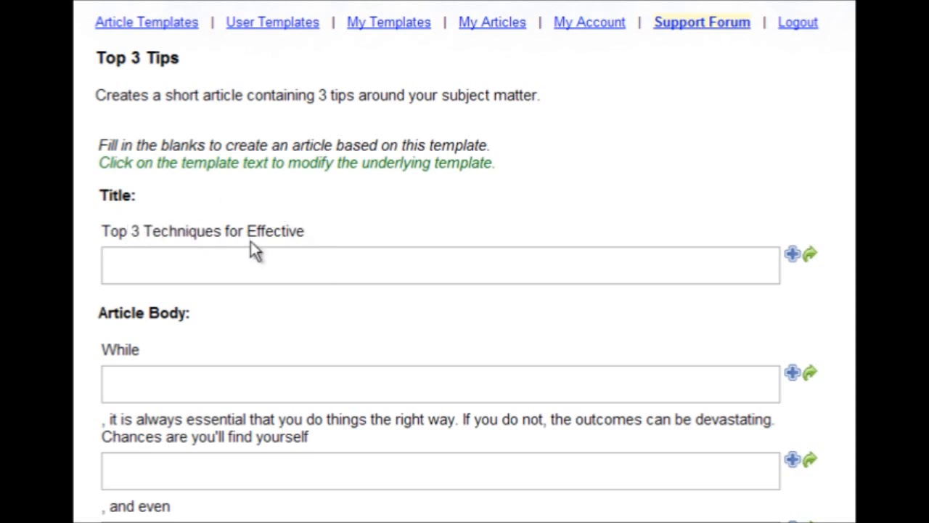
text(Weight L)
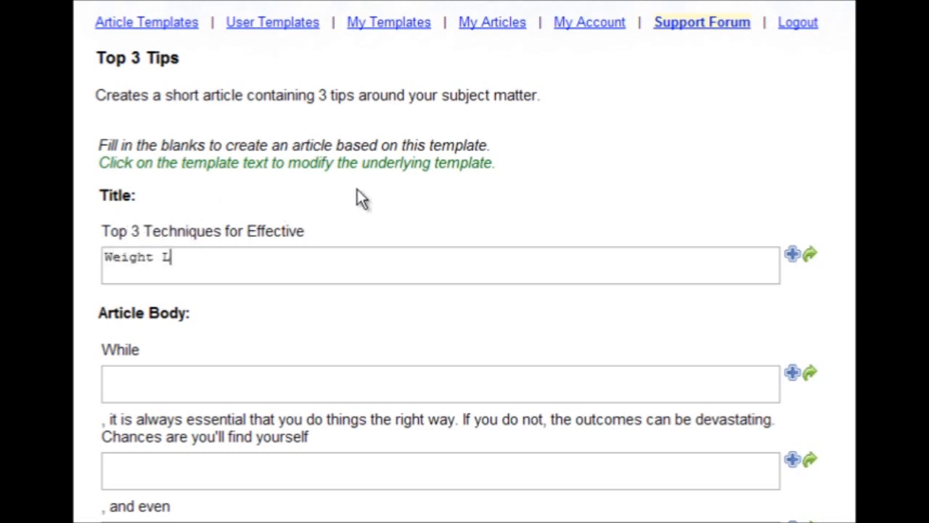
text(oss)
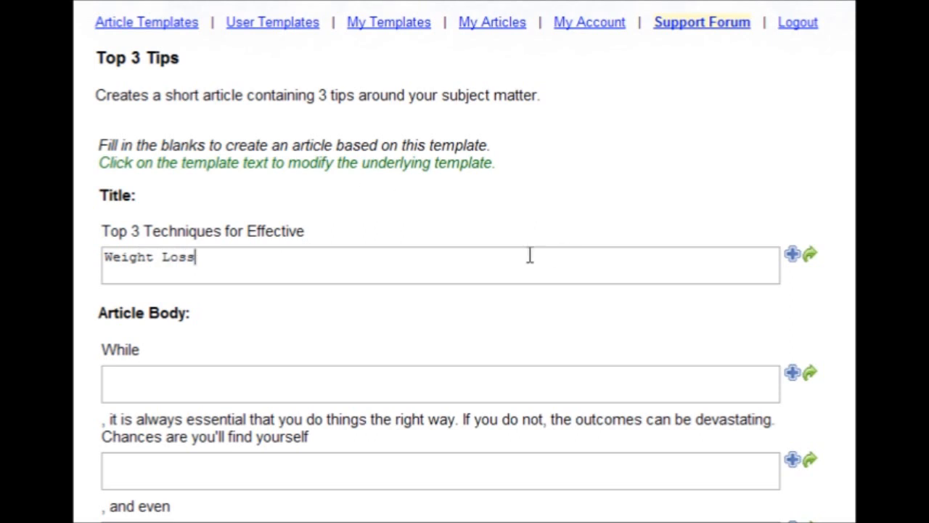
mouse_move(496, 273)
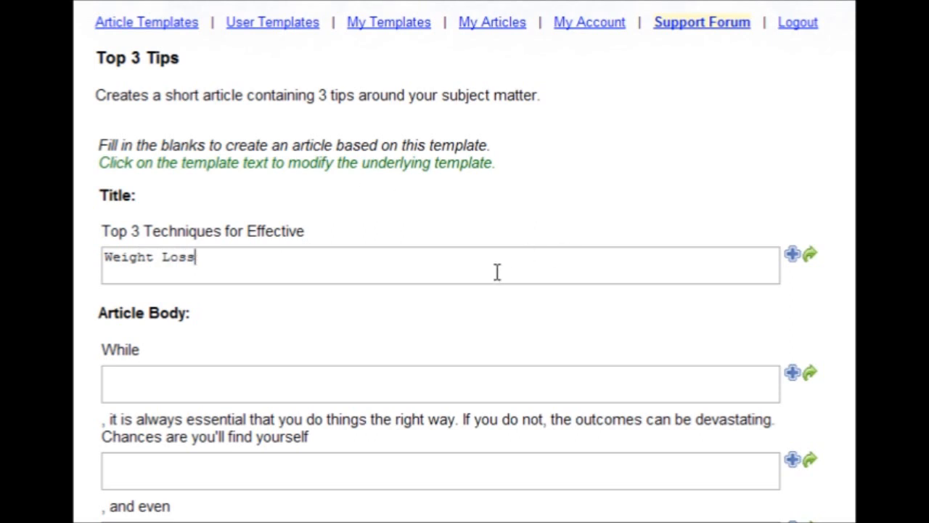
mouse_move(793, 254)
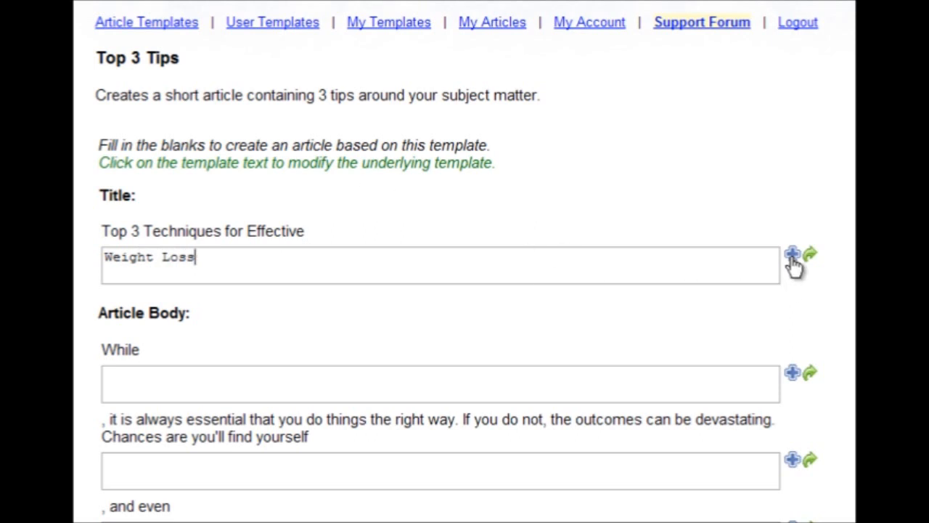
- Add Loss of Weight as an alternative title, giving {Weight Loss|Loss of Weight}, then reselect the title text
click(793, 253)
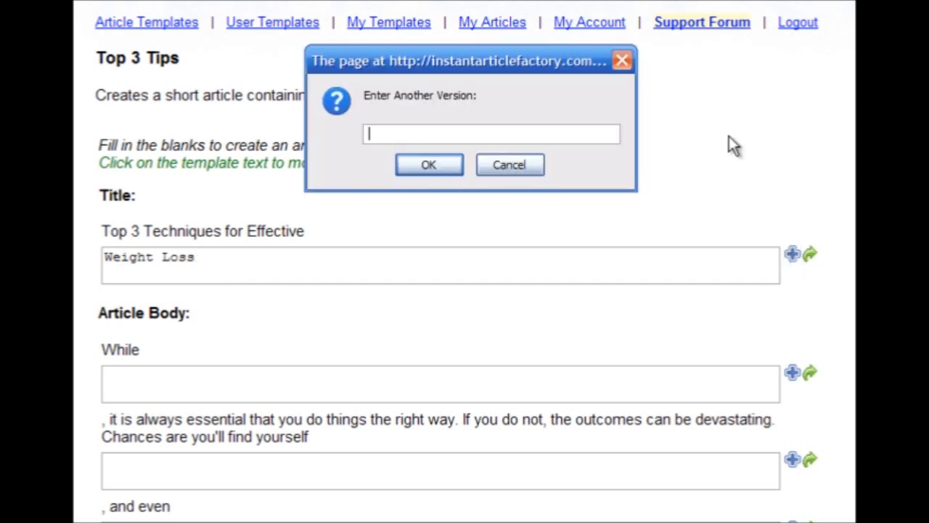
text(Loss of Weight)
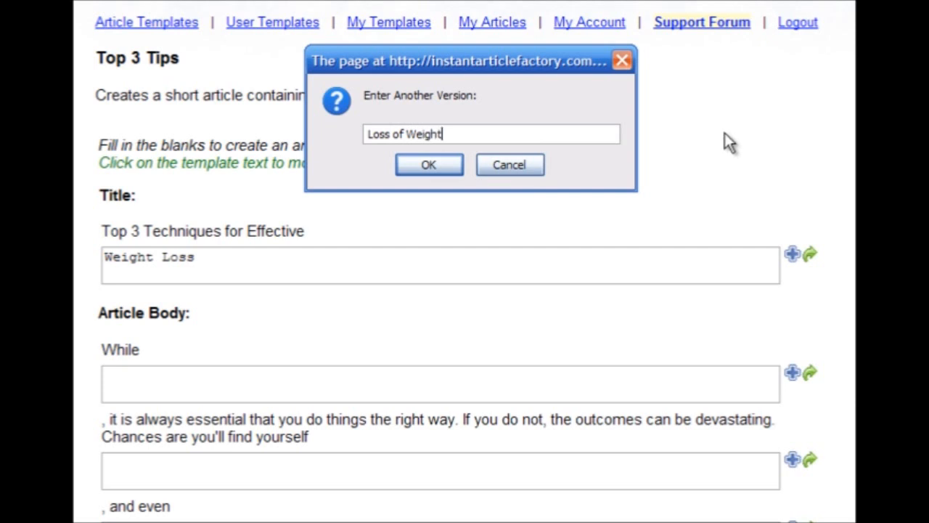
click(428, 165)
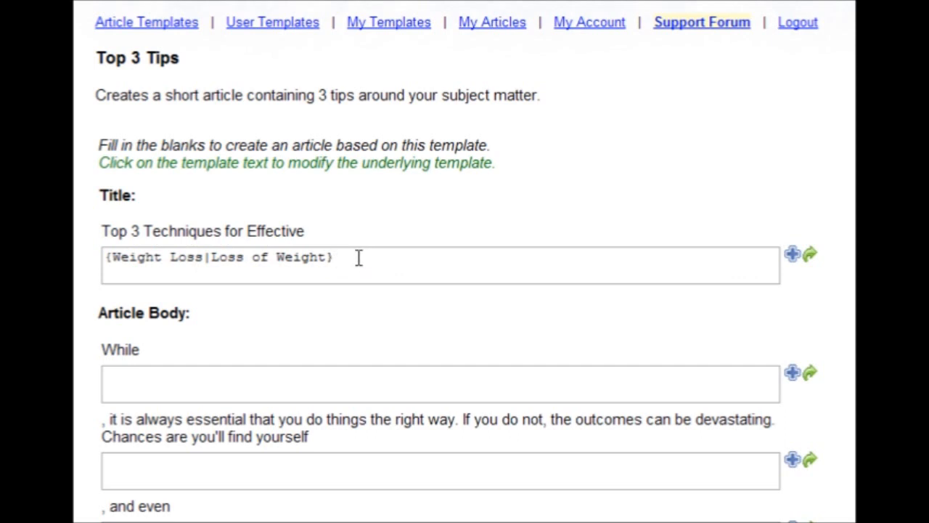
mouse_move(389, 281)
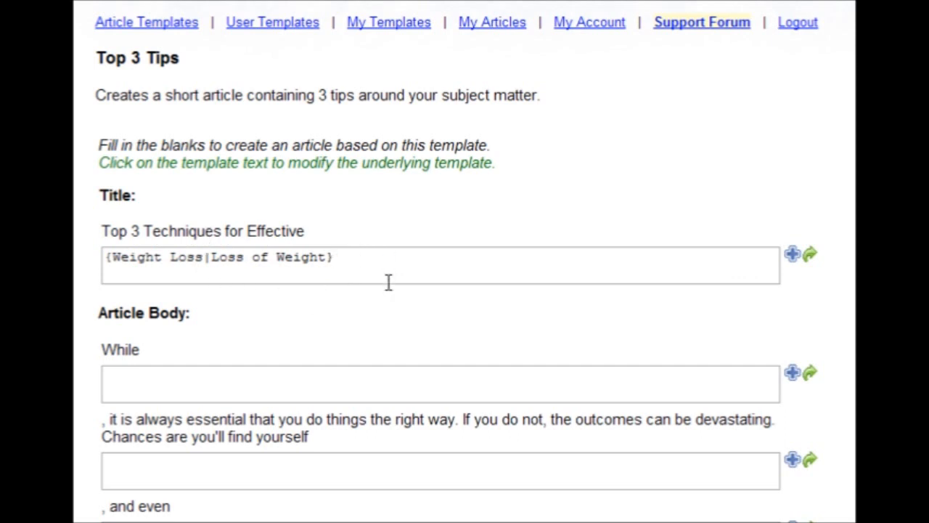
mouse_move(113, 257)
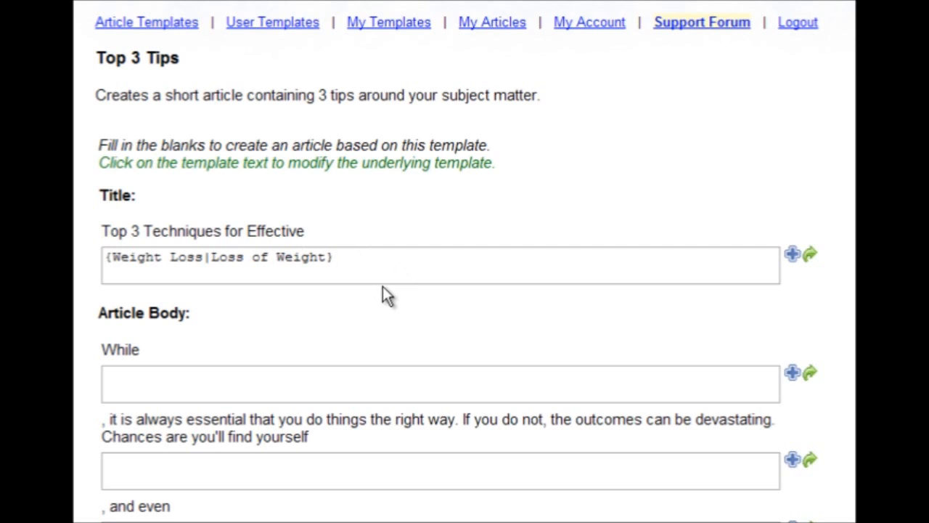
click(442, 264)
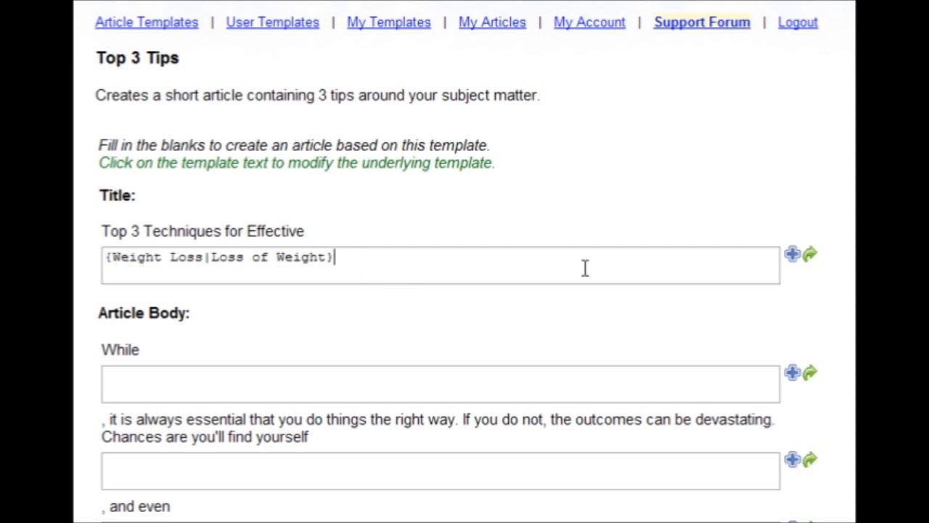
mouse_move(700, 267)
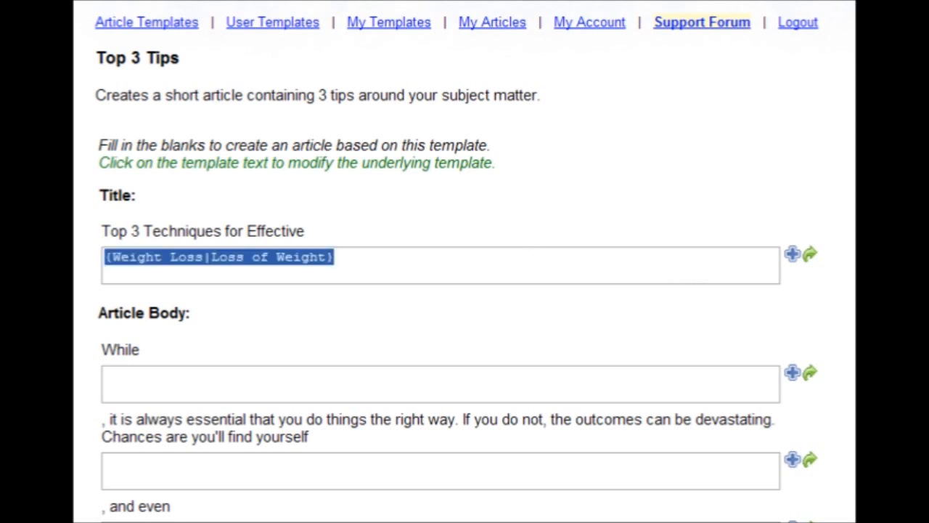
- Retype the title as Weight Loss and auto-generate synonym spins: Weight reduction, Fat loss, Weight-loss
text(Weight L)
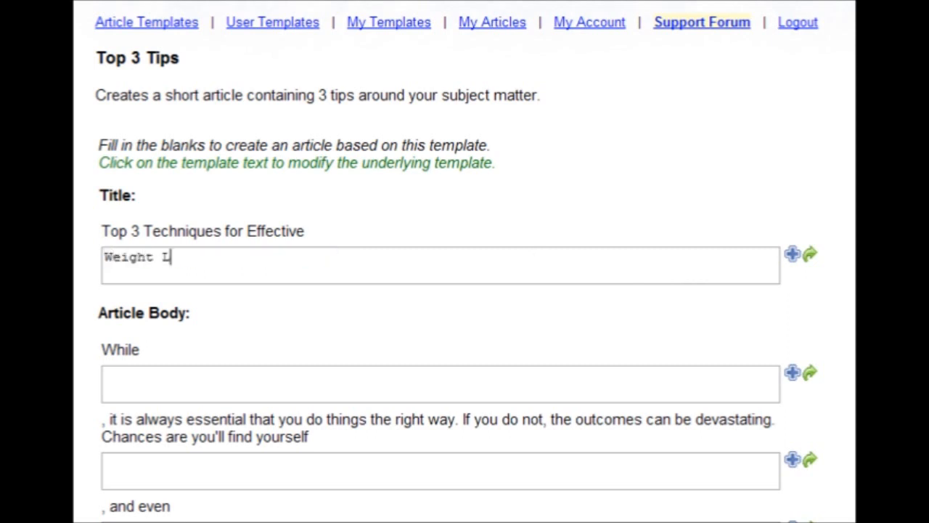
text(oss)
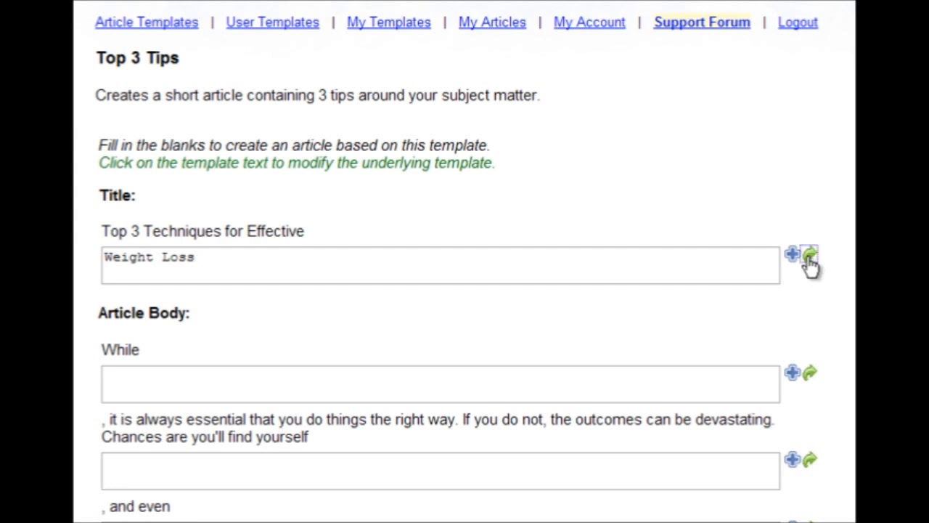
click(809, 254)
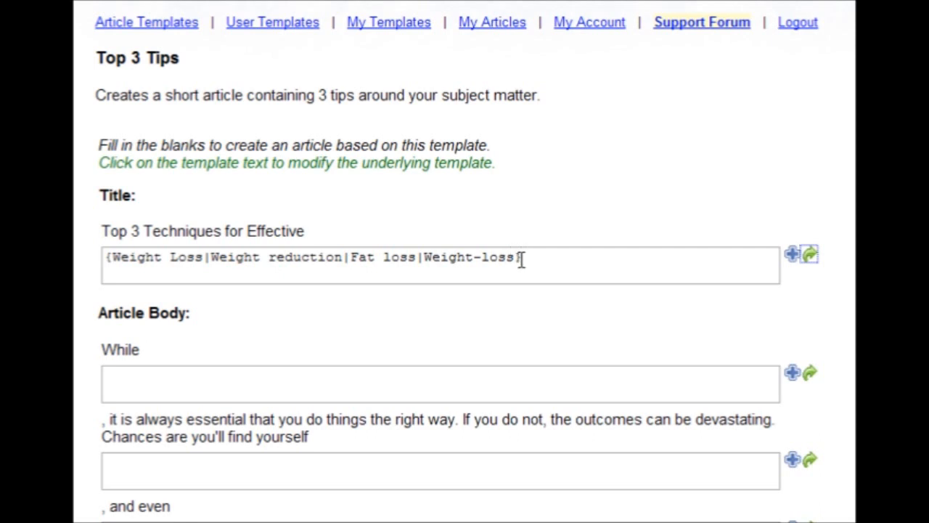
mouse_move(429, 263)
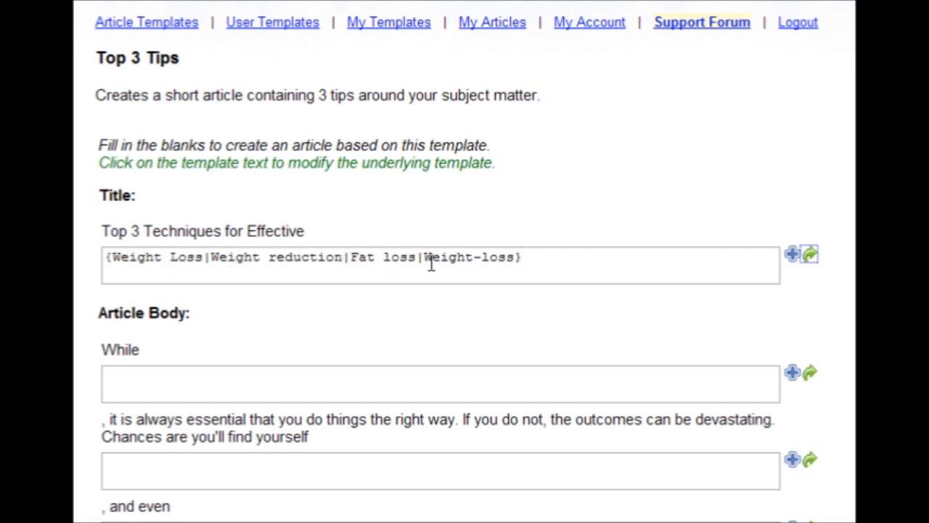
mouse_move(563, 263)
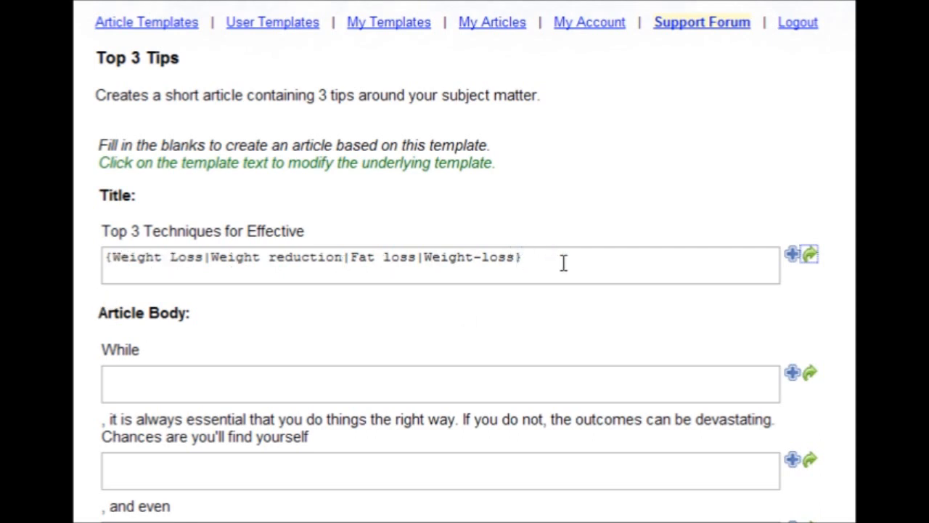
mouse_move(546, 260)
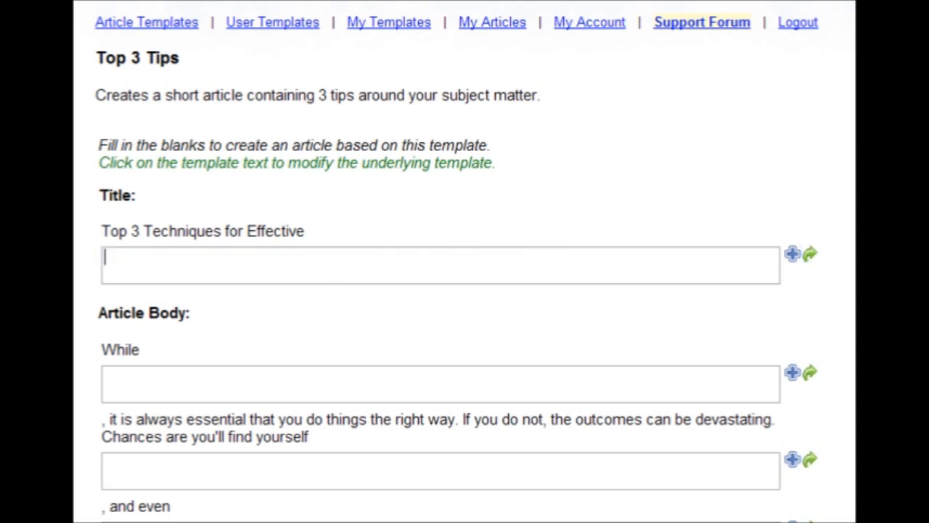
mouse_move(173, 271)
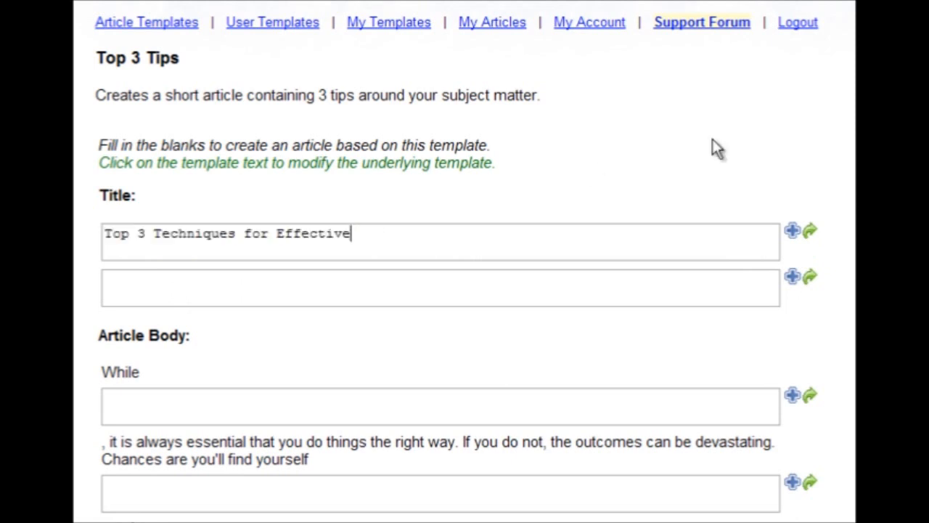
mouse_move(540, 232)
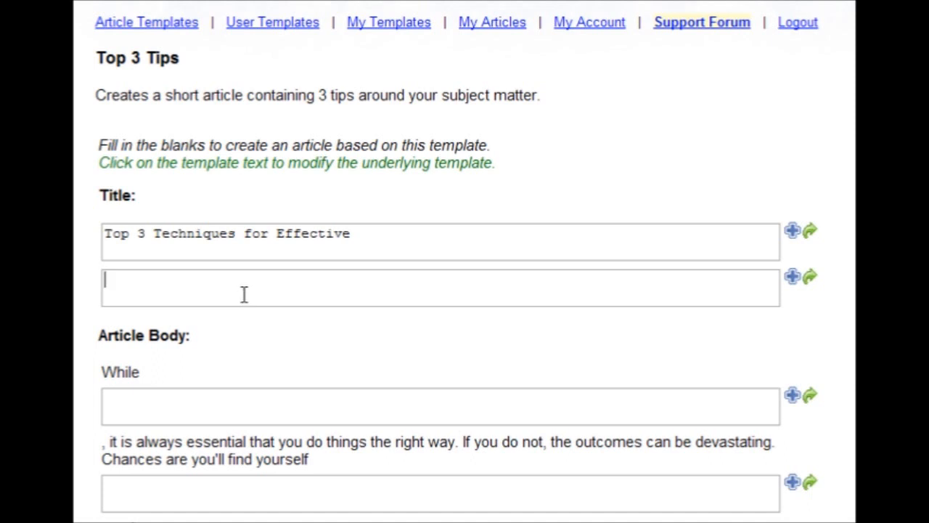
mouse_move(348, 341)
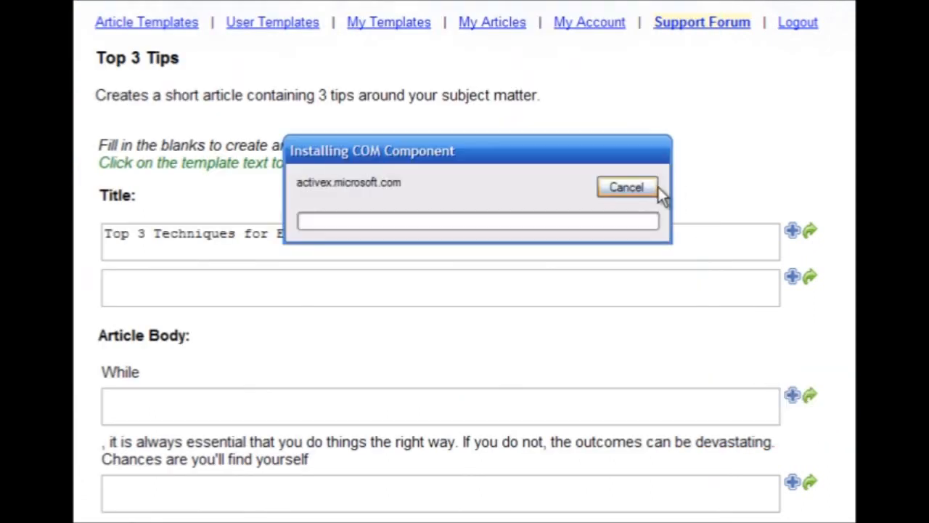
- Cancel the COM component install prompt and dismiss the XNote Stopwatch evaluation notice
click(627, 187)
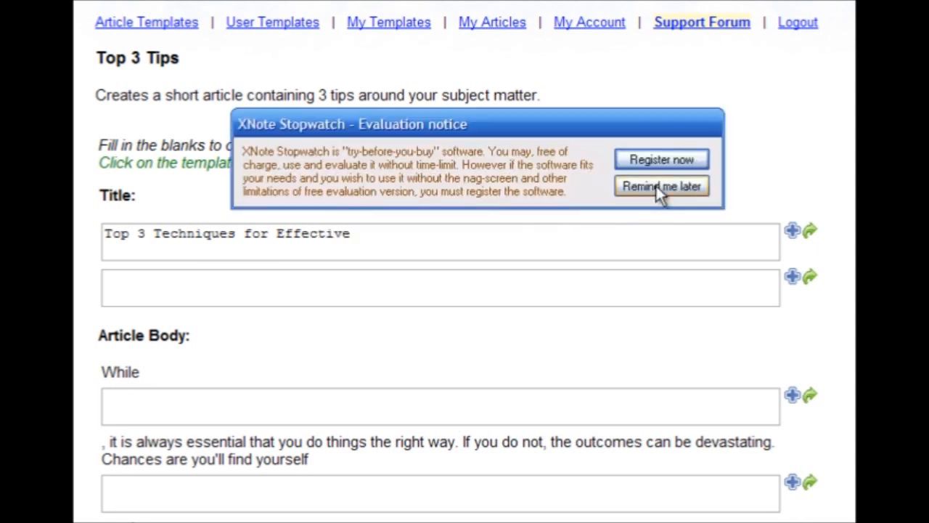
click(660, 186)
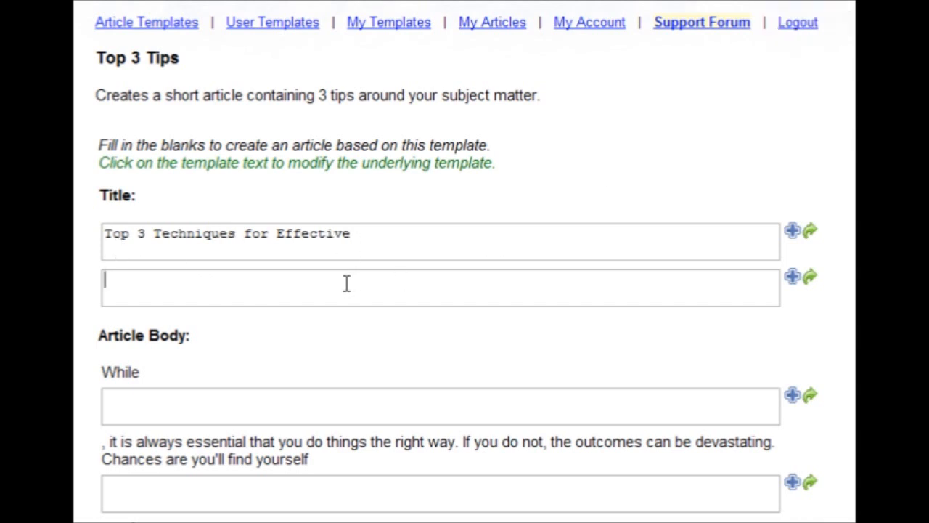
- Enter Weight Loss in the second title blank, then losing weight, gaining the weight back and gaining more weight in the opening blanks
text(Weight)
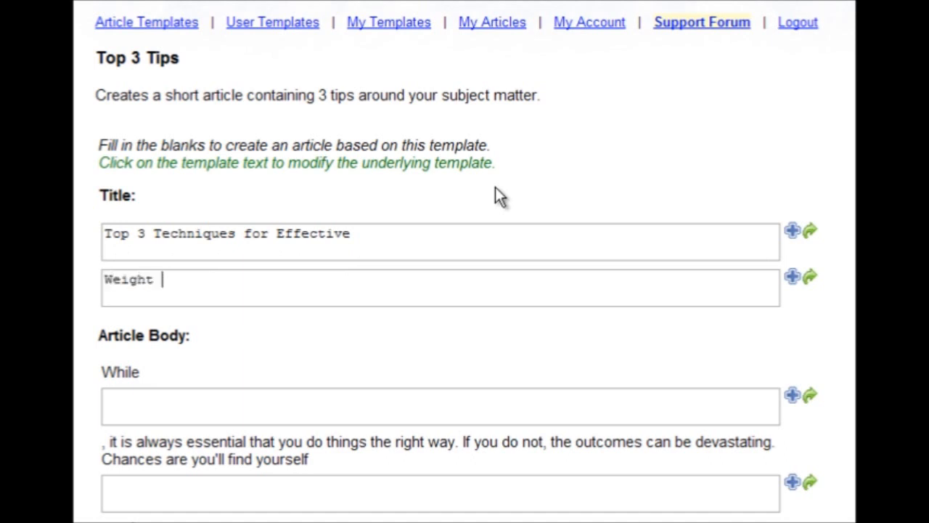
text(Loss)
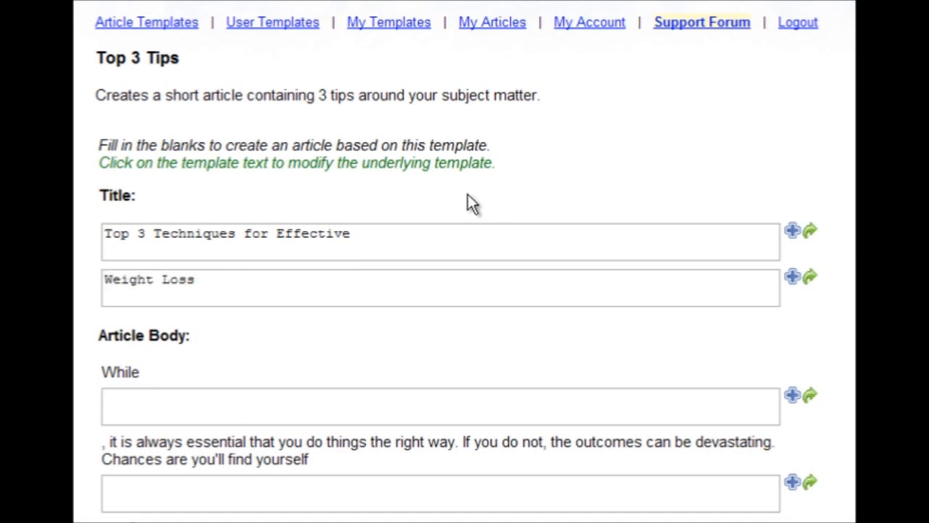
text(losing weight)
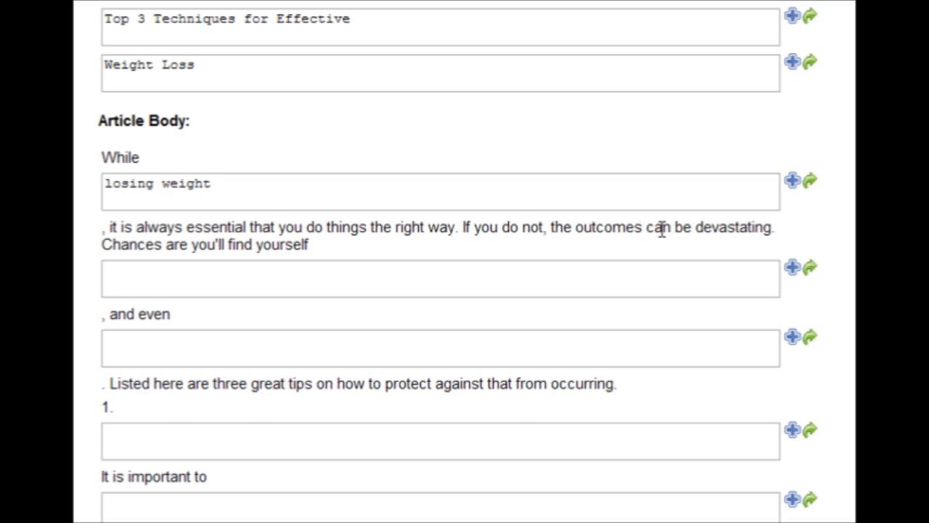
mouse_move(166, 236)
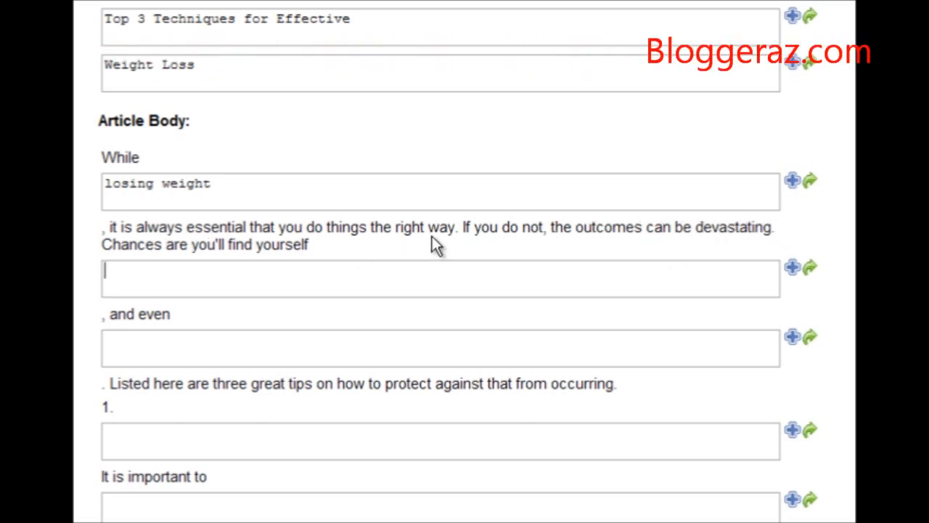
text(gaining the weight back)
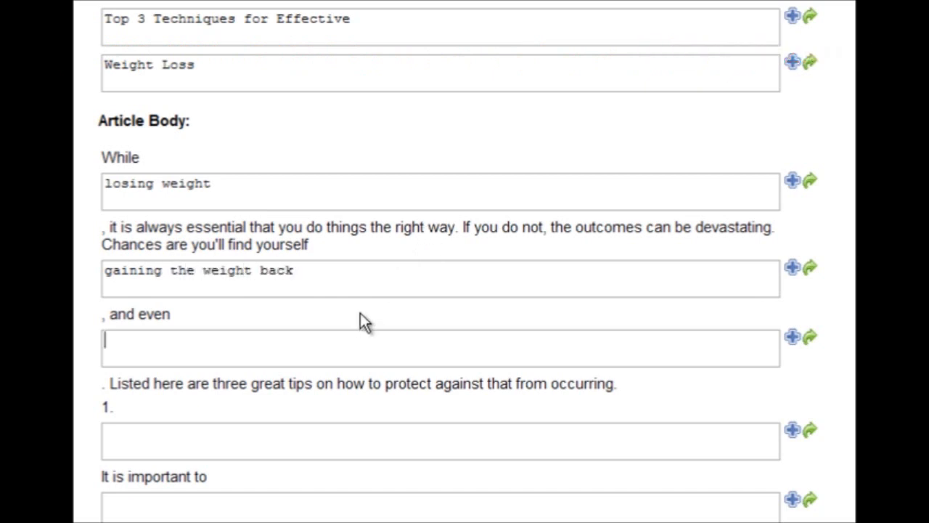
text(gaining more weight than you lost original)
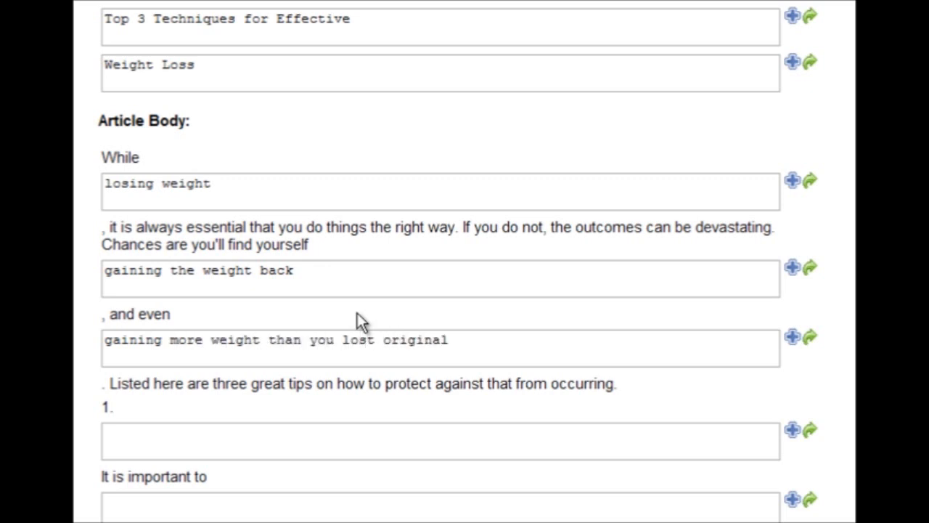
scroll(down, 3)
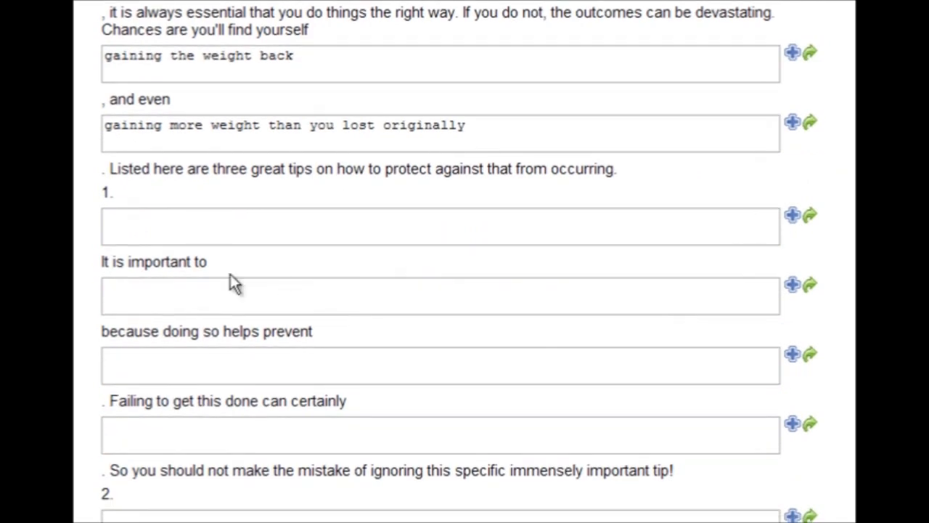
mouse_move(443, 173)
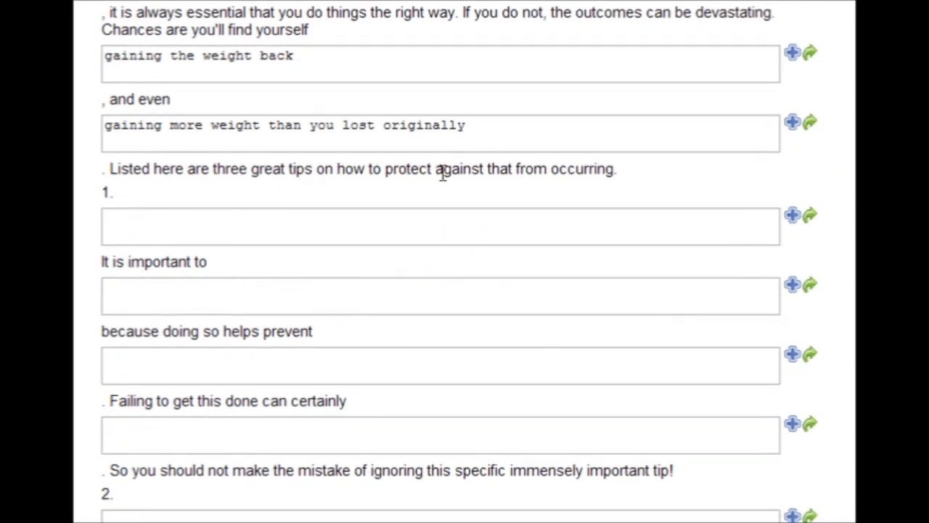
mouse_move(378, 200)
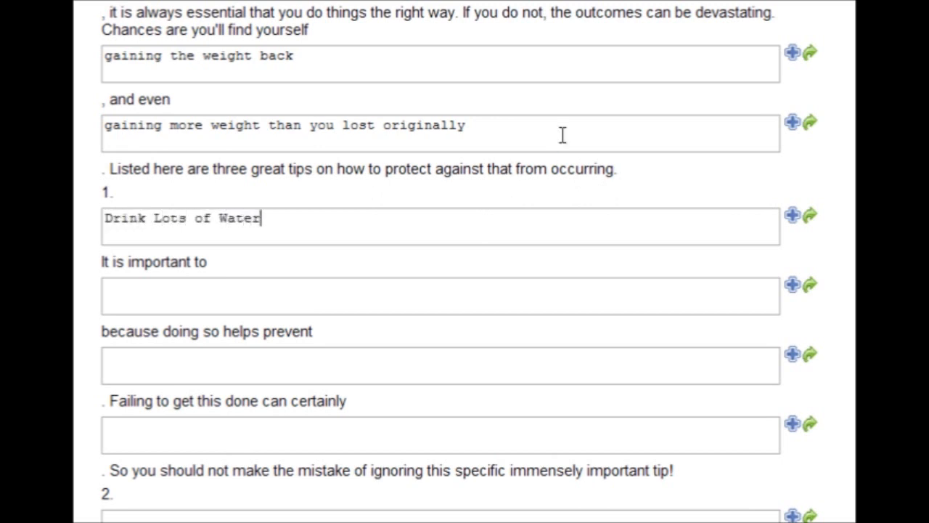
- Fill tip 1 blanks: drink lots of water, keeps you from feeling more hungry, causes you to overeat and limits ability to lose weight
text(drink lots of water)
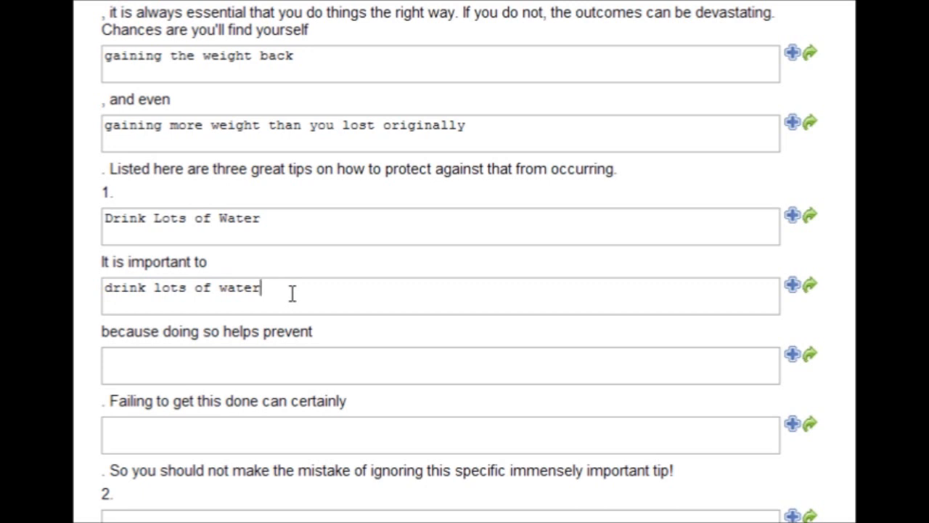
mouse_move(113, 200)
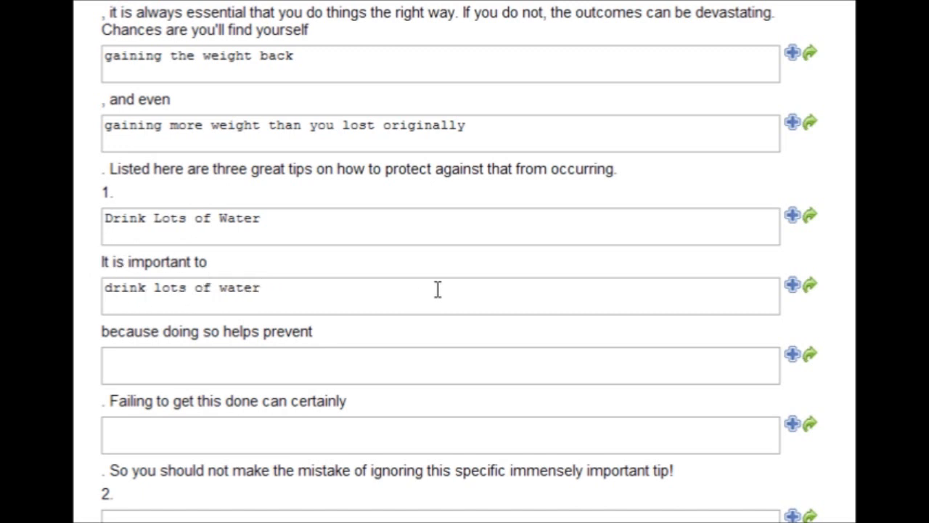
mouse_move(225, 350)
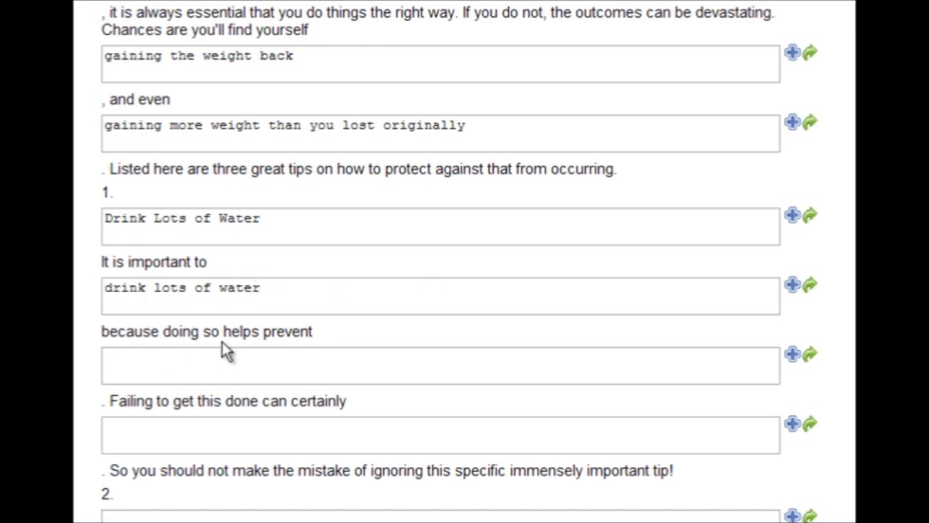
text(you)
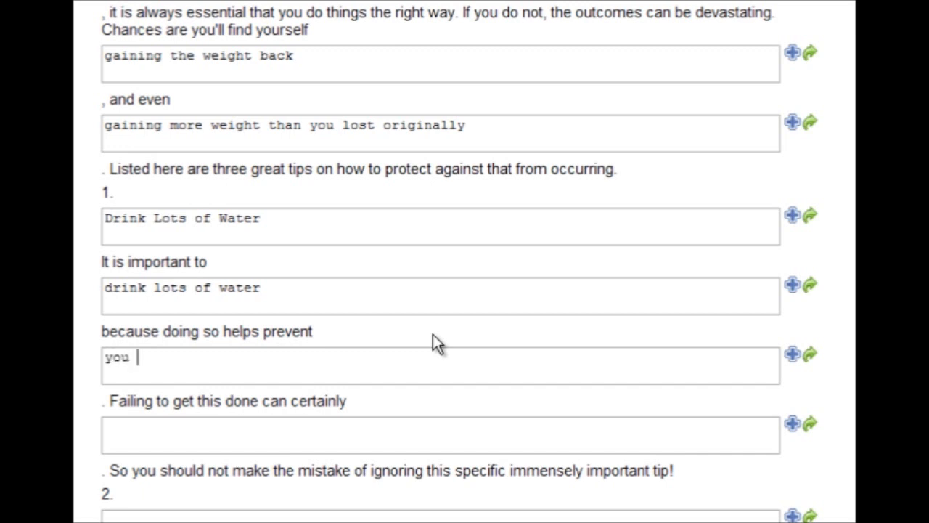
text(from feeling more hungry than you really are)
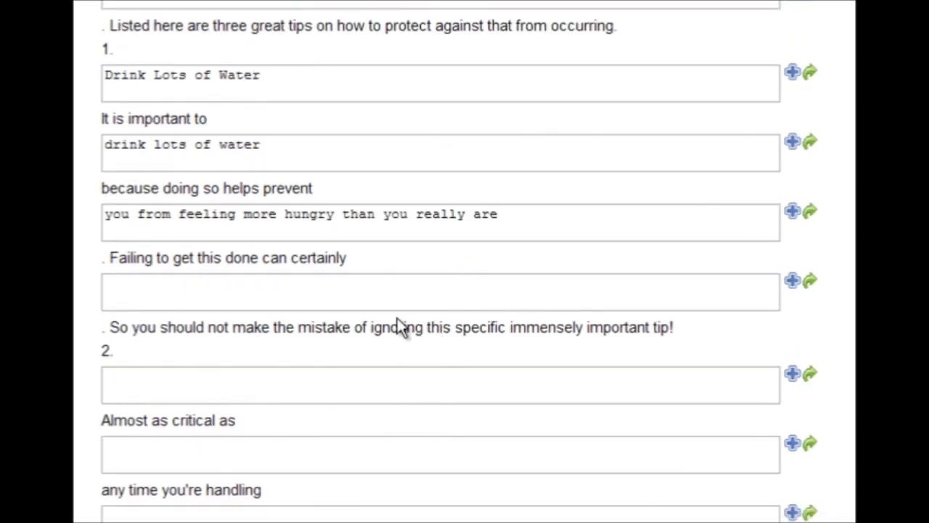
mouse_move(418, 264)
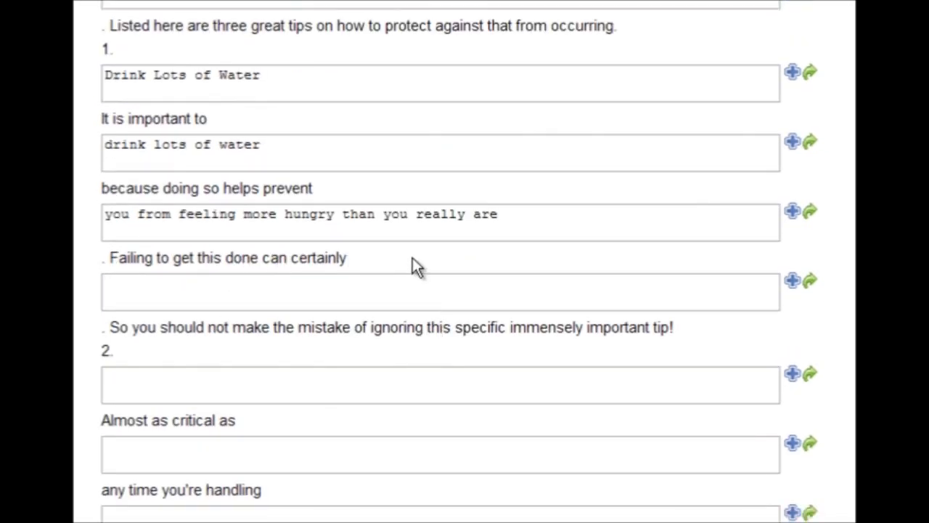
text(cause you to overeat, and to limit your ab)
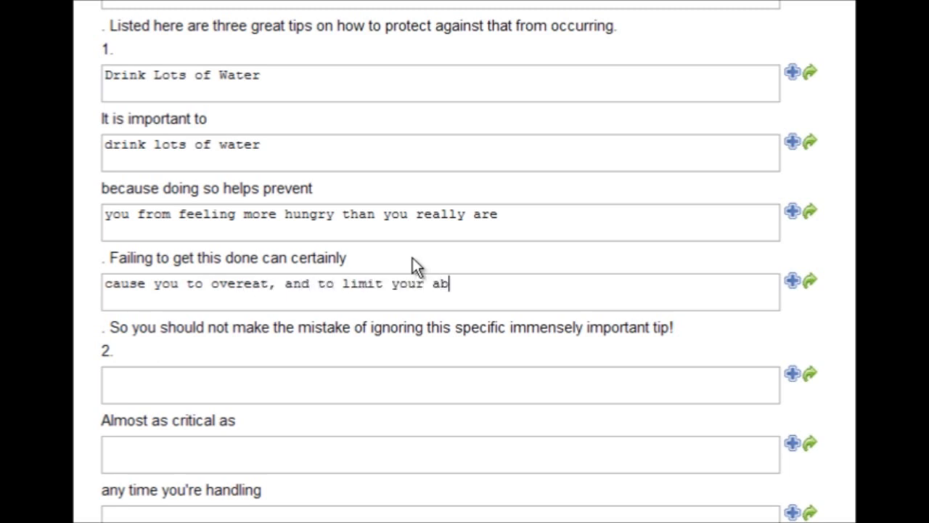
text(ility to lose weight)
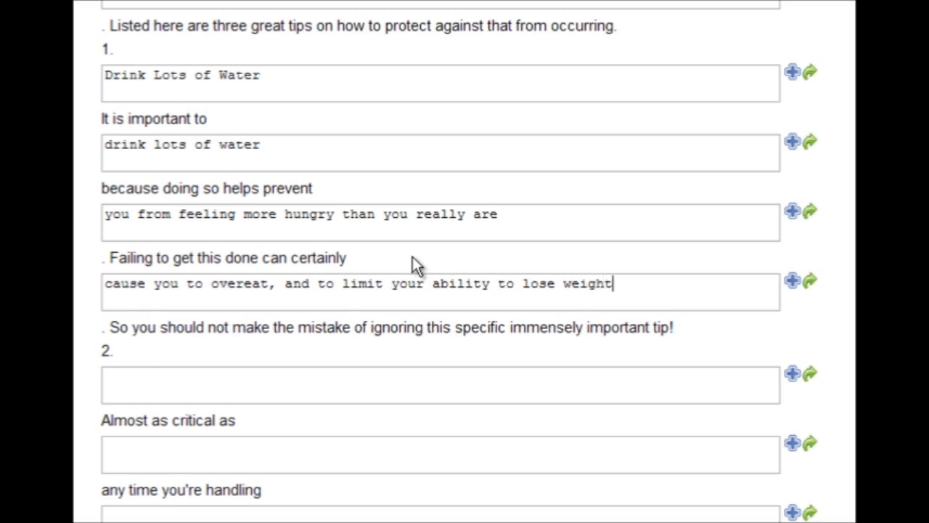
scroll(down, 3)
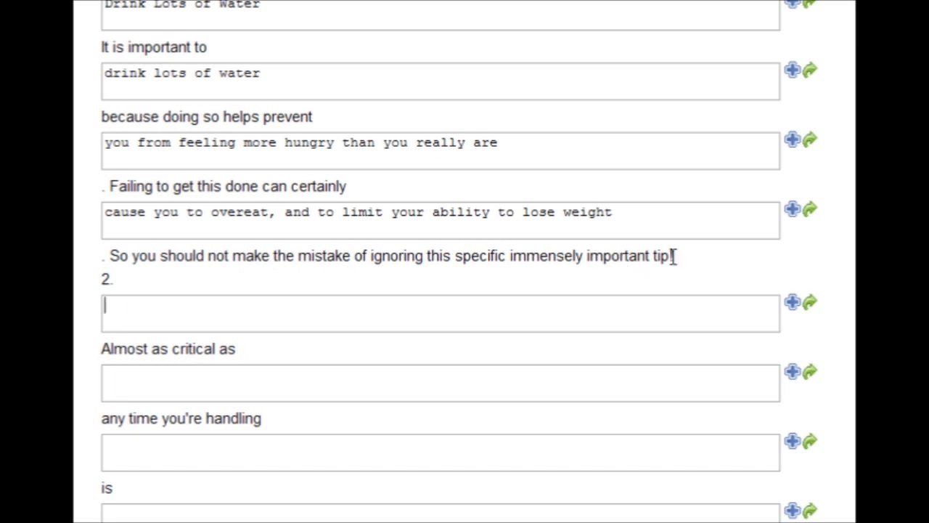
- Fill tip 2's heading Get Plenty of Exercise and its drinking water, losing weight and get plenty of exercise blanks
scroll(down, 3)
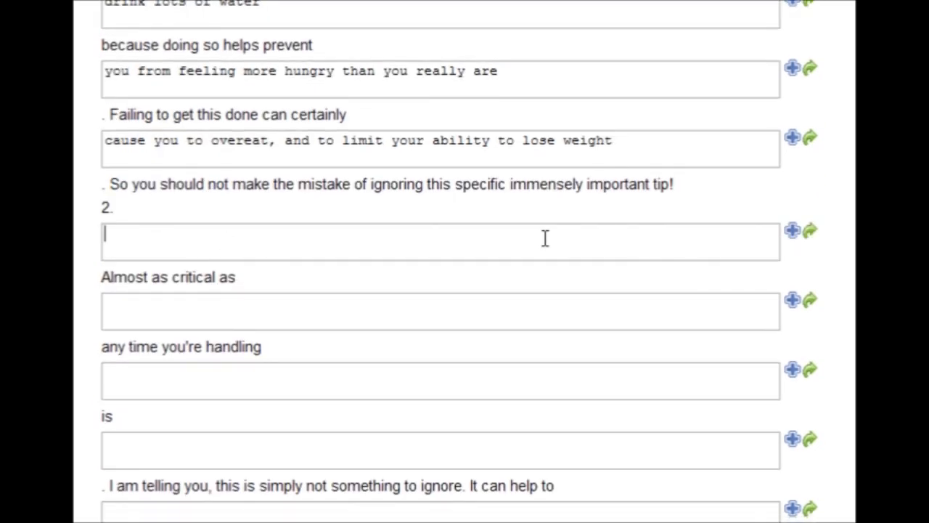
text(Get Plenty of E)
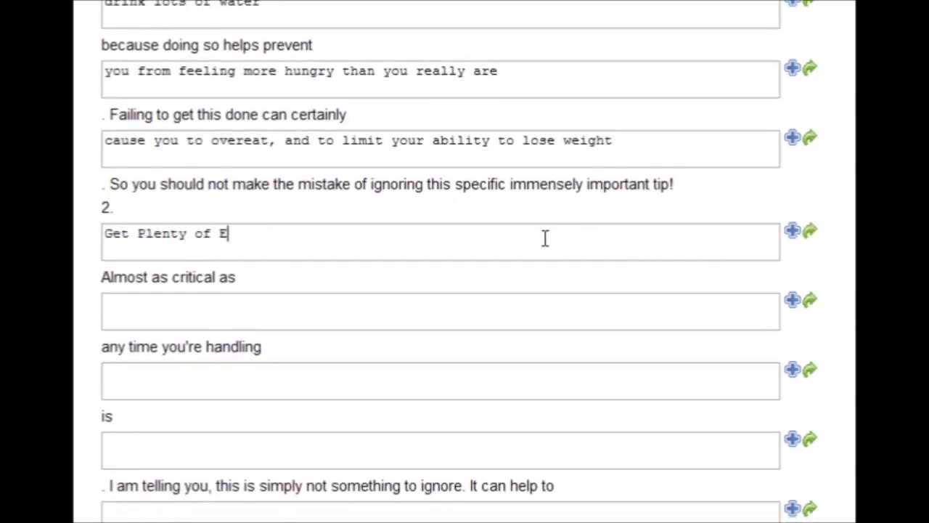
text(xercise)
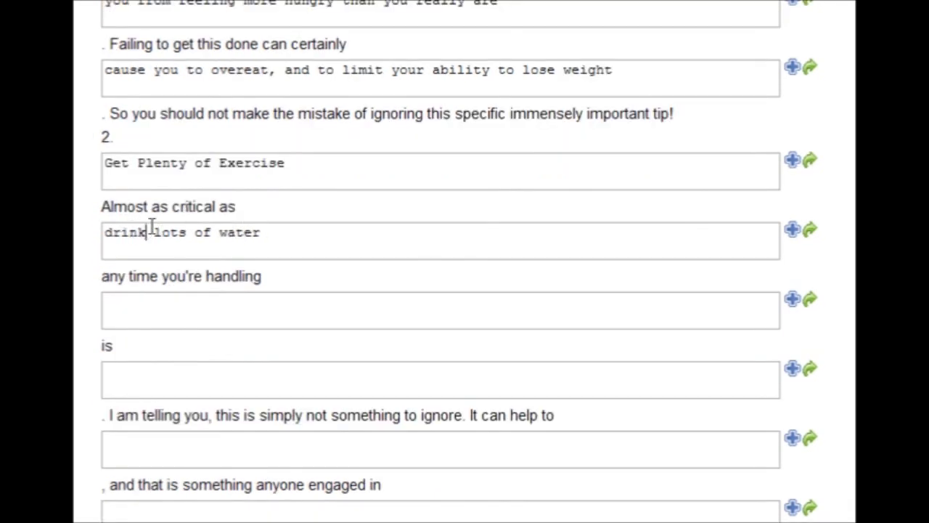
text(ing)
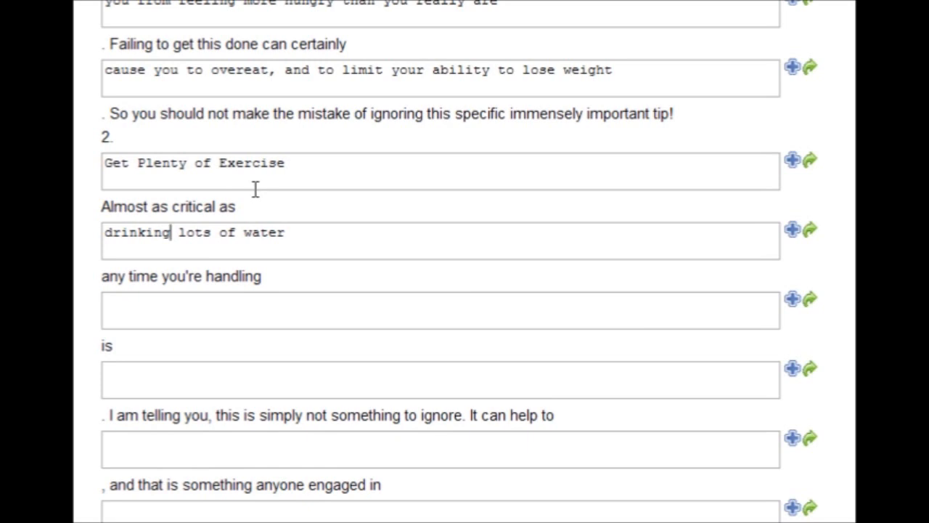
text(losing weight)
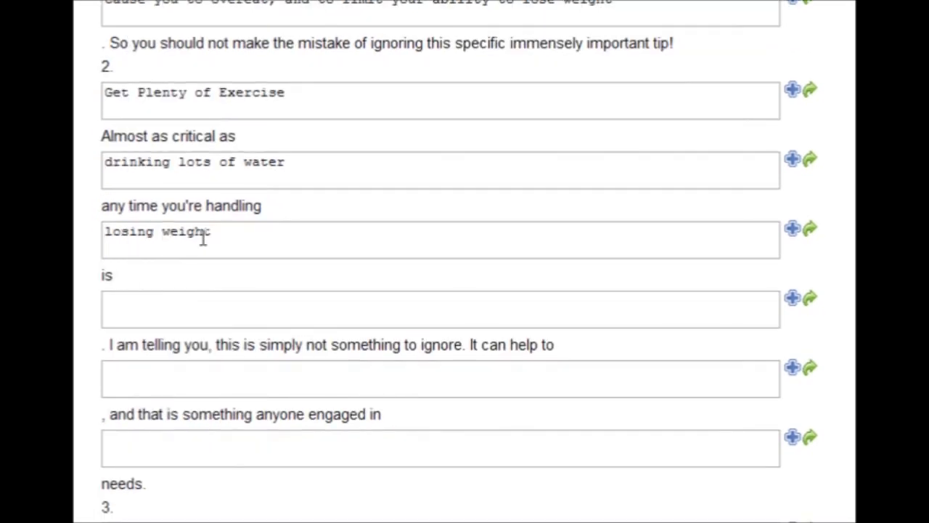
text(get plenty of exercise)
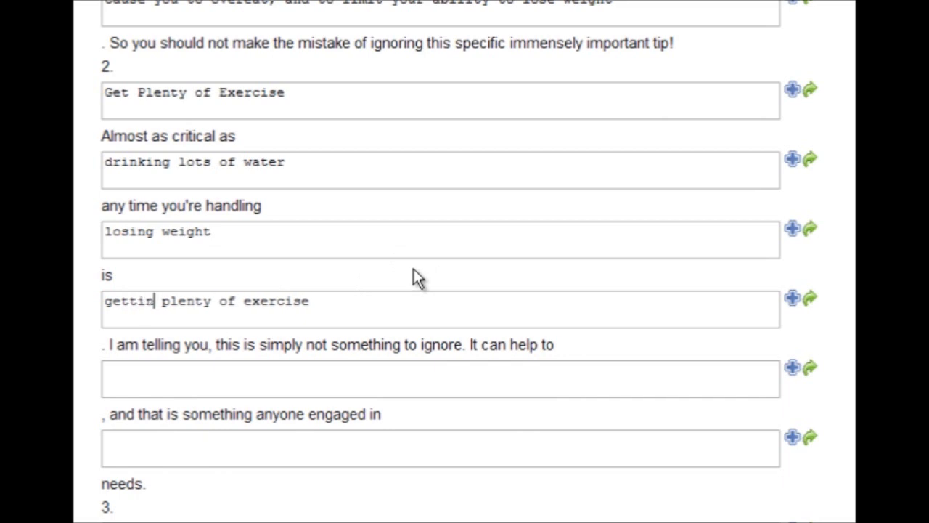
text(g)
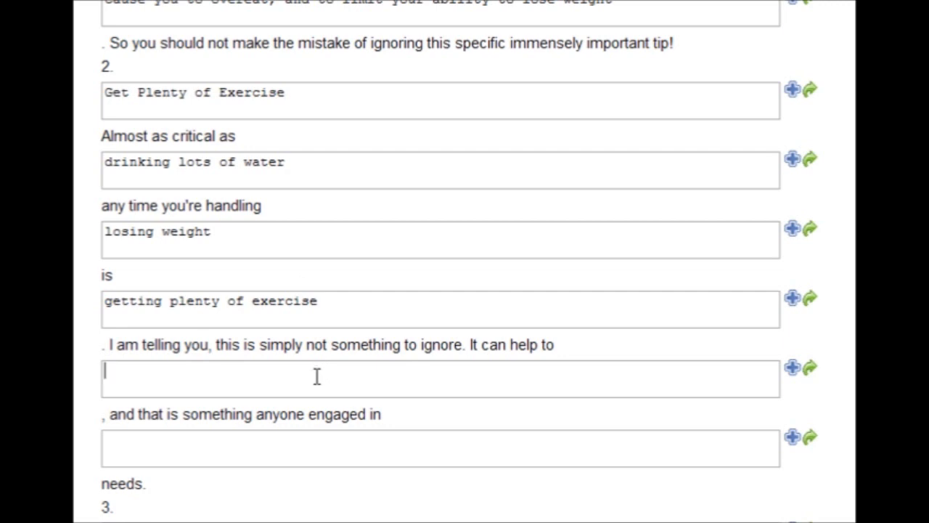
mouse_move(462, 380)
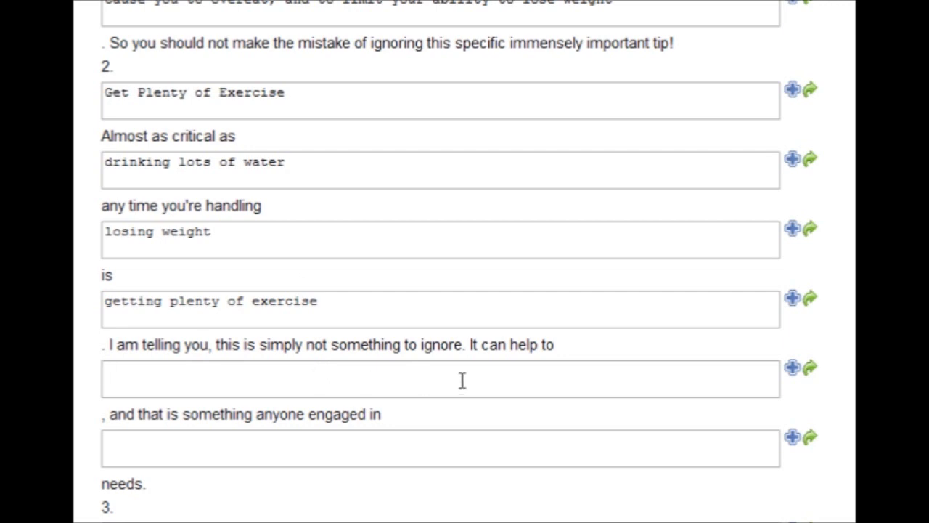
scroll(down, 3)
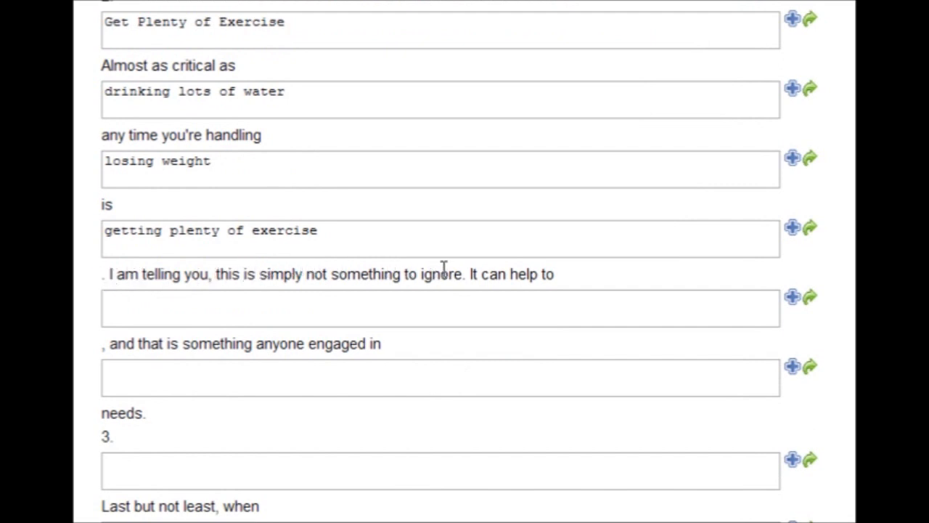
mouse_move(603, 235)
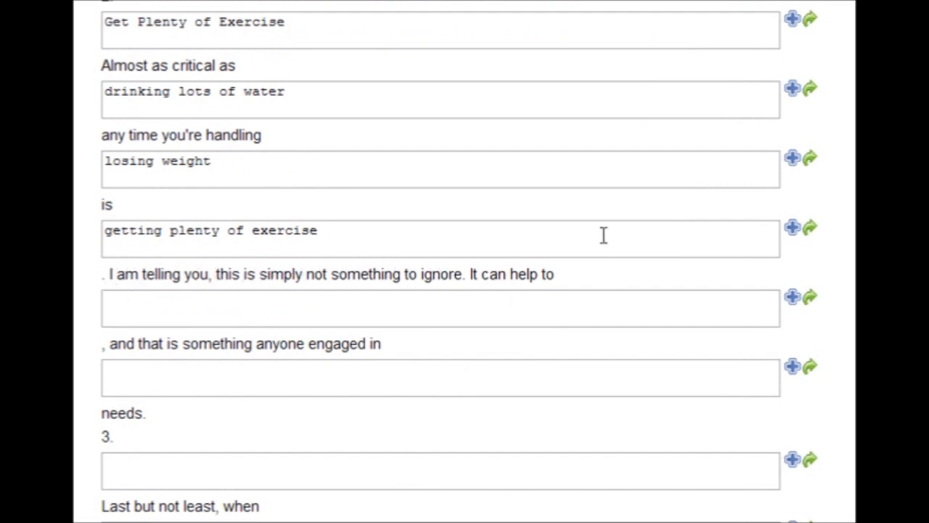
- Complete tip 2 with improve your metabolism and burn more fat and calories, and weight loss
text(improve your m)
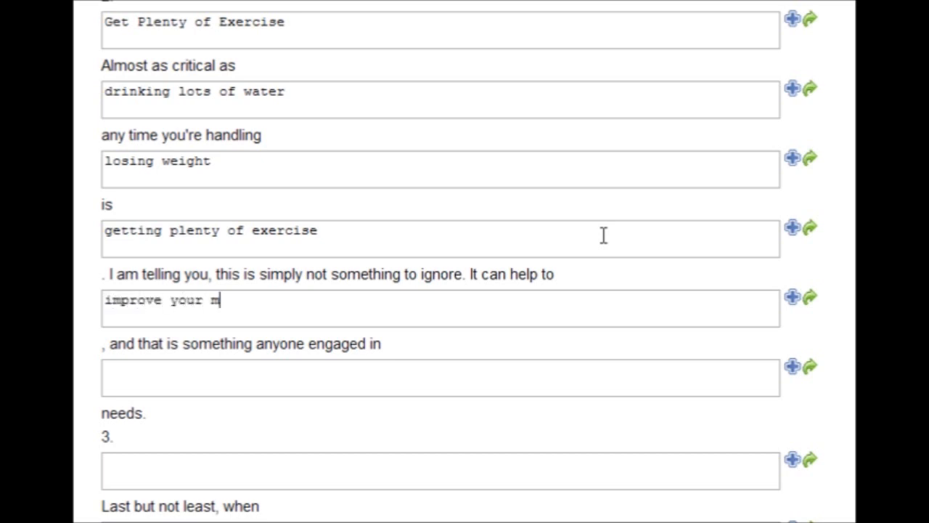
text(etabolism and burn)
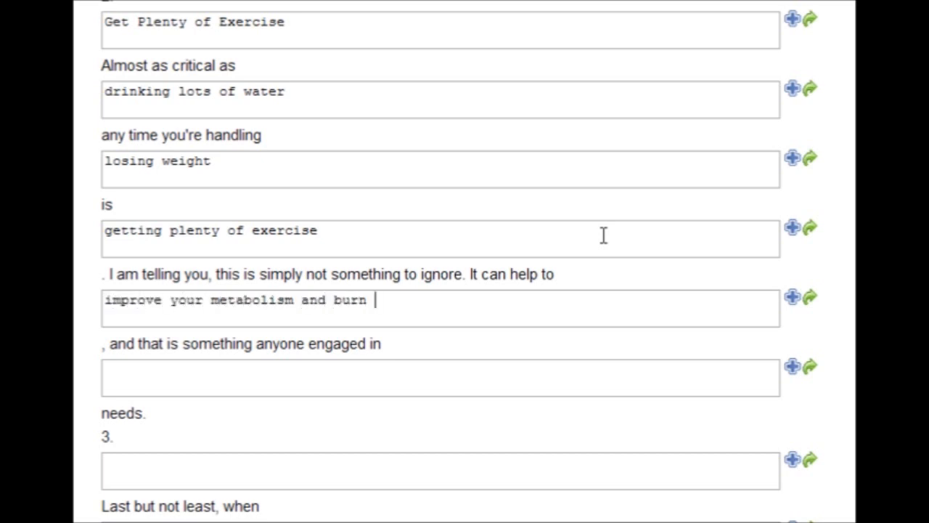
text(more fat and calt)
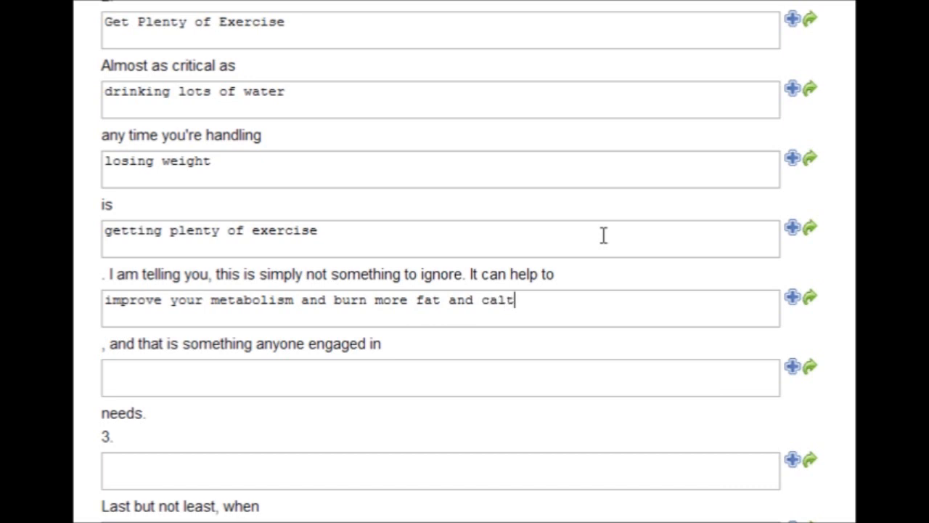
text(ories)
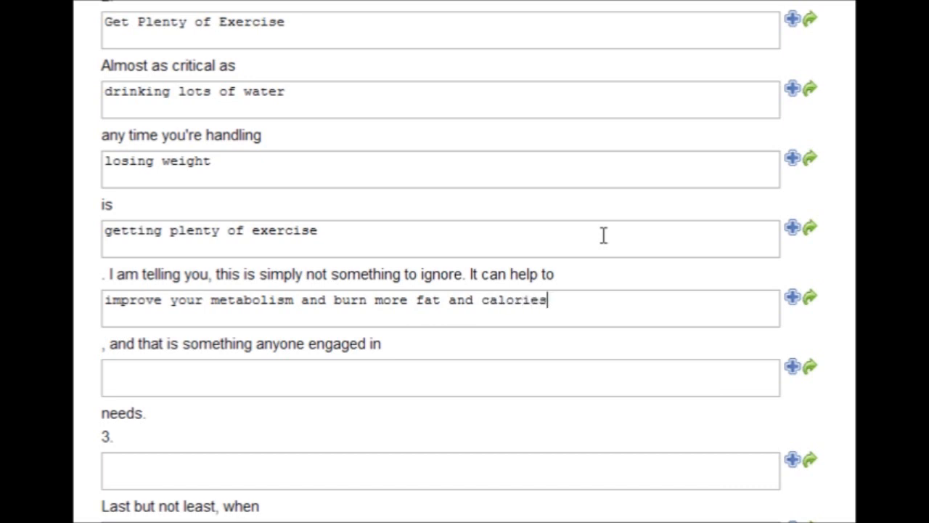
text(weight loss)
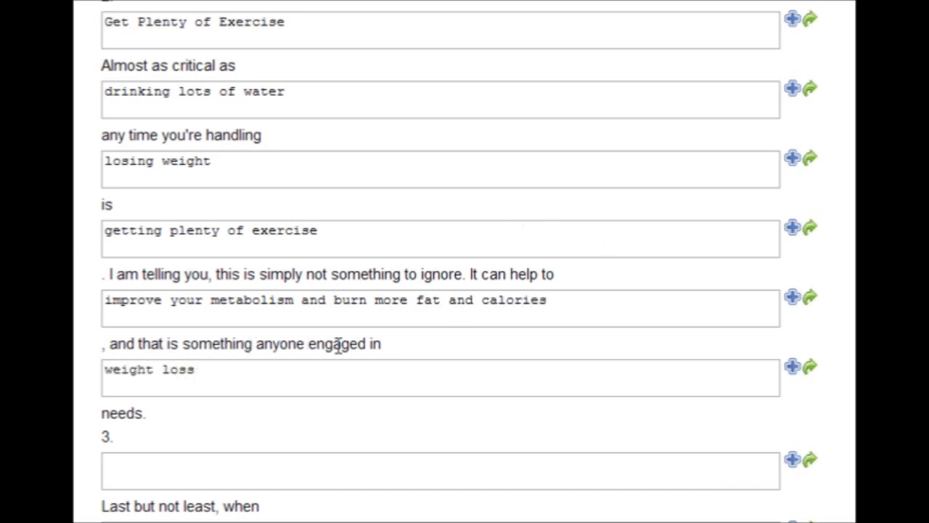
scroll(down, 3)
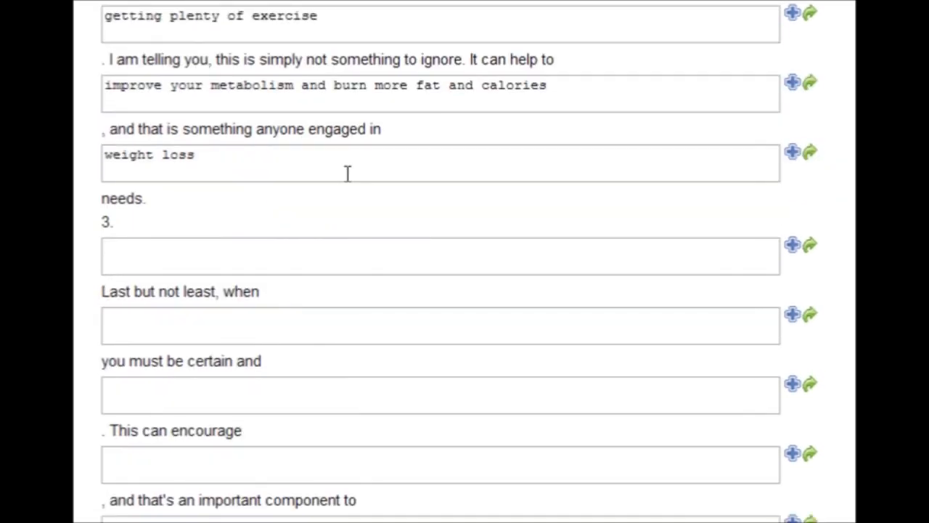
- Fill tip 3's heading Get Plenty of Rest and its losing weight, get plenty of rest and weight loss blanks
text(Get Plenty of Rest)
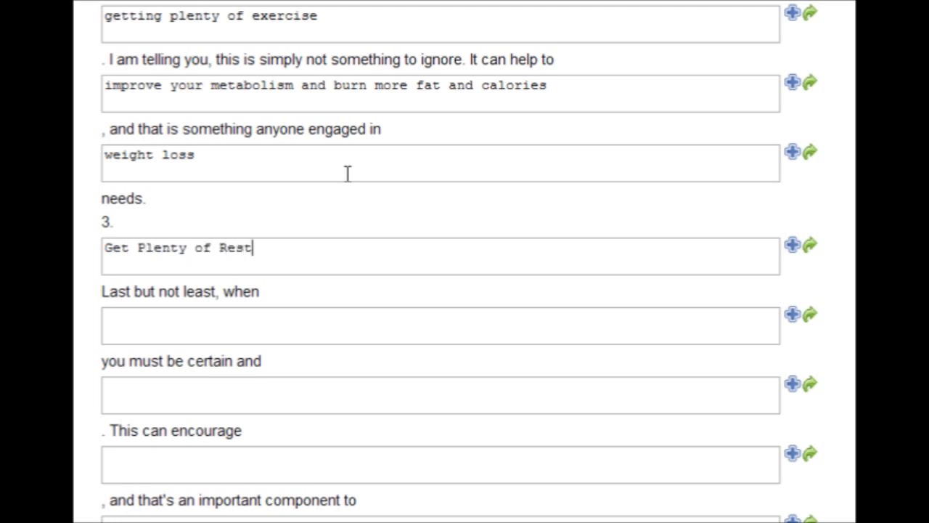
text(losing weight)
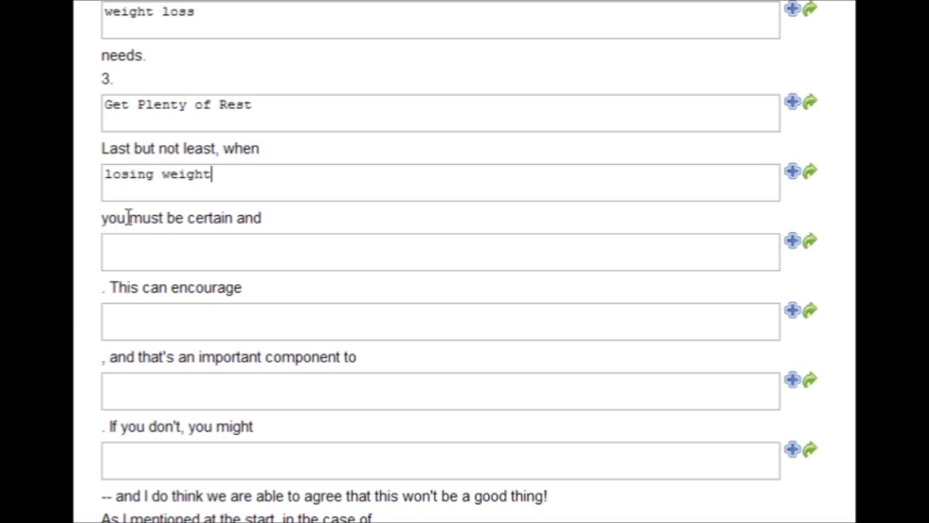
text(get plenty of rest)
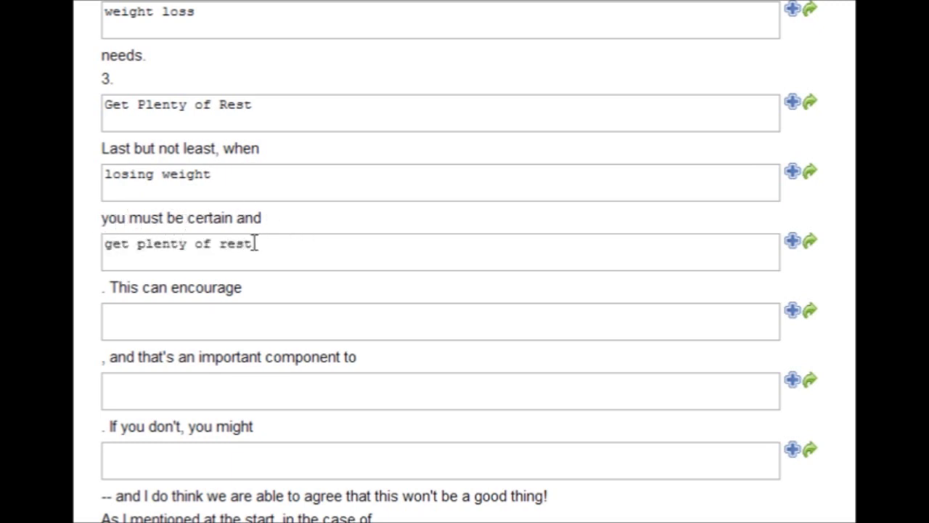
scroll(down, 3)
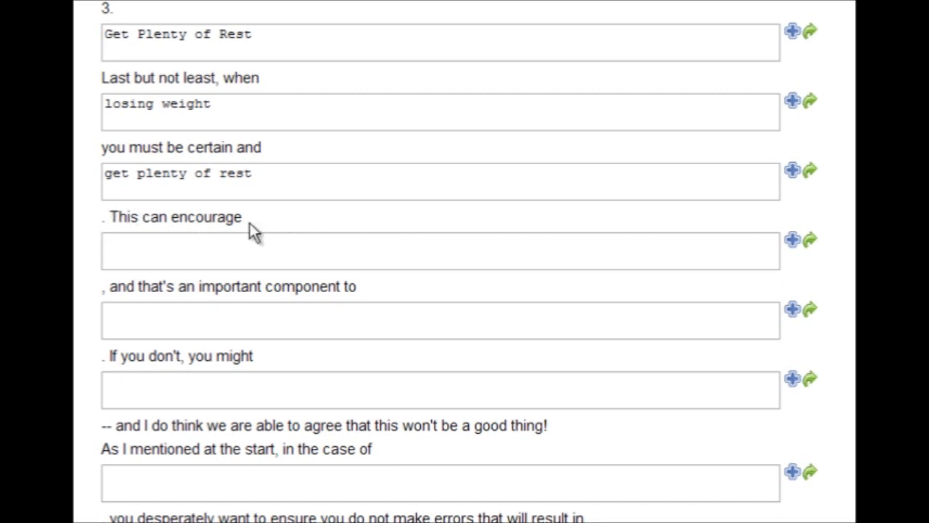
text(you to have a great energ)
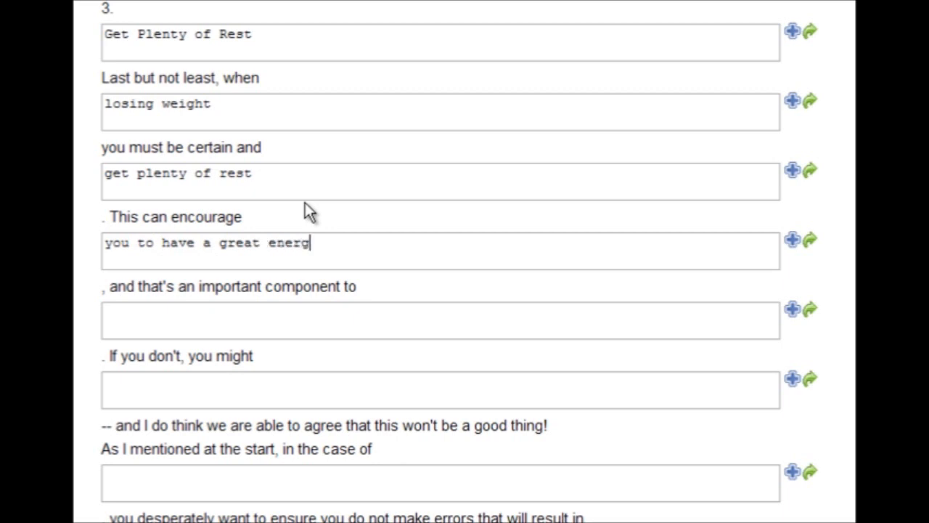
text(weight loss)
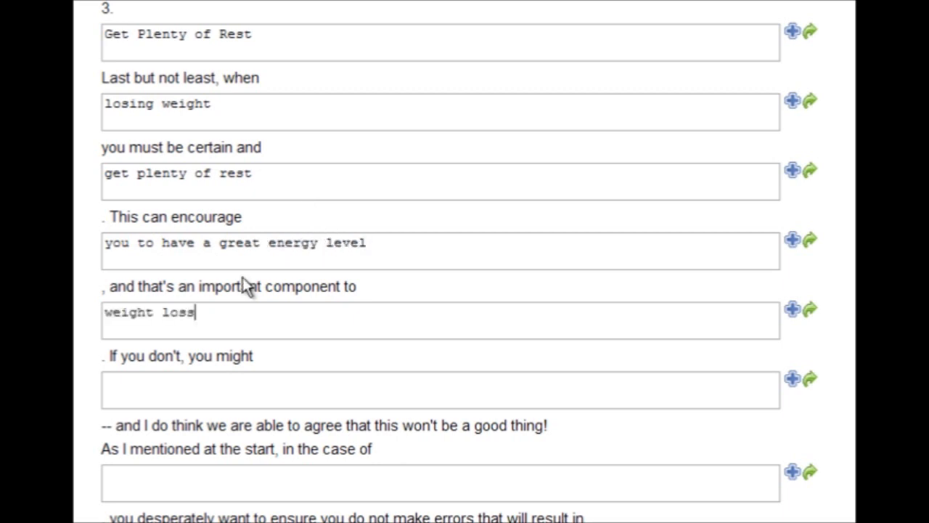
mouse_move(250, 322)
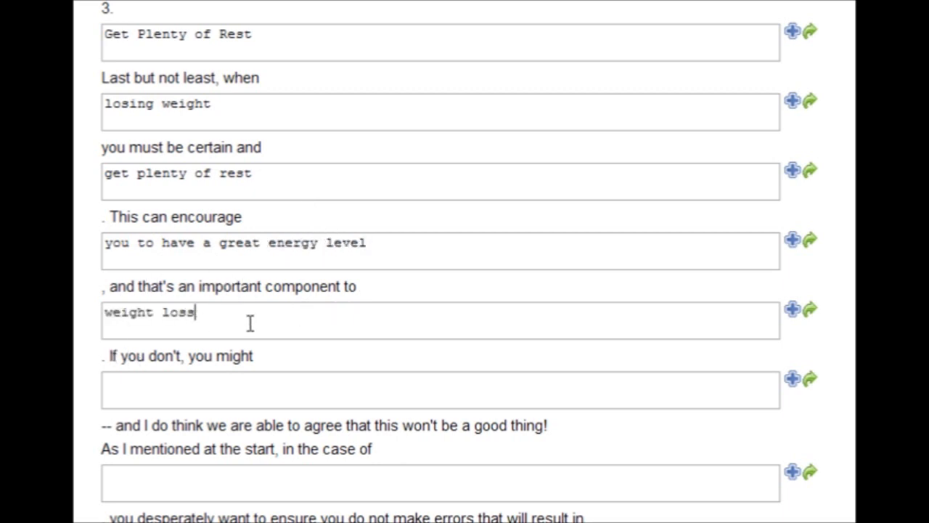
scroll(down, 3)
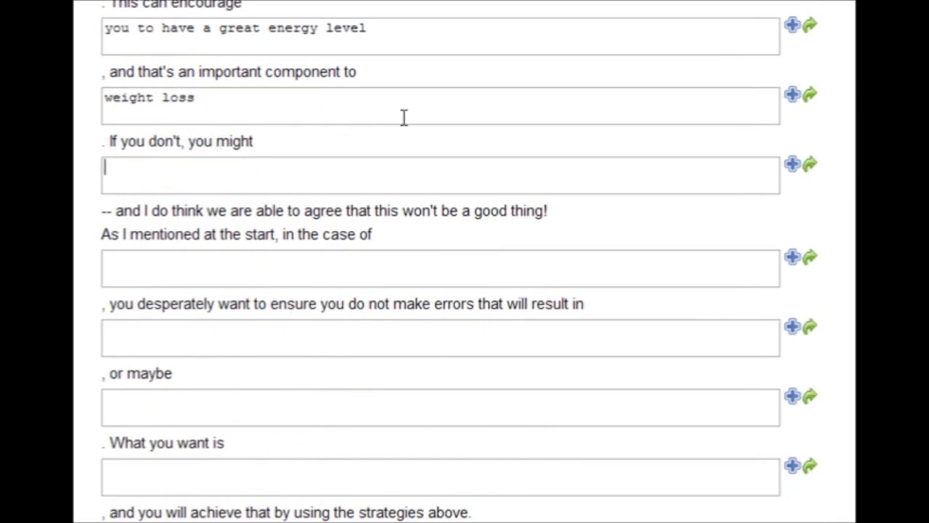
- Finish tip 3 with not have enough energy to exercise properly
text(not have e)
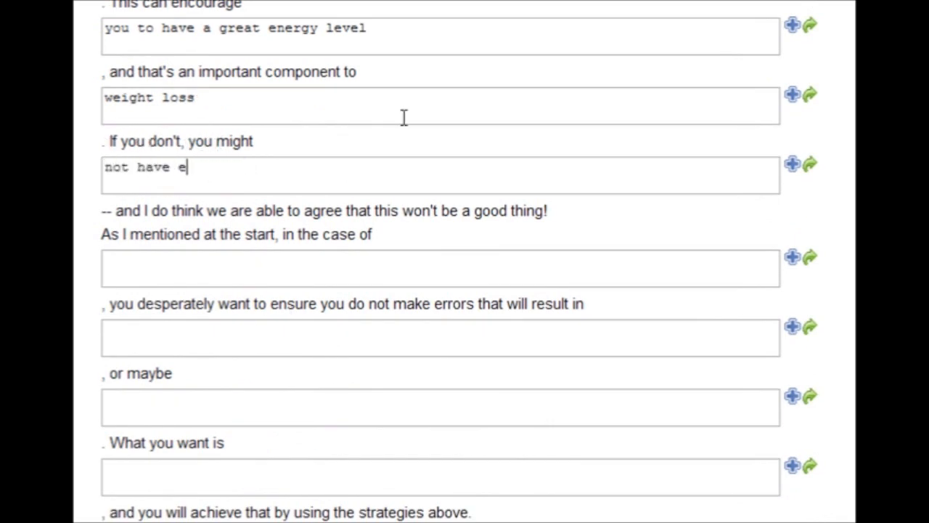
text(nough energy to exer)
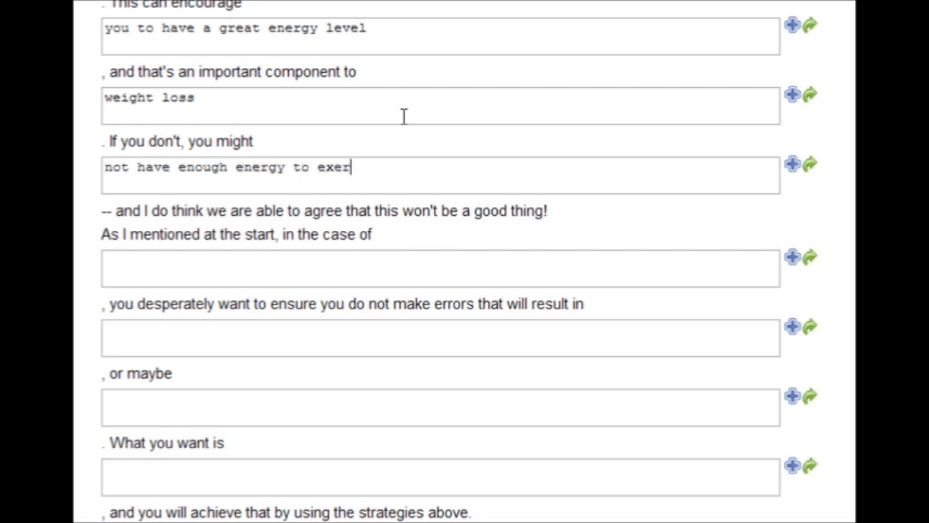
text(cise properly)
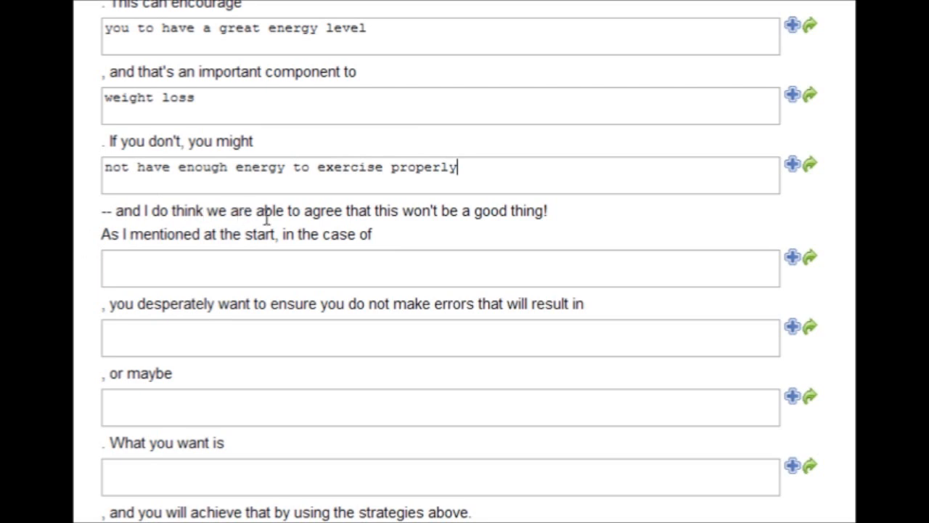
mouse_move(565, 229)
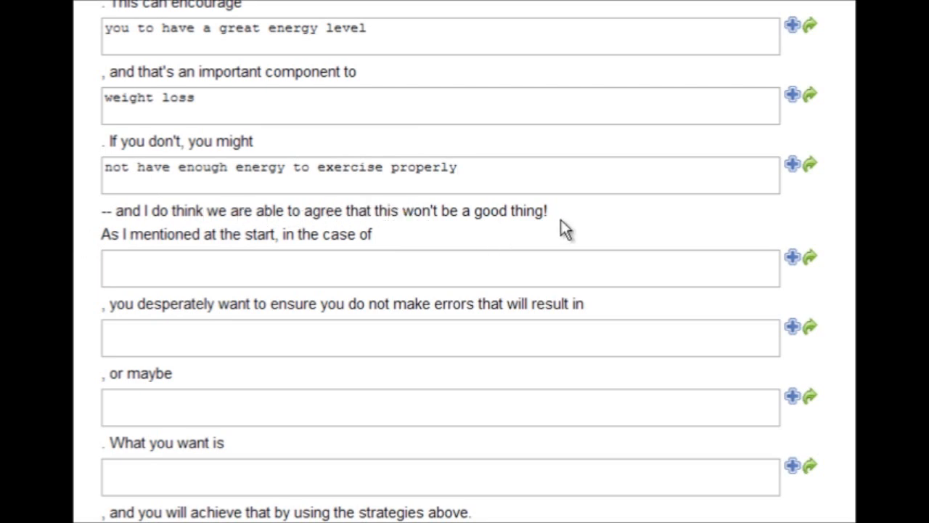
- Fill the closing paragraph: losing weight, gaining the weight back, gaining more weight than you lost originally, to drop those unhealthy, excess pounds
scroll(down, 3)
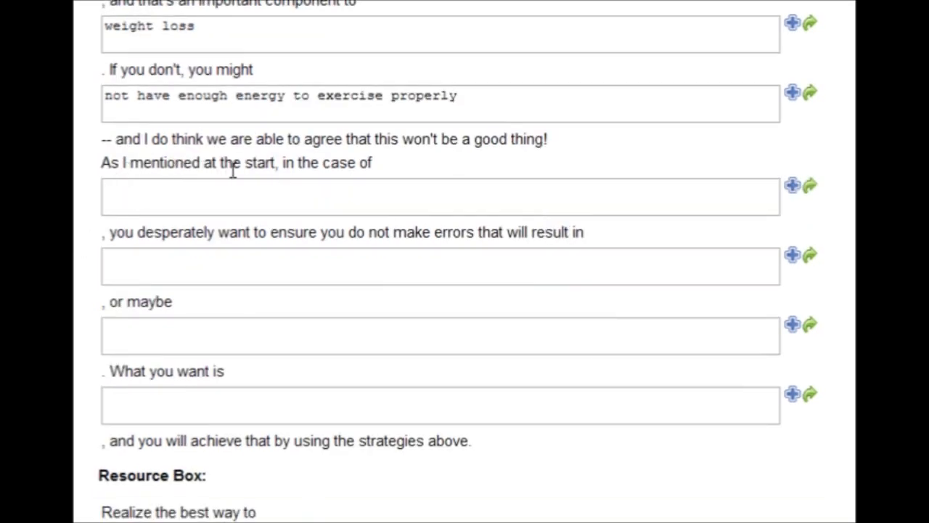
text(losing weight)
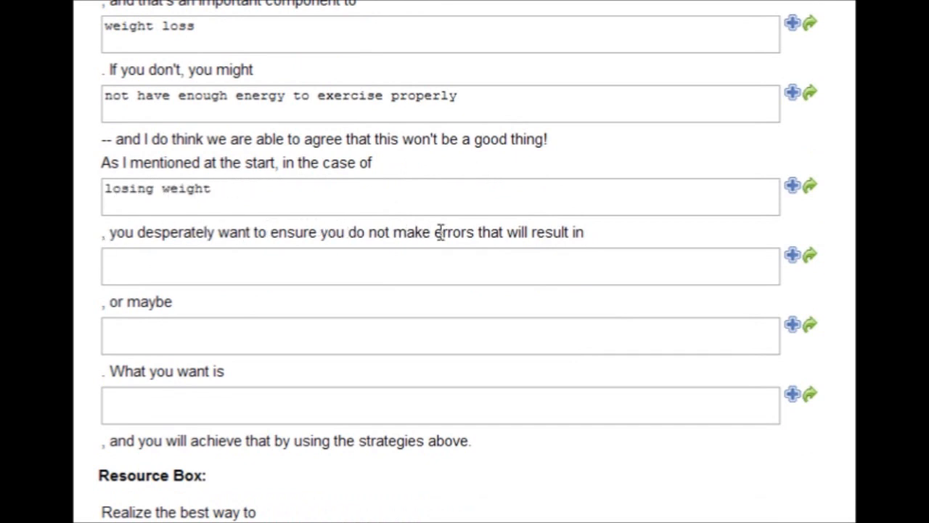
text(gaining the weight back)
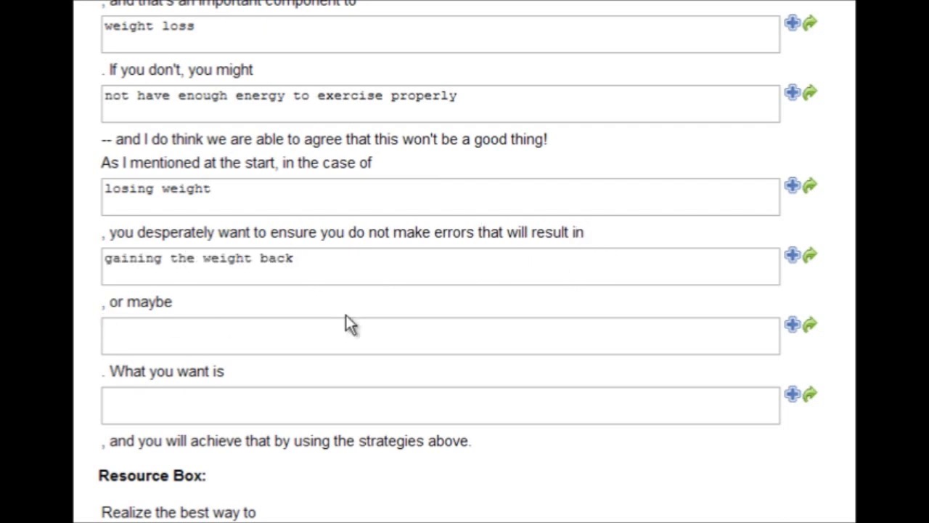
text(gaining more weight than you lost originally)
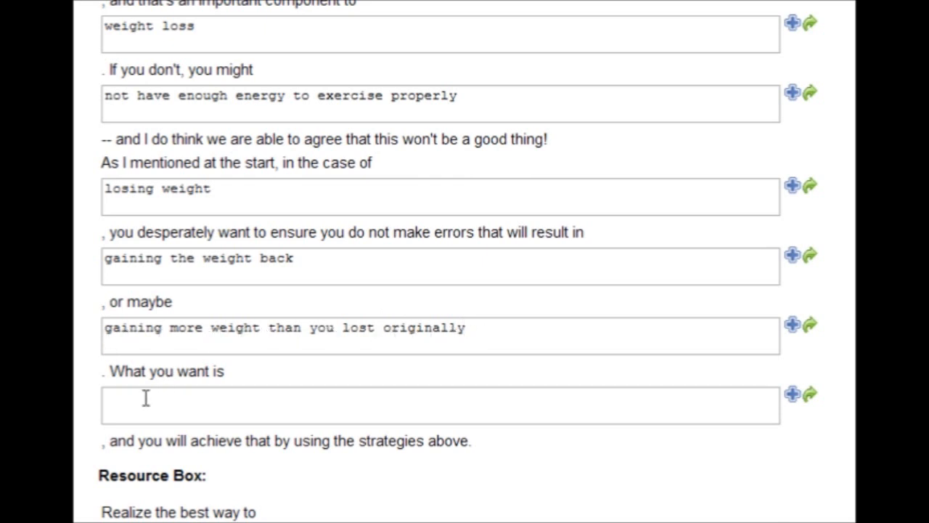
scroll(down, 3)
text(to drop those unhealthy, e)
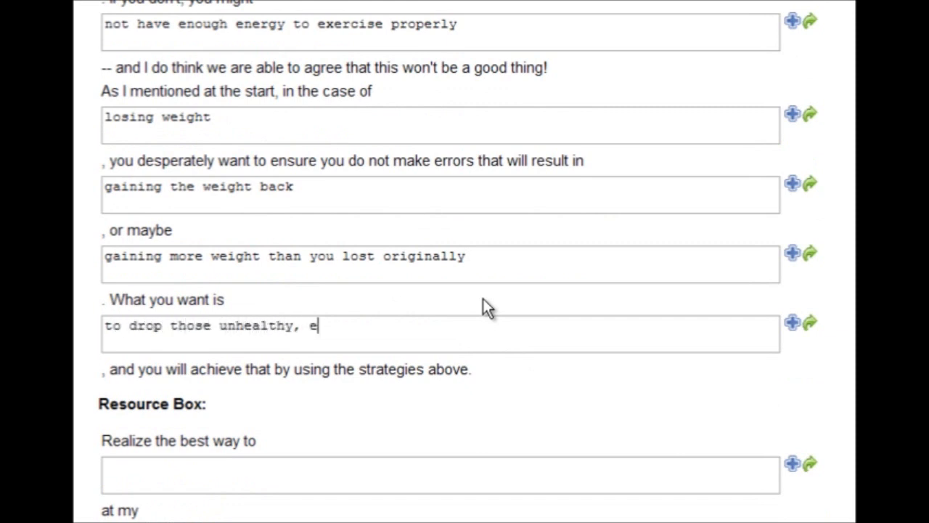
text(xcess pounds)
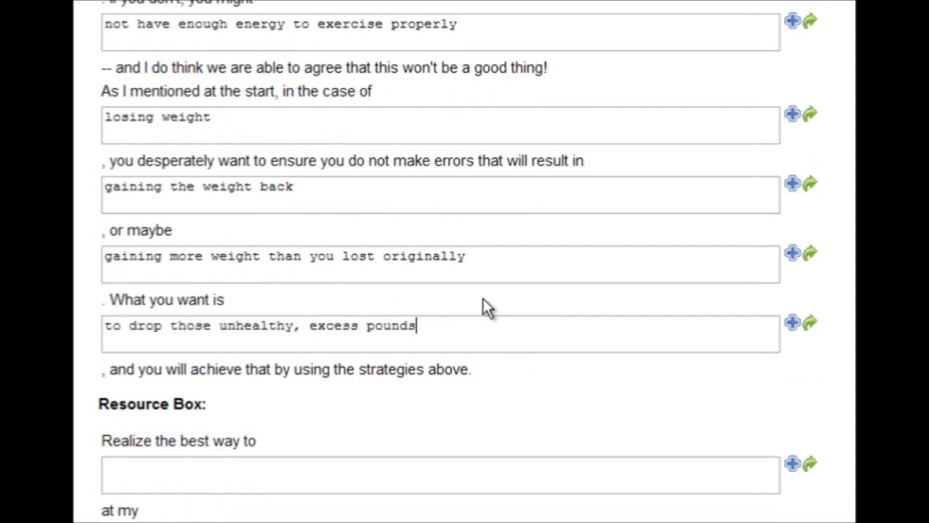
mouse_move(298, 360)
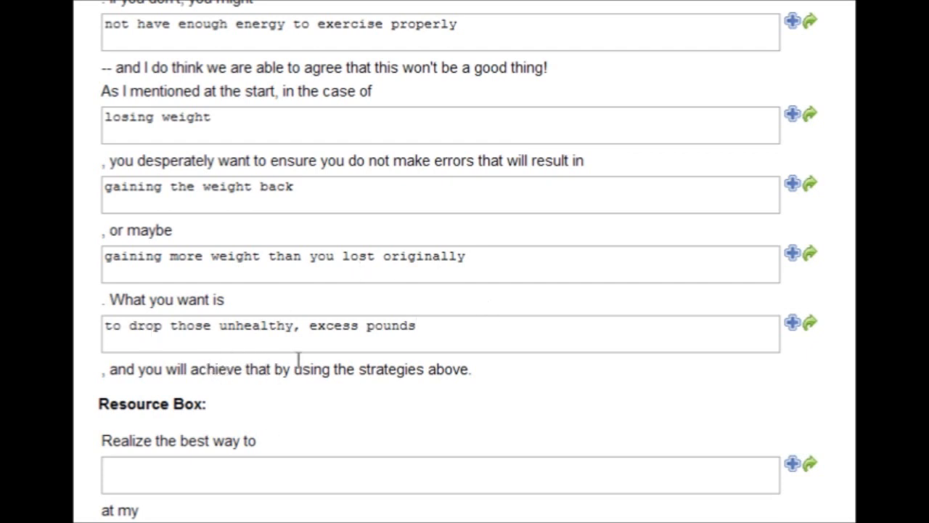
scroll(down, 3)
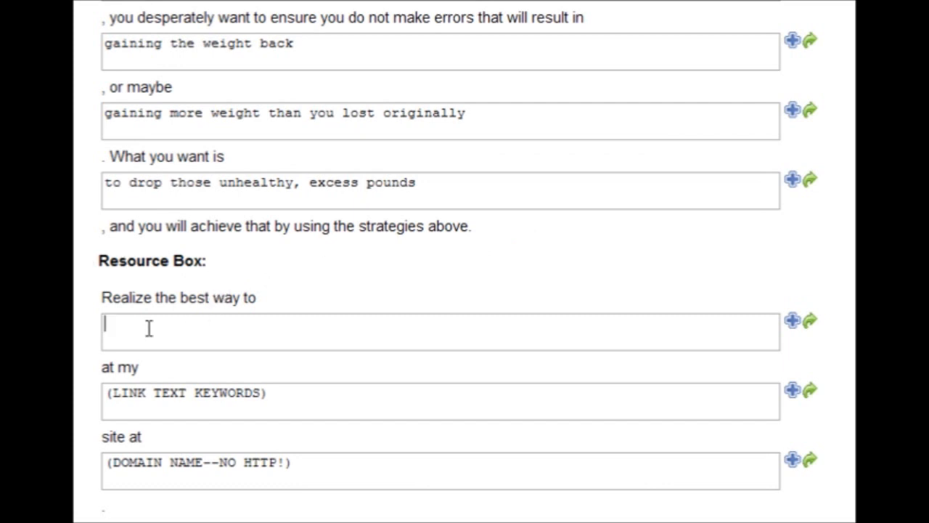
mouse_move(252, 297)
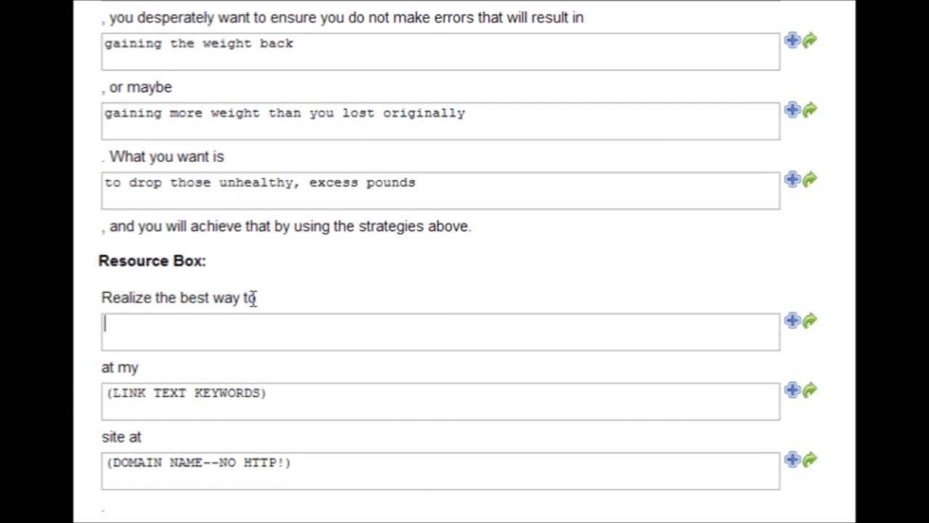
- Fill the resource box with lose a lot of weight quickly, link text lose weight fast and domain losetheweightfast.com
text(lose a lot of weight quickly)
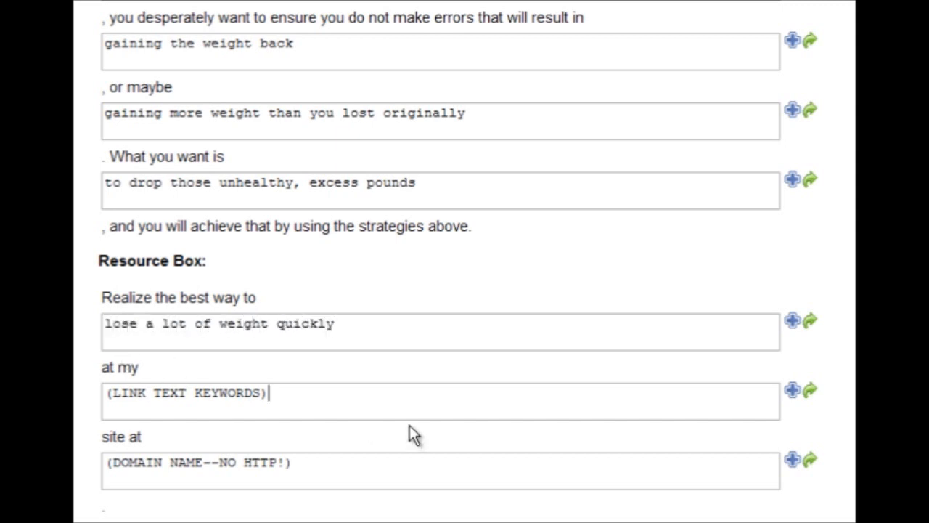
text(lose w)
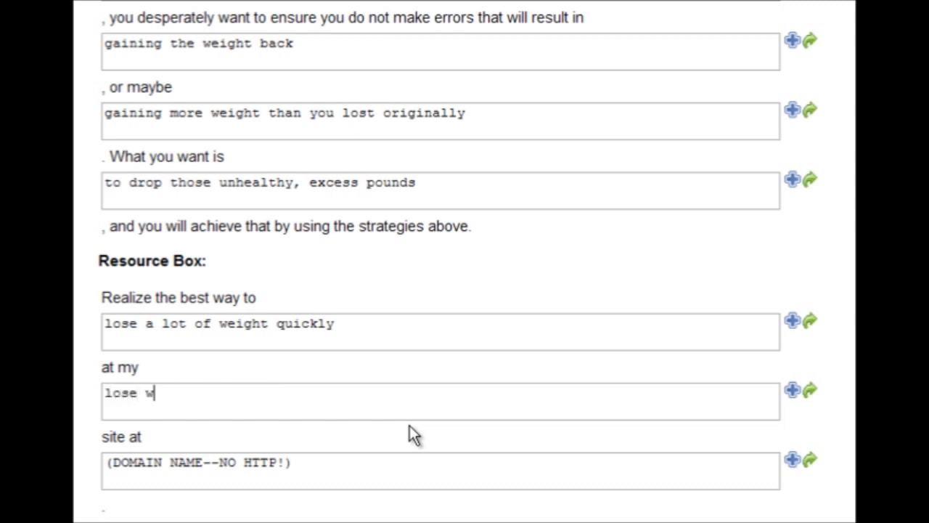
text(eight fast)
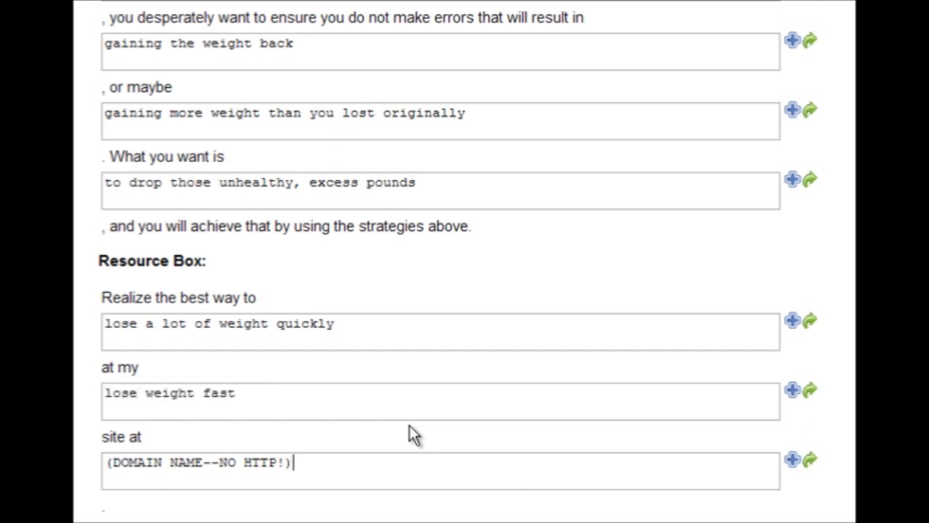
text(losetheweightfast.com)
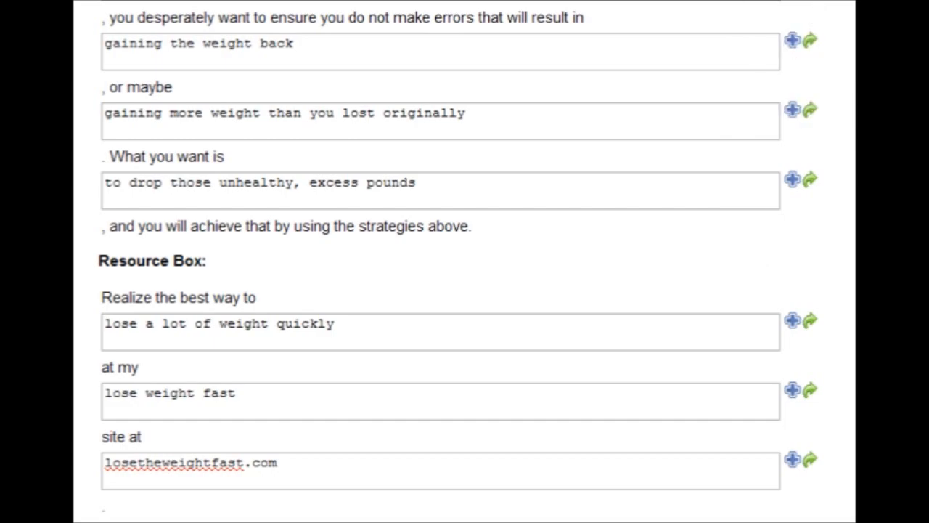
scroll(down, 3)
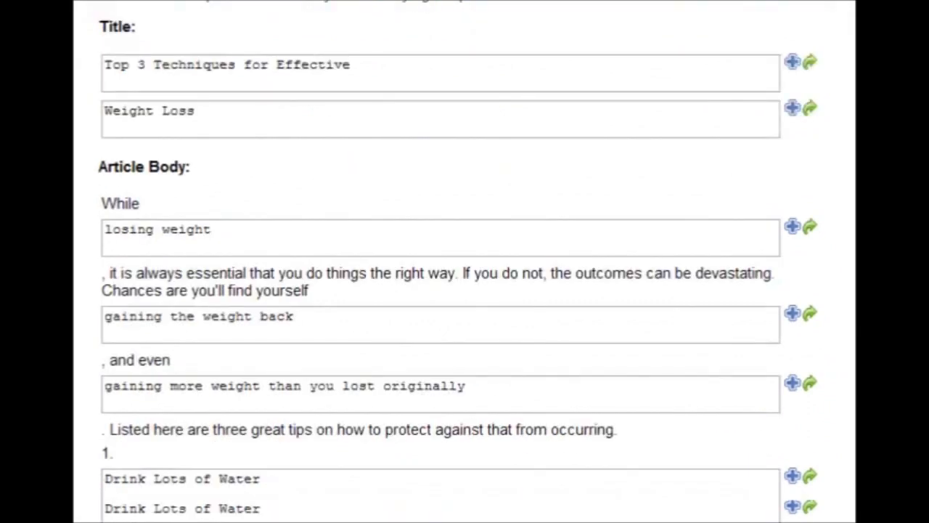
scroll(down, 3)
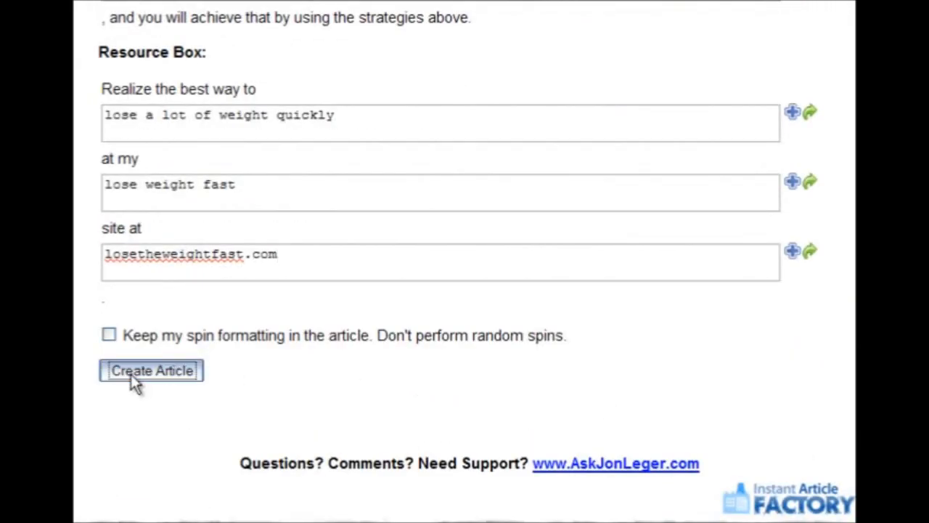
- Generate the 326-word "Top 3 Techniques for Effective Weight Loss" article via Create Article
click(151, 370)
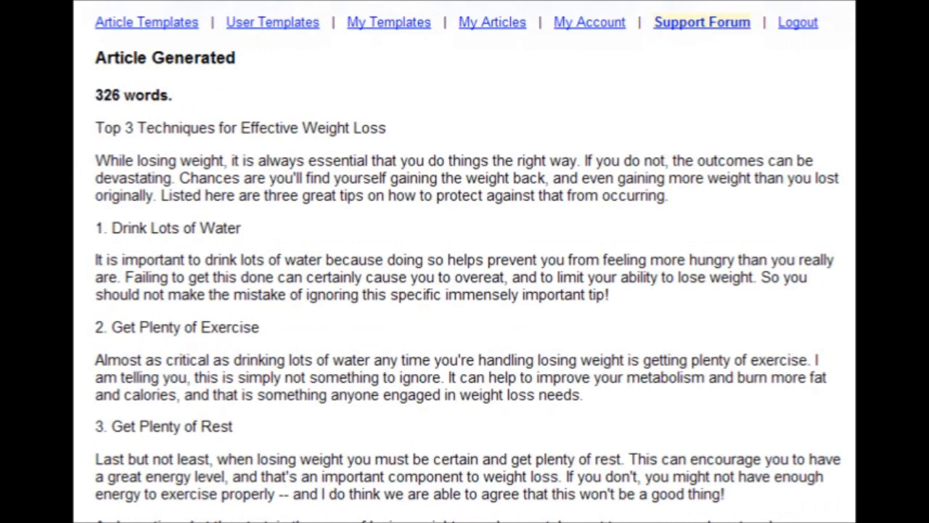
mouse_move(334, 132)
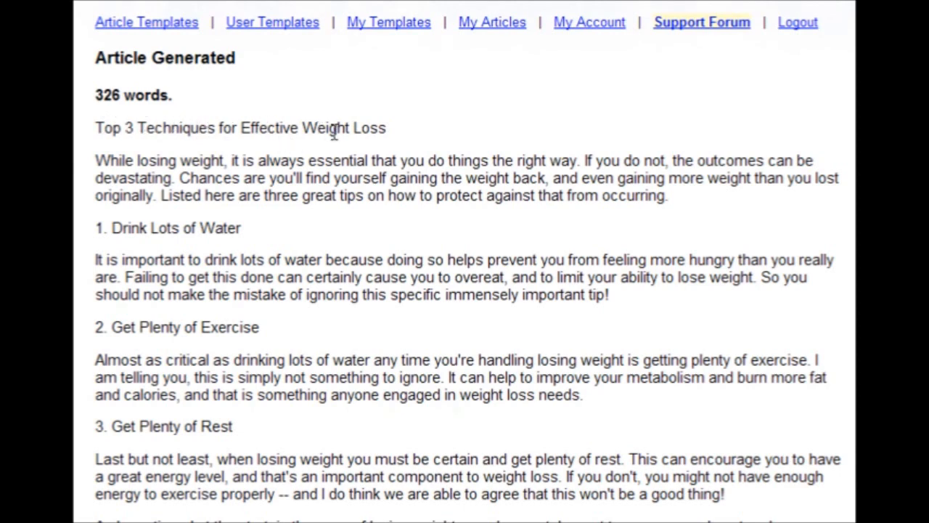
mouse_move(206, 172)
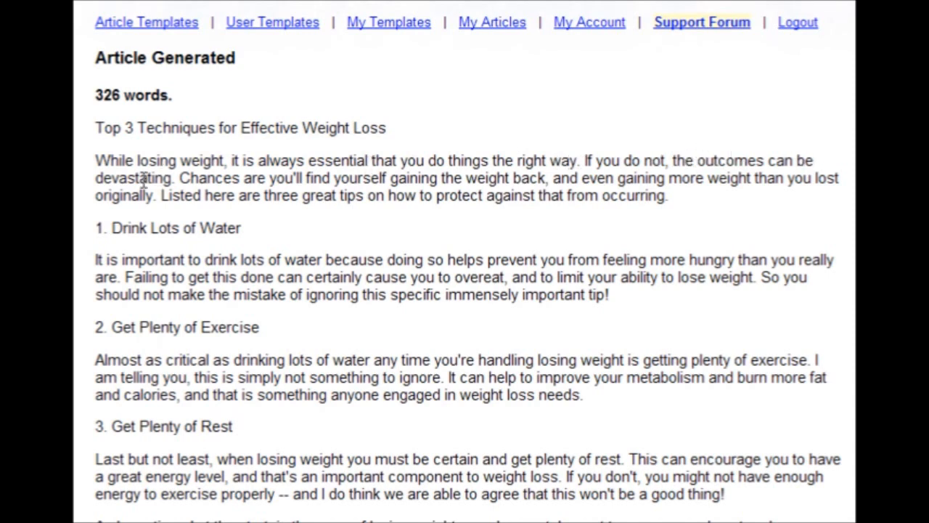
mouse_move(375, 184)
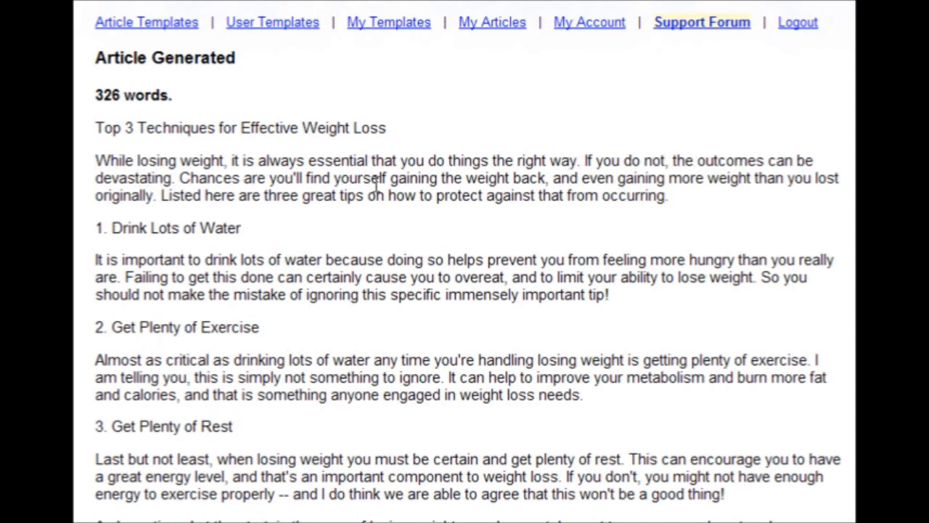
mouse_move(566, 188)
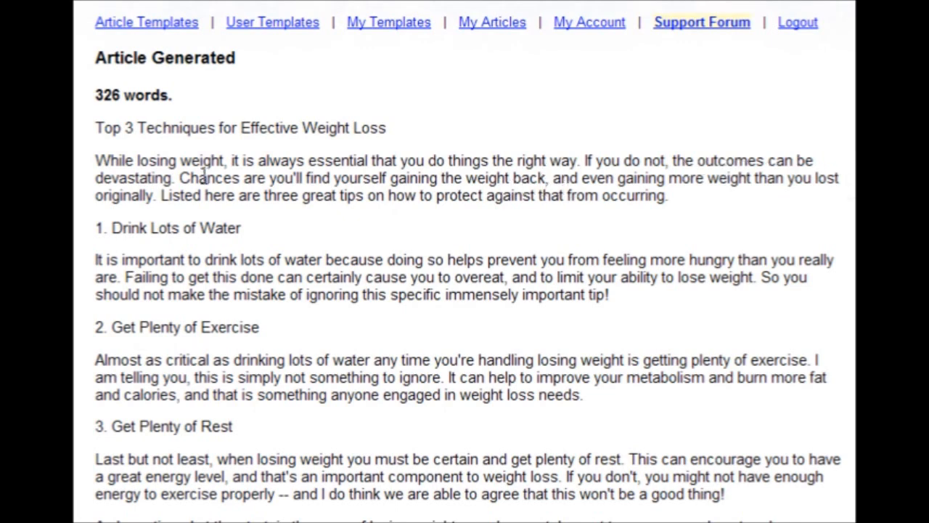
mouse_move(299, 198)
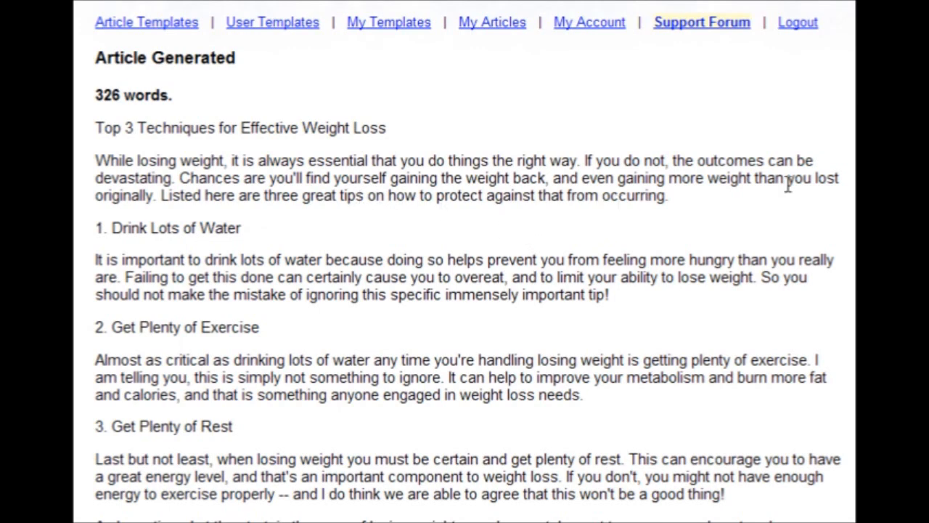
scroll(down, 3)
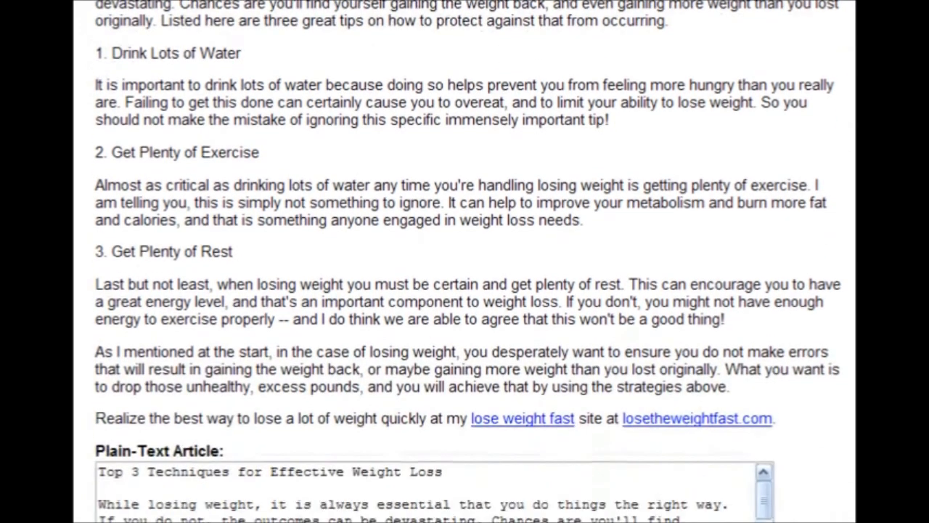
mouse_move(351, 347)
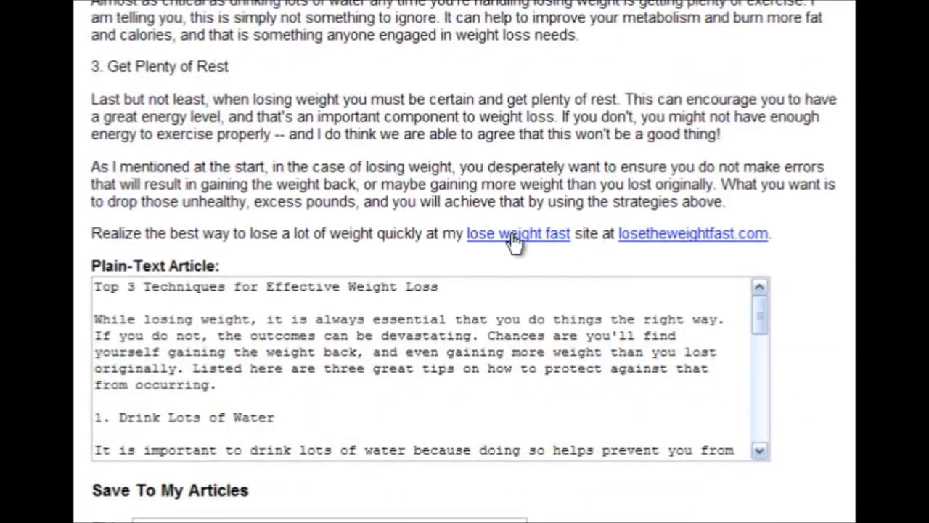
mouse_move(667, 244)
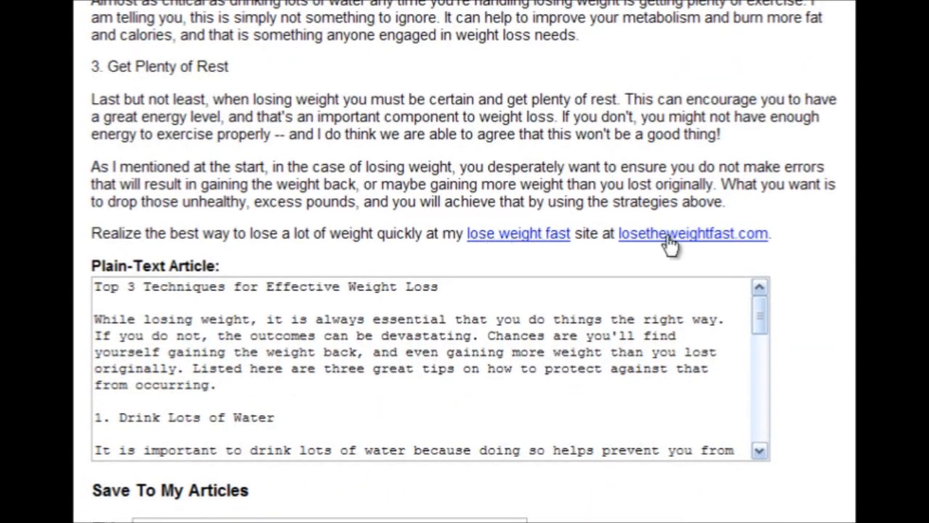
scroll(down, 3)
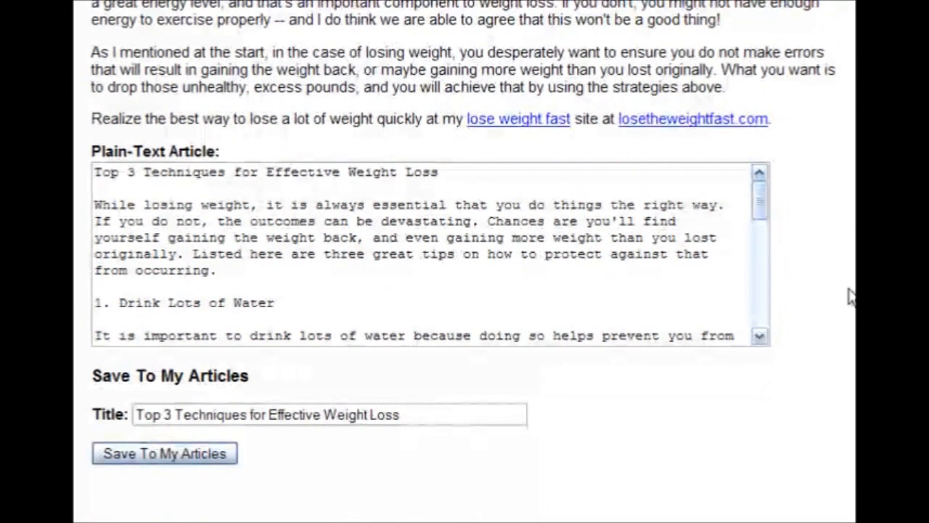
scroll(down, 3)
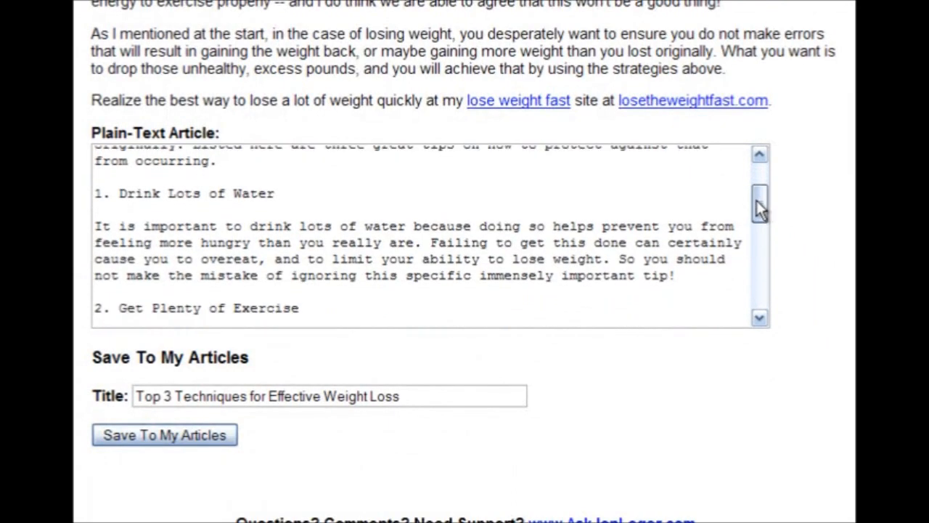
scroll(down, 3)
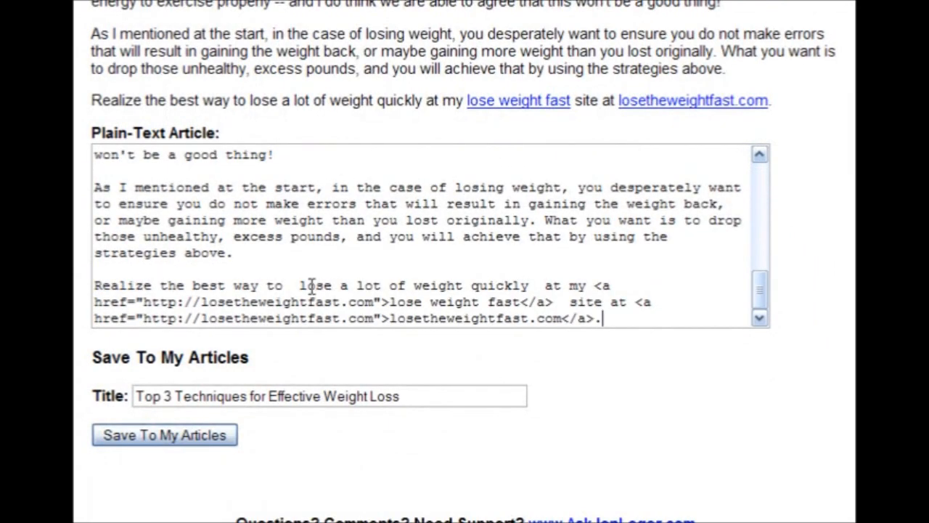
click(406, 395)
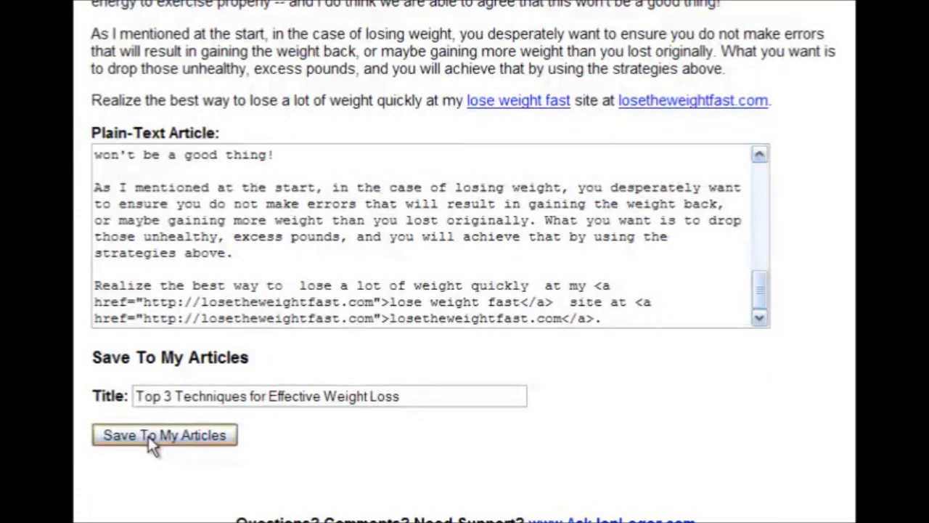
- Save the article to My Articles and view it in the saved list dated 2010-07-11
click(164, 434)
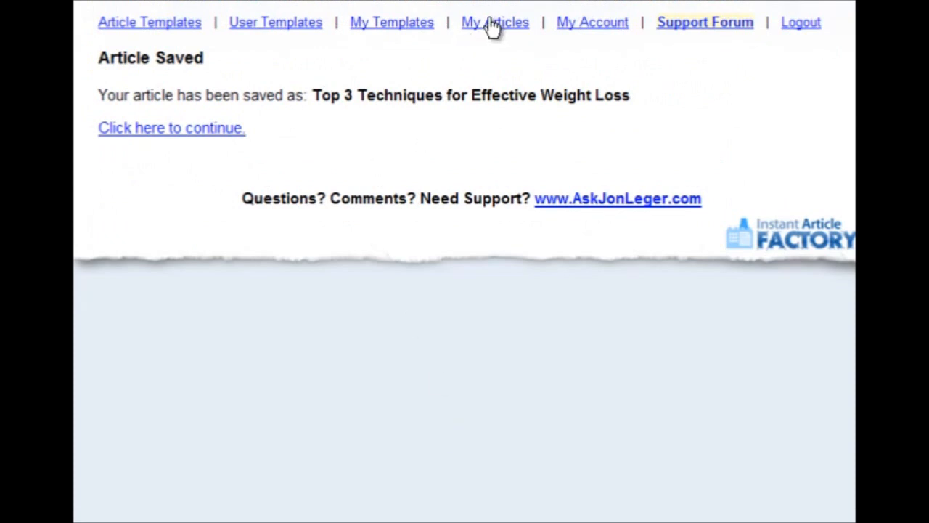
click(495, 21)
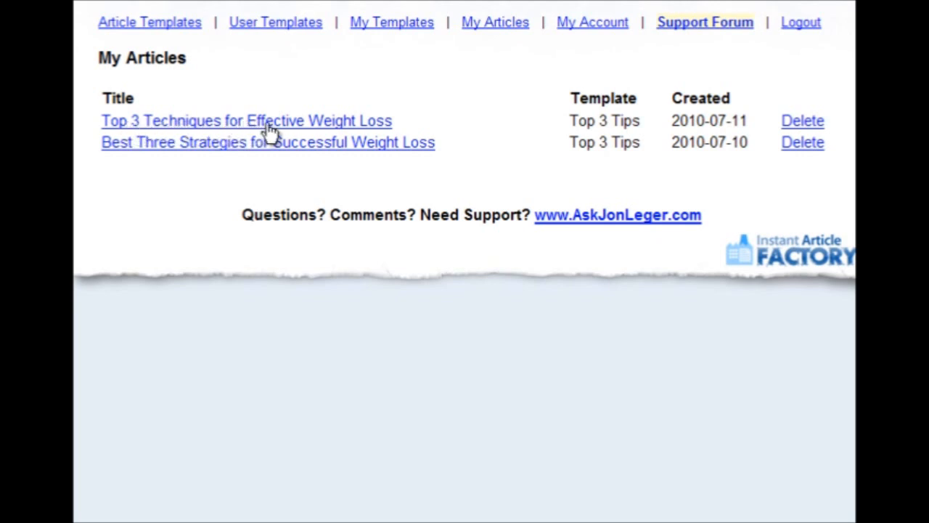
click(268, 142)
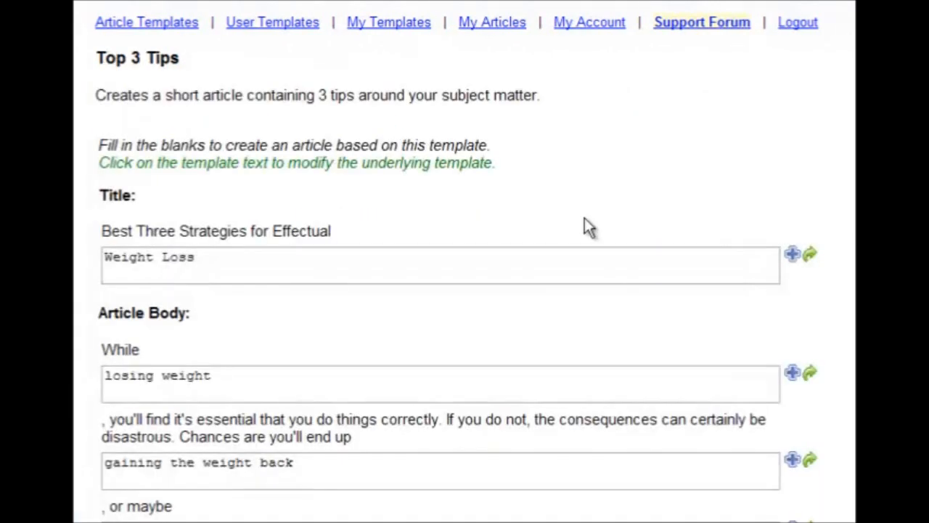
scroll(down, 3)
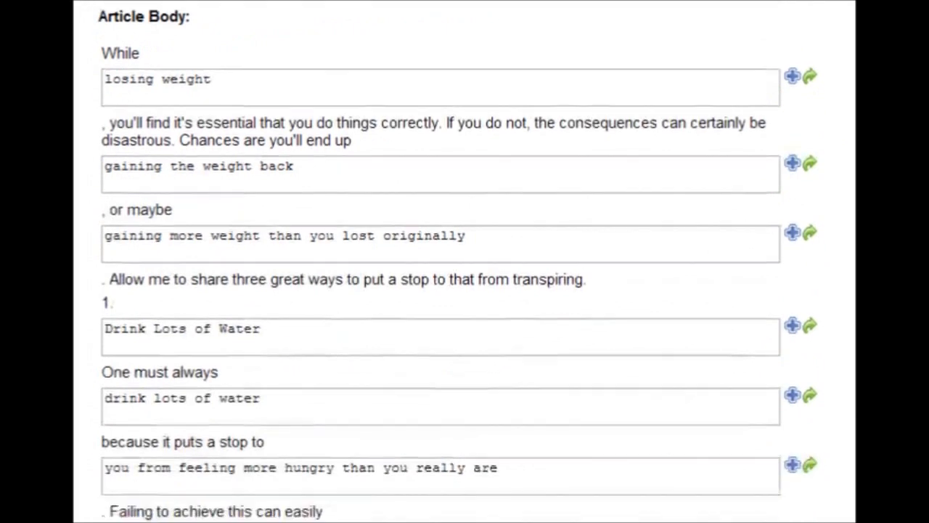
scroll(down, 3)
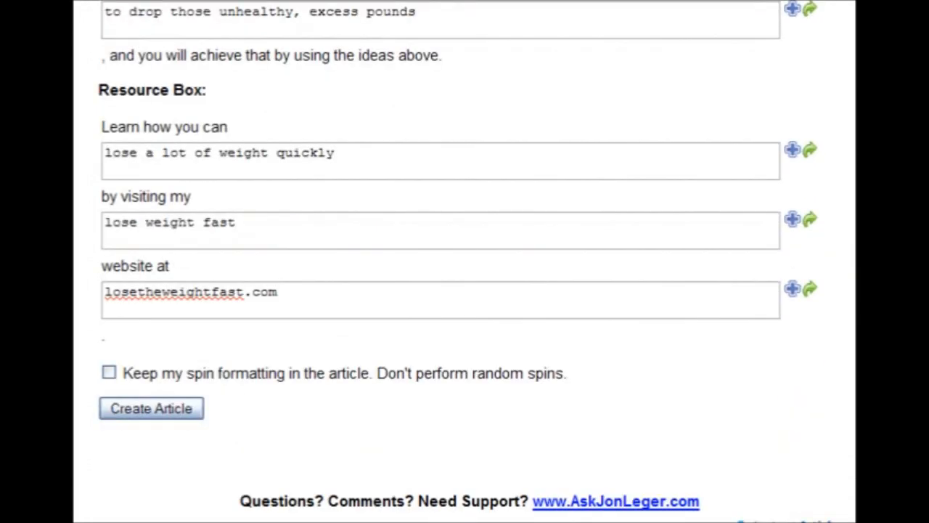
click(151, 408)
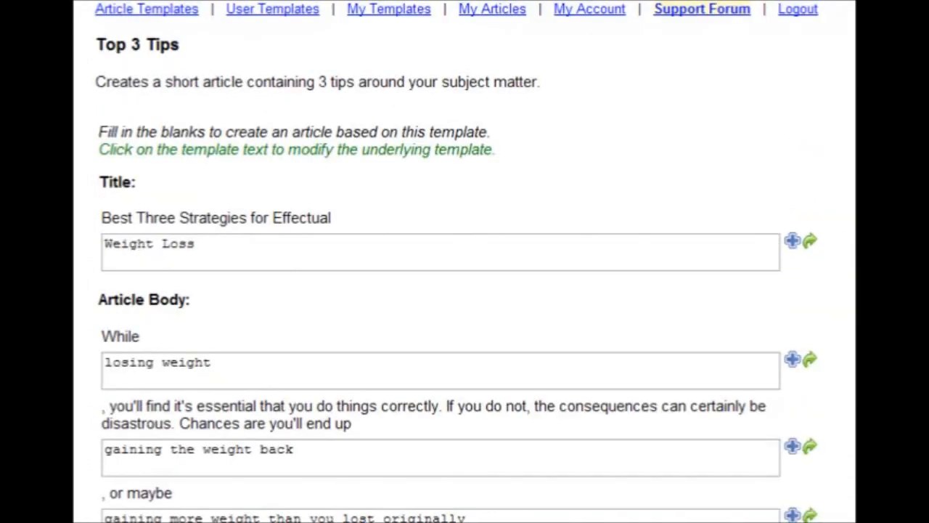
mouse_move(102, 232)
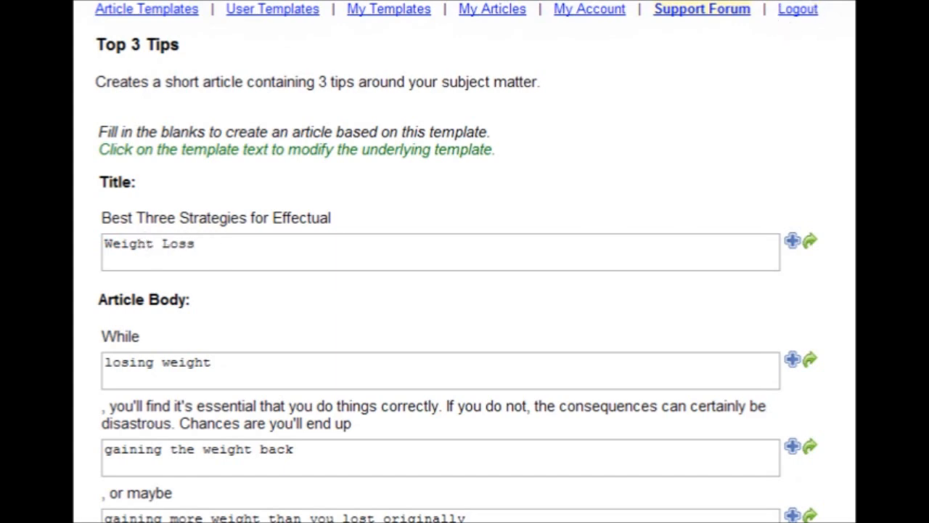
scroll(down, 3)
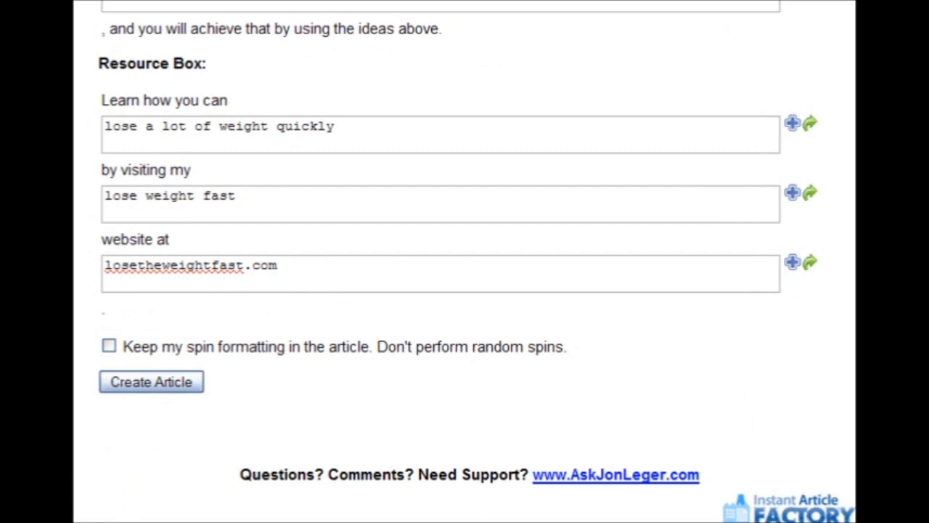
click(151, 380)
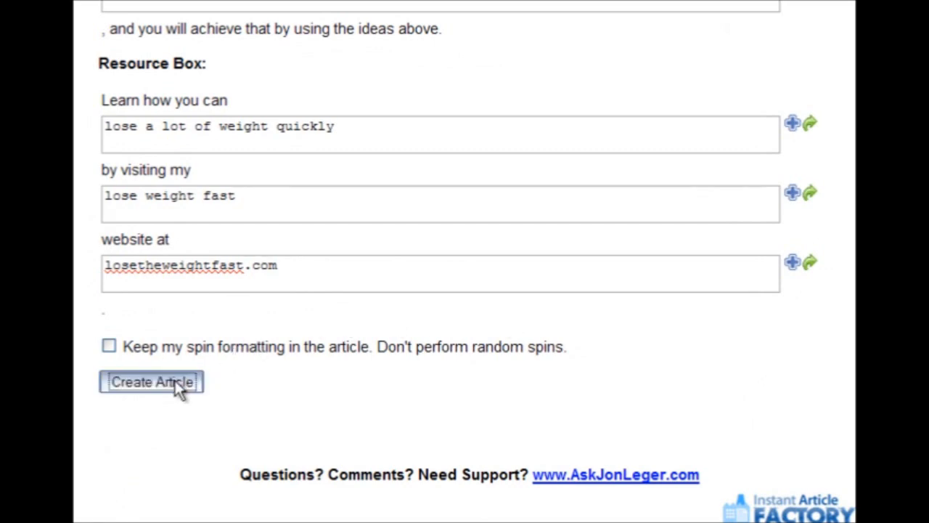
click(151, 382)
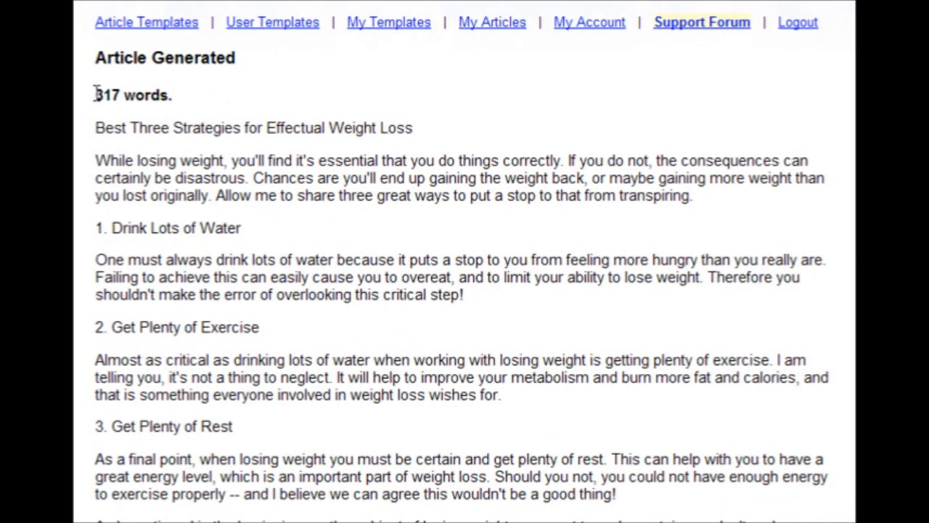
mouse_move(414, 254)
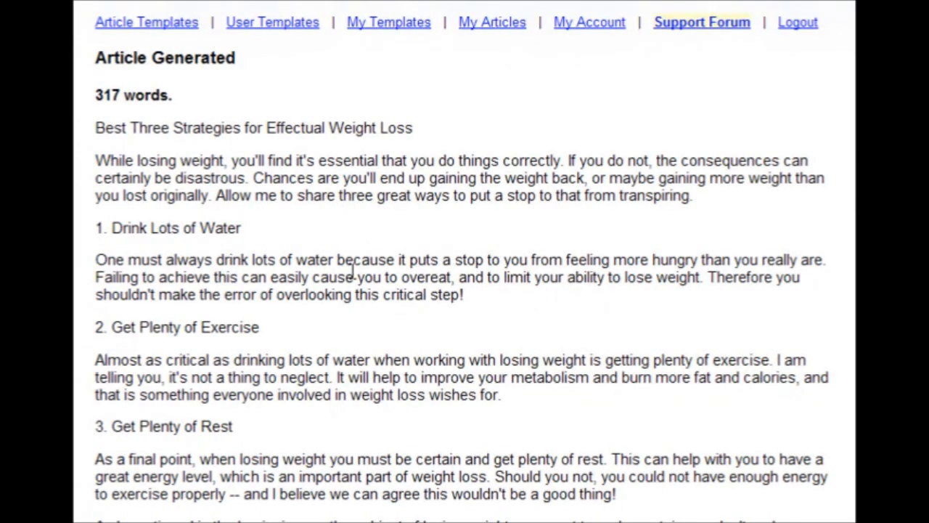
mouse_move(462, 290)
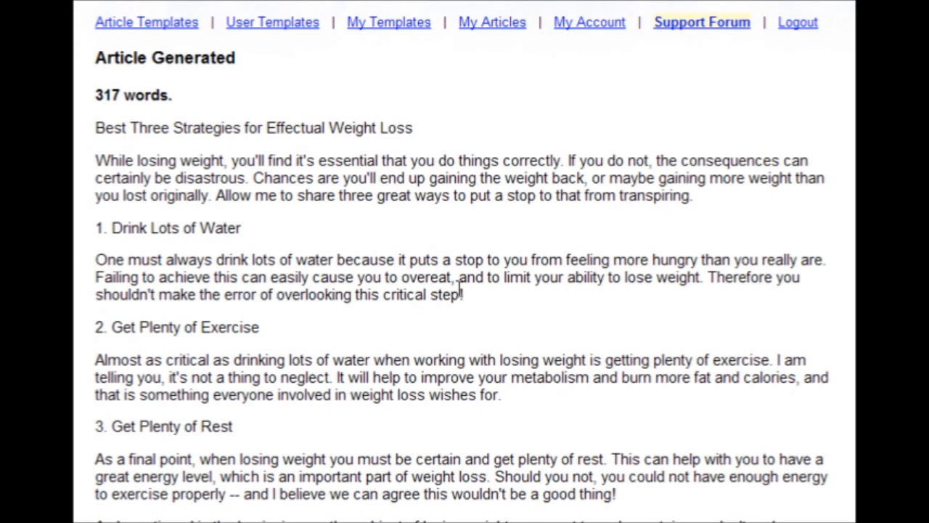
mouse_move(543, 304)
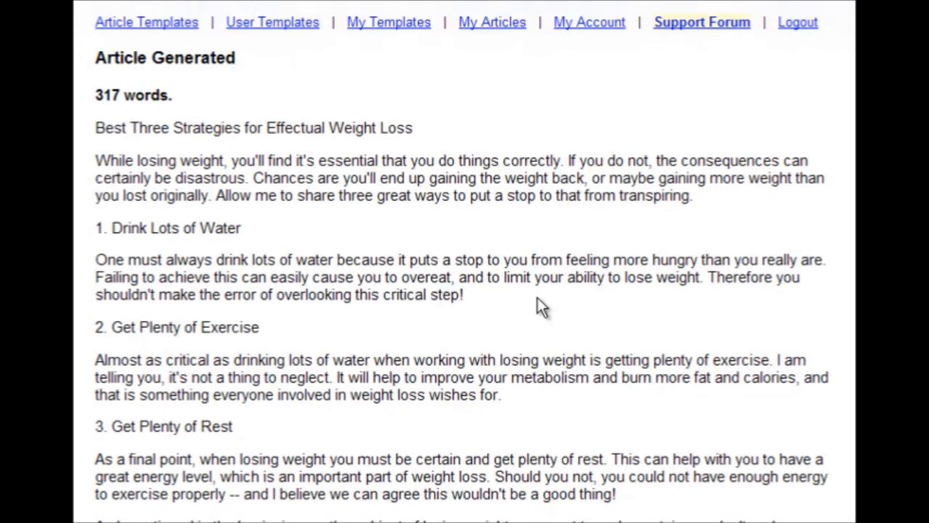
mouse_move(529, 304)
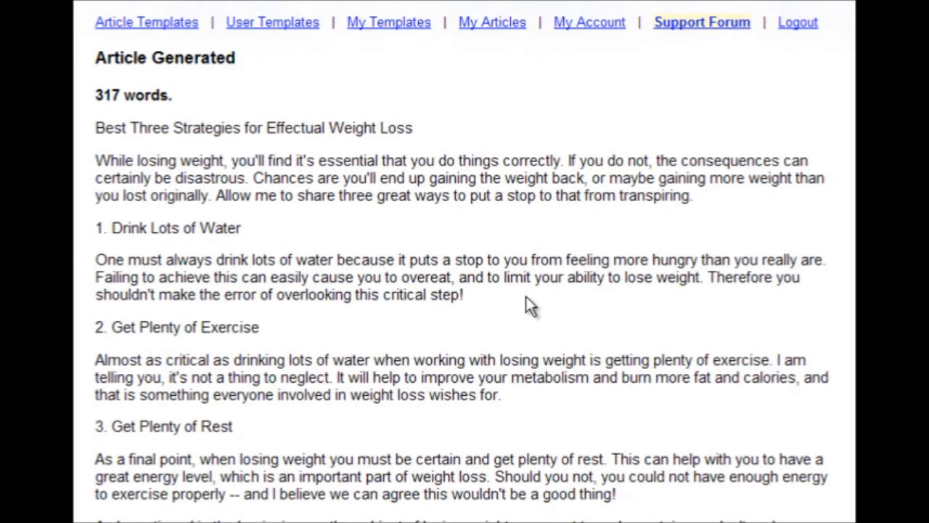
mouse_move(522, 311)
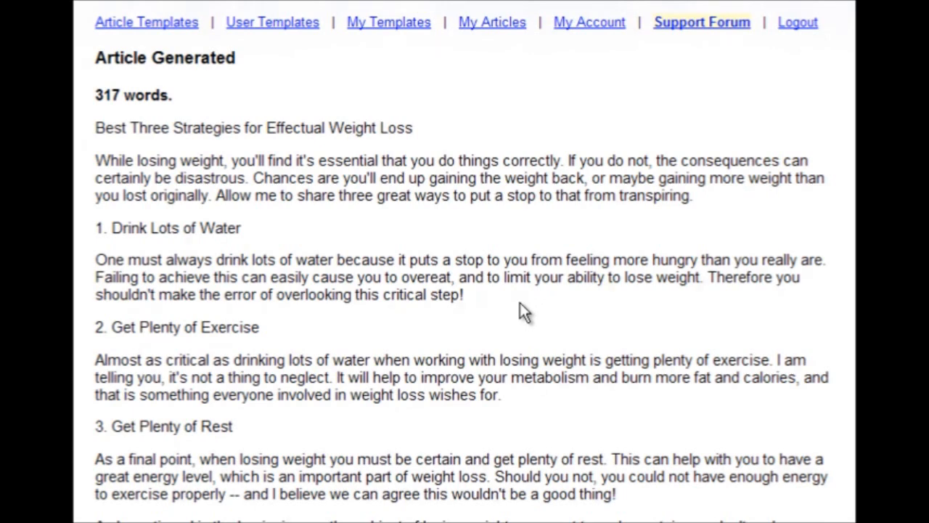
mouse_move(589, 241)
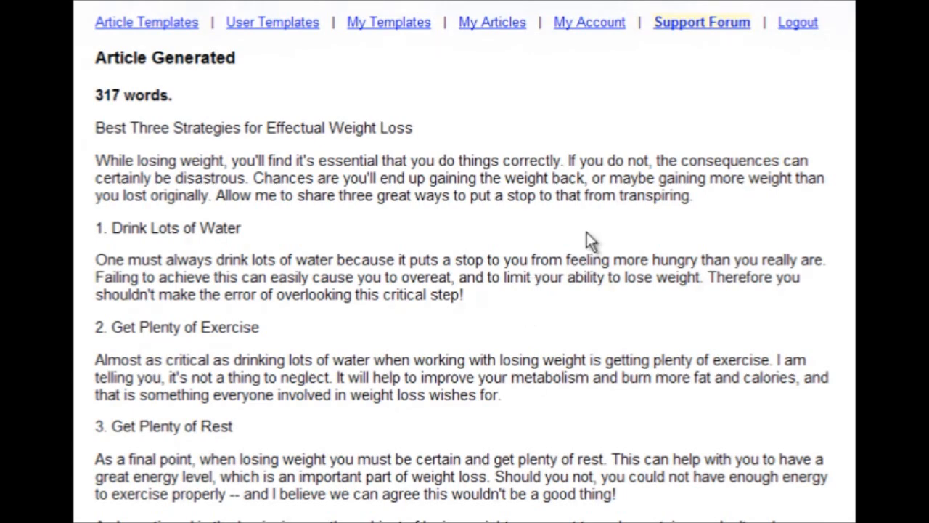
mouse_move(549, 243)
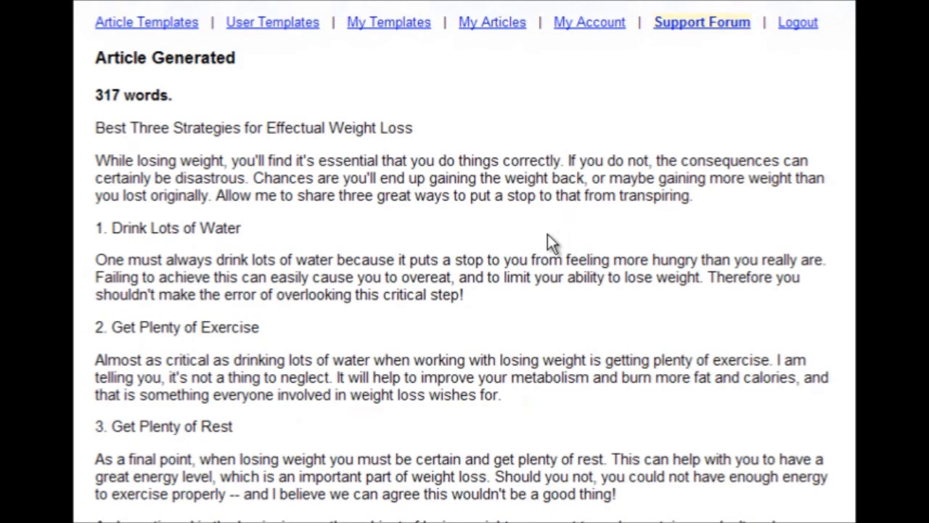
mouse_move(501, 254)
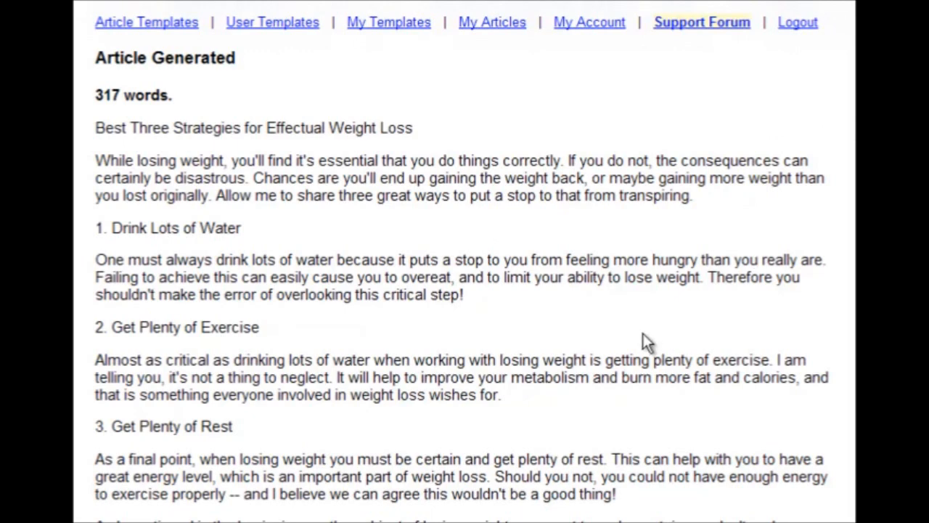
scroll(down, 3)
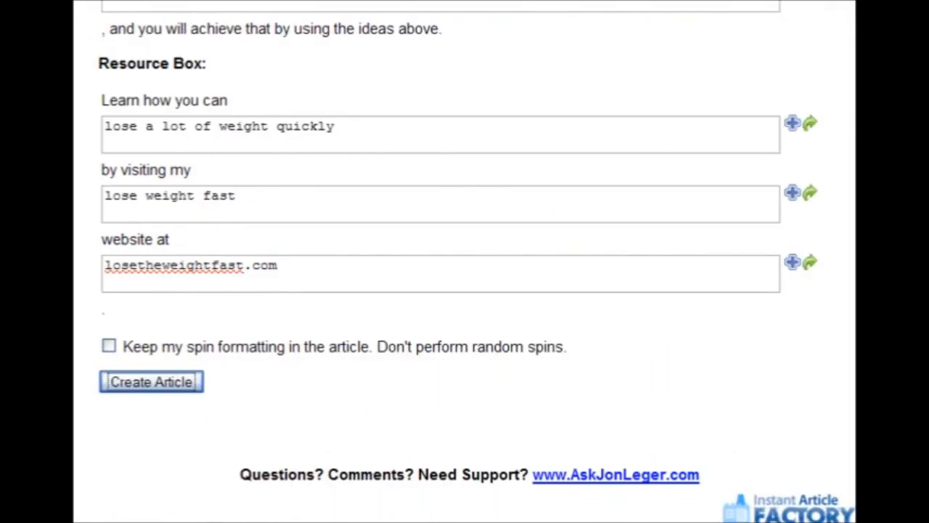
- Spin the title blank to {Weight Loss|Weight reduction|Fat loss|Weight-loss}
click(151, 380)
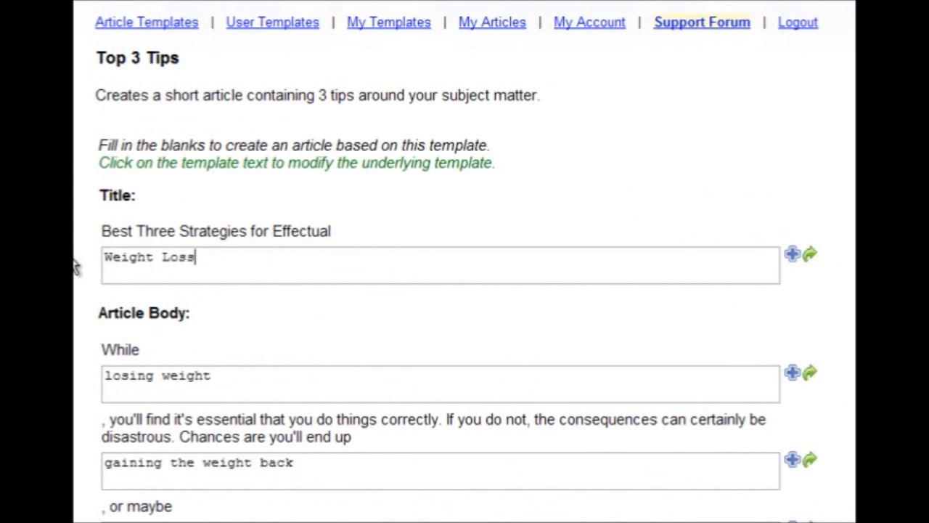
mouse_move(810, 256)
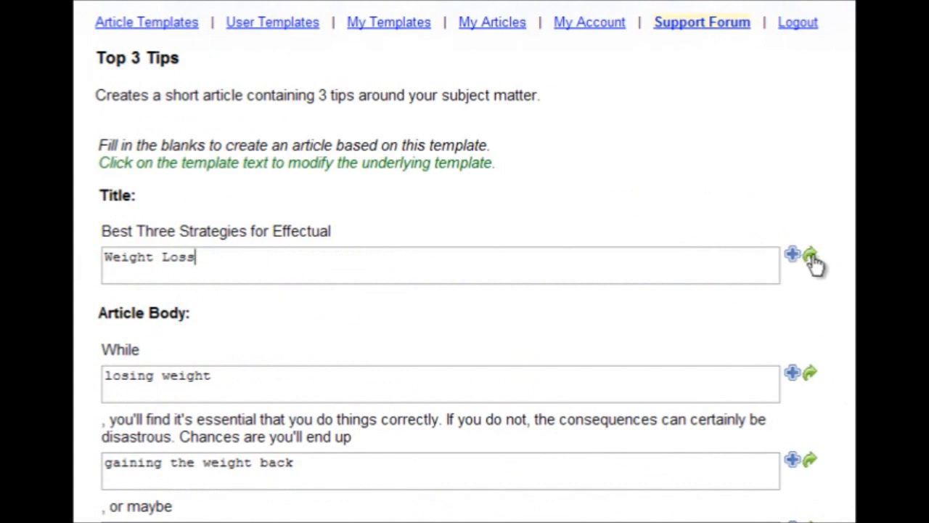
click(810, 254)
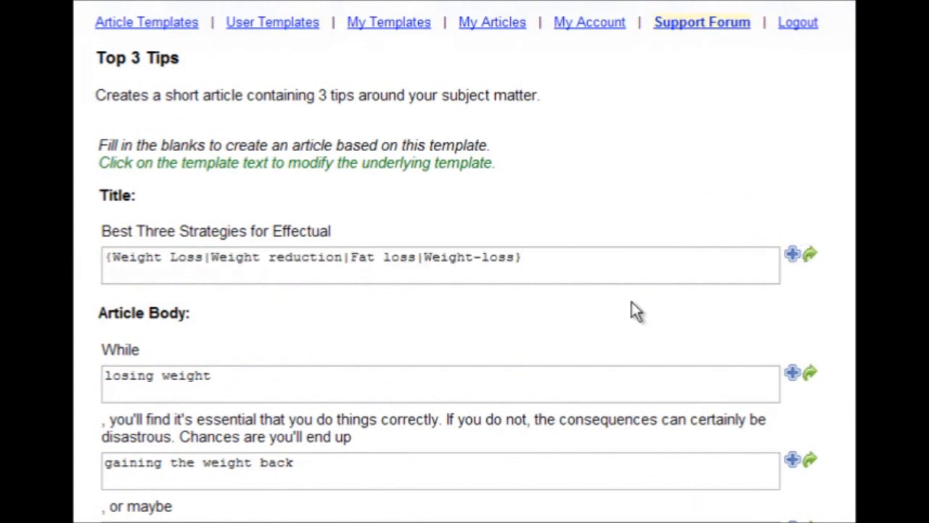
mouse_move(450, 327)
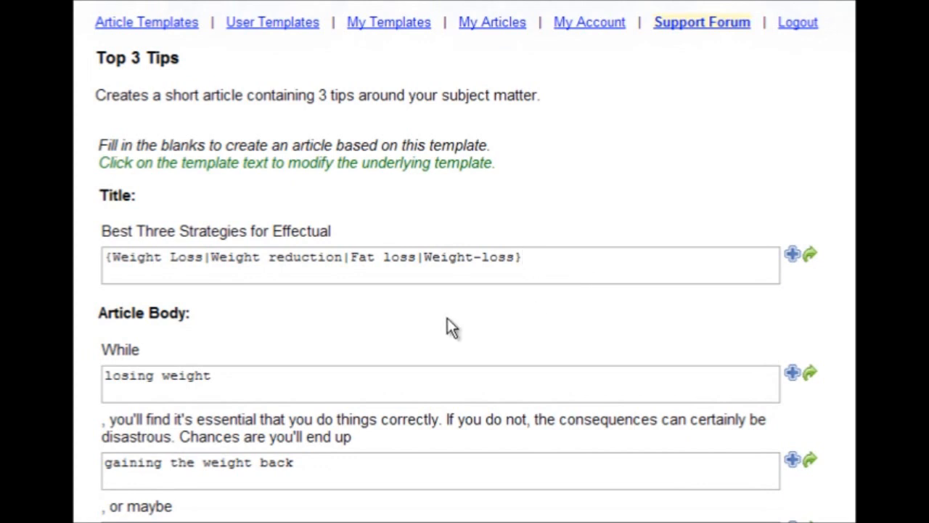
click(521, 257)
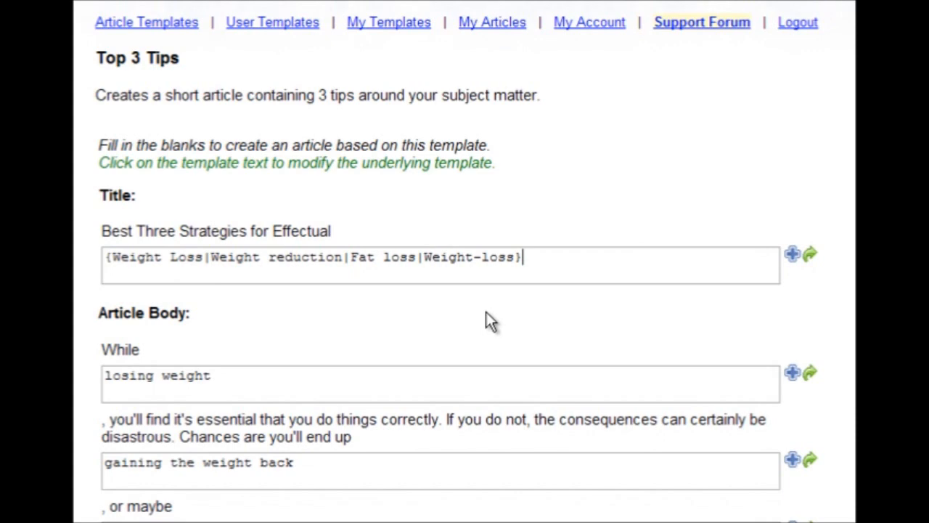
scroll(down, 3)
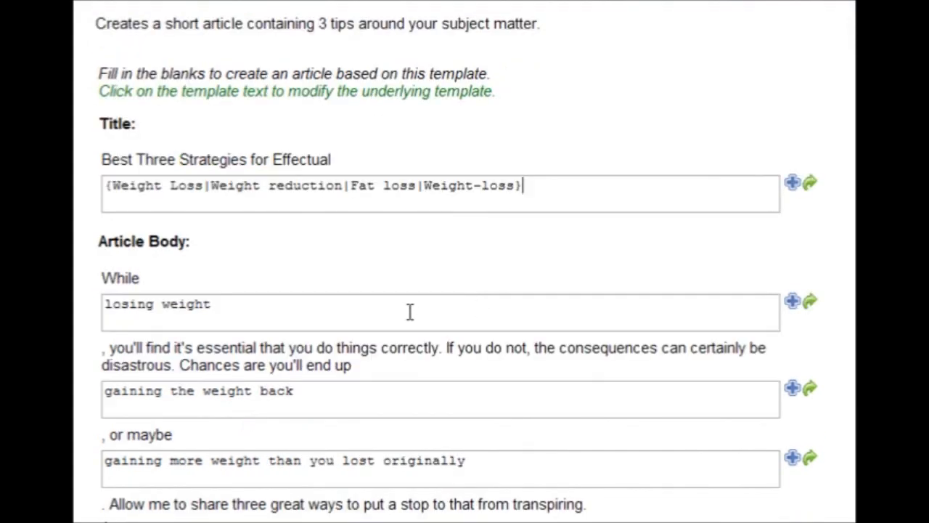
scroll(down, 3)
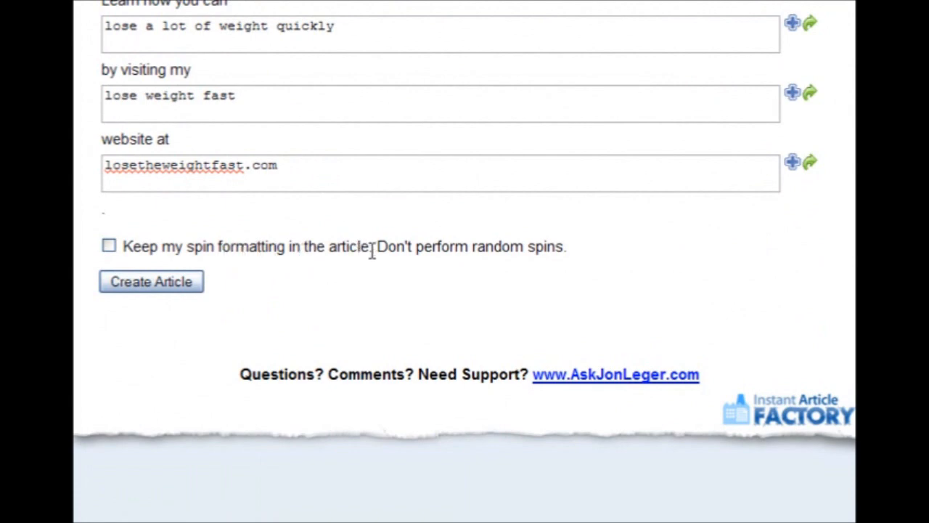
click(107, 246)
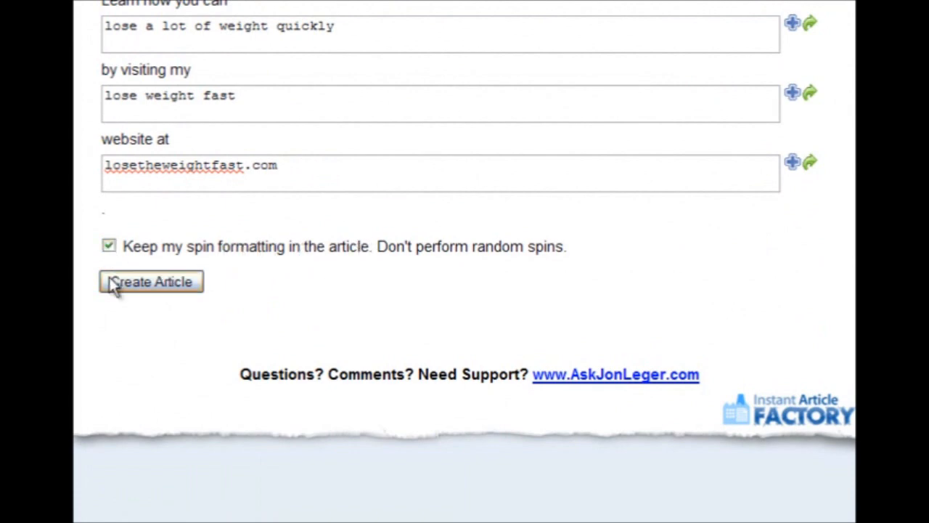
click(151, 282)
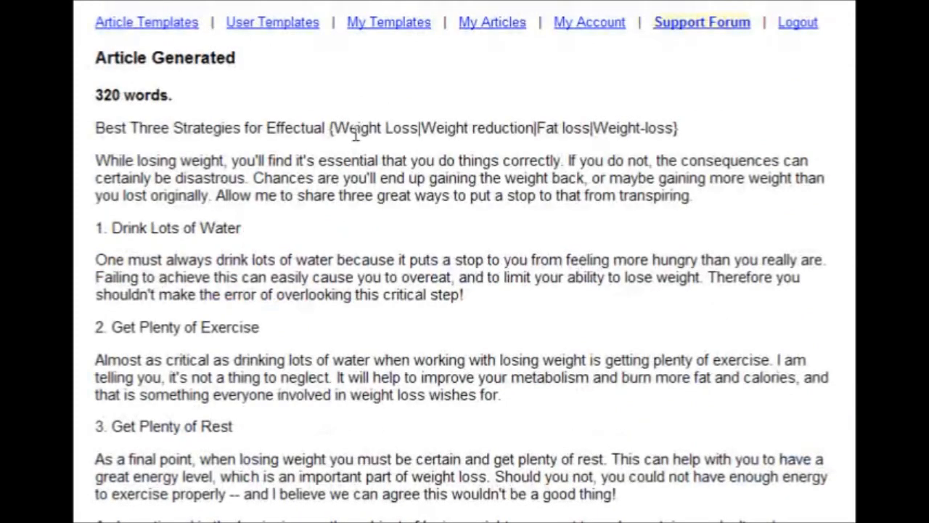
drag(333, 128, 677, 128)
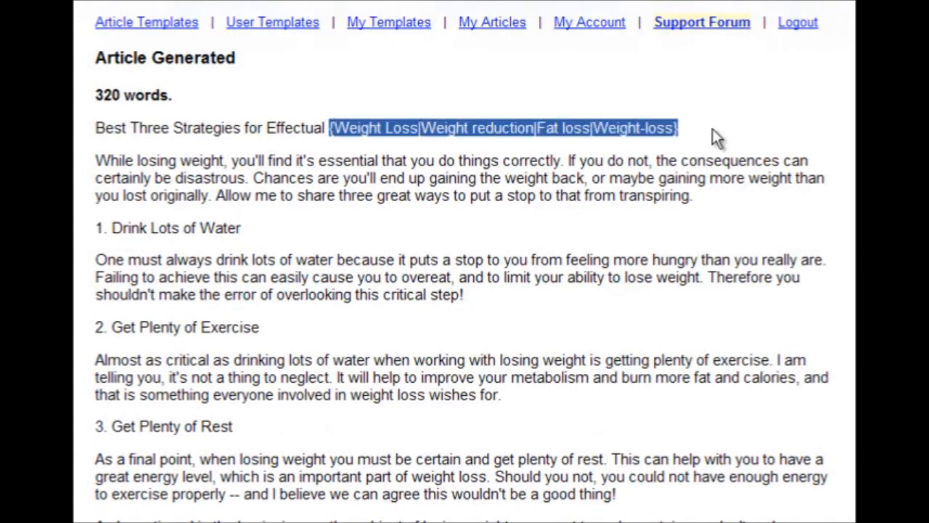
scroll(down, 3)
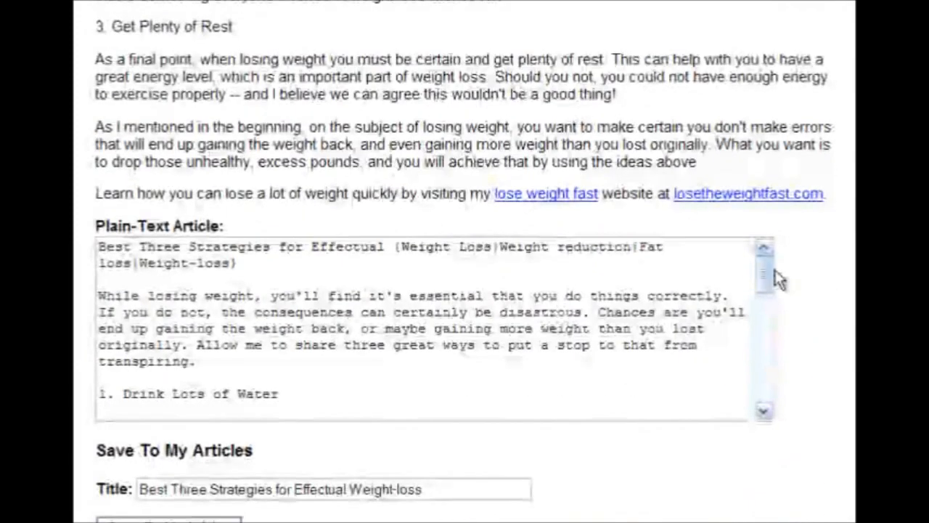
drag(395, 247, 238, 265)
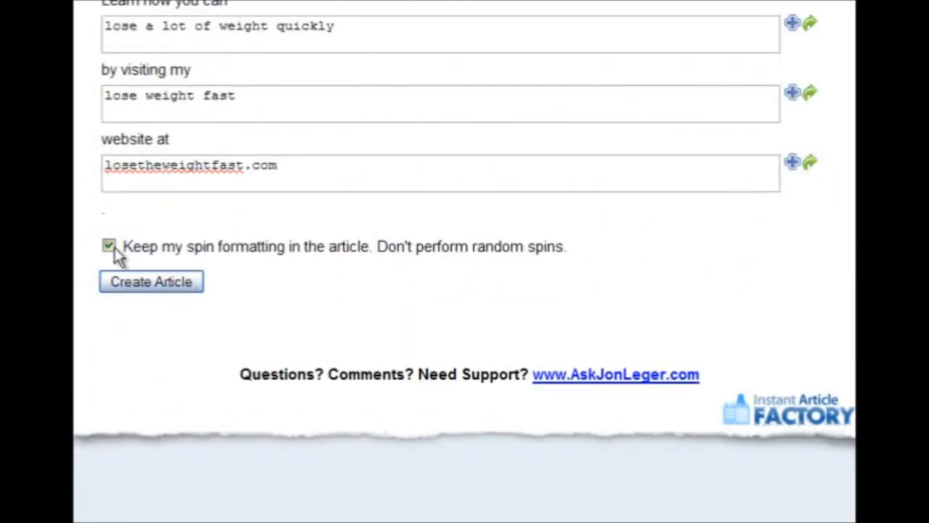
click(151, 282)
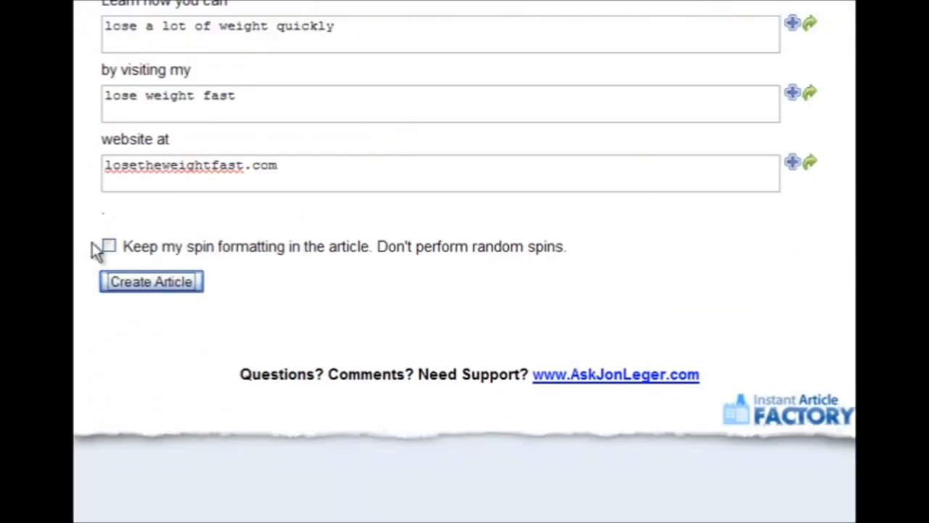
click(151, 281)
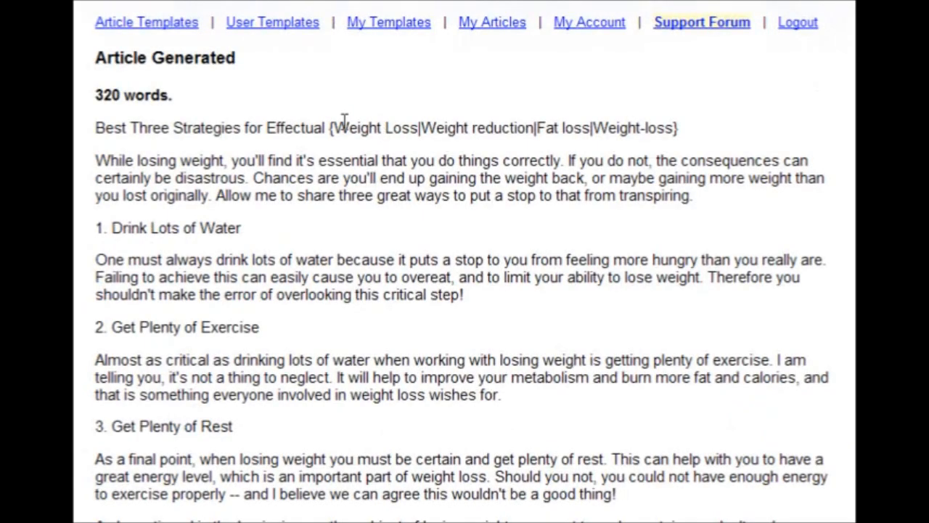
mouse_move(691, 142)
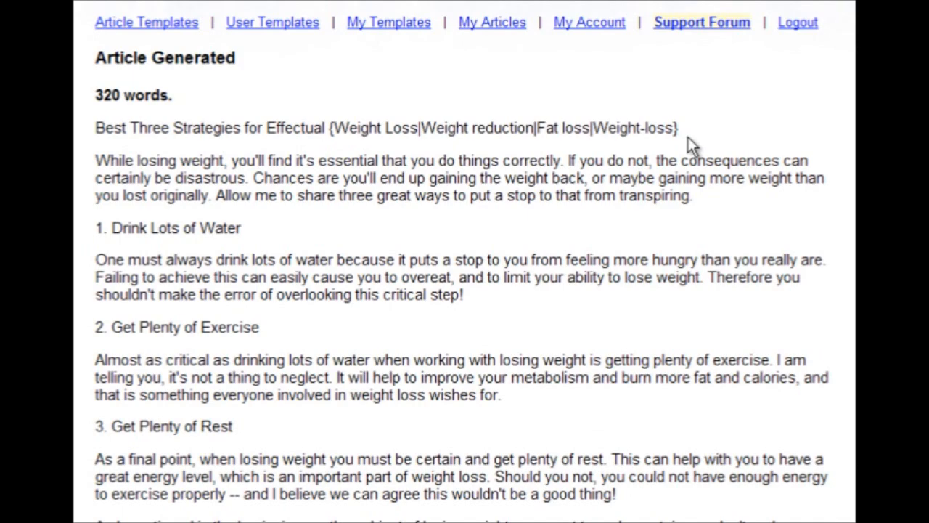
scroll(down, 3)
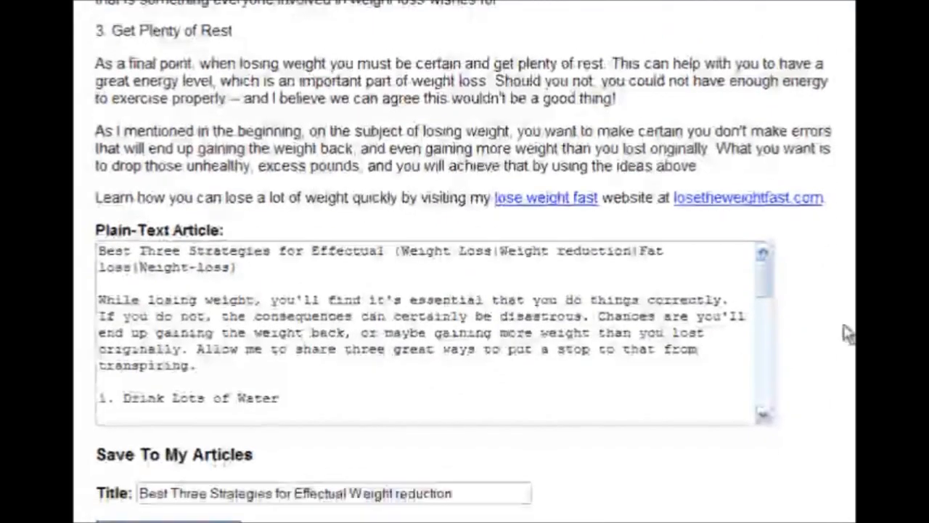
scroll(down, 3)
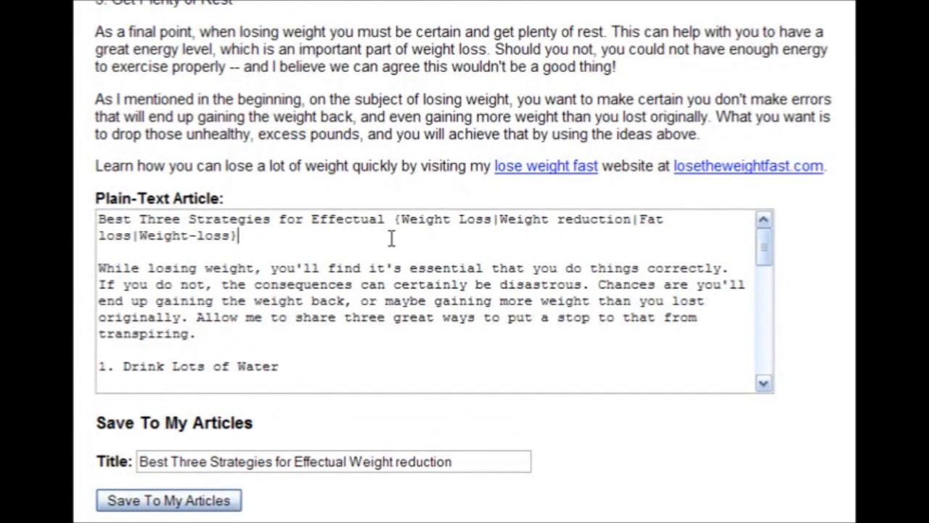
click(168, 499)
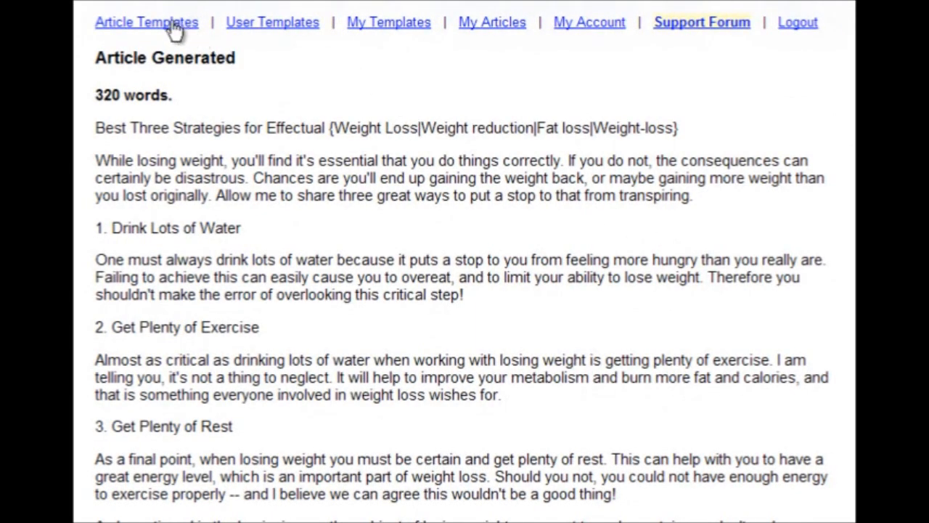
- Go to My Templates, where the saved Test Template is listed
click(145, 22)
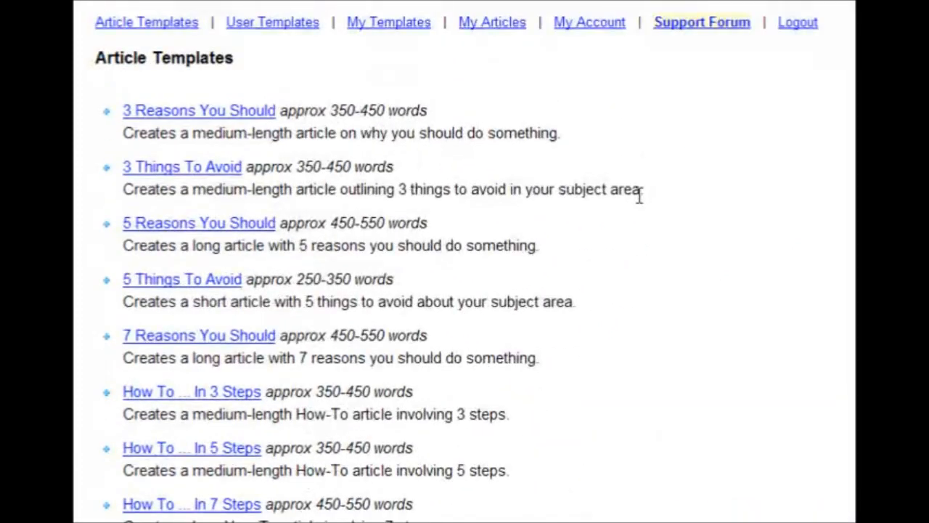
mouse_move(650, 250)
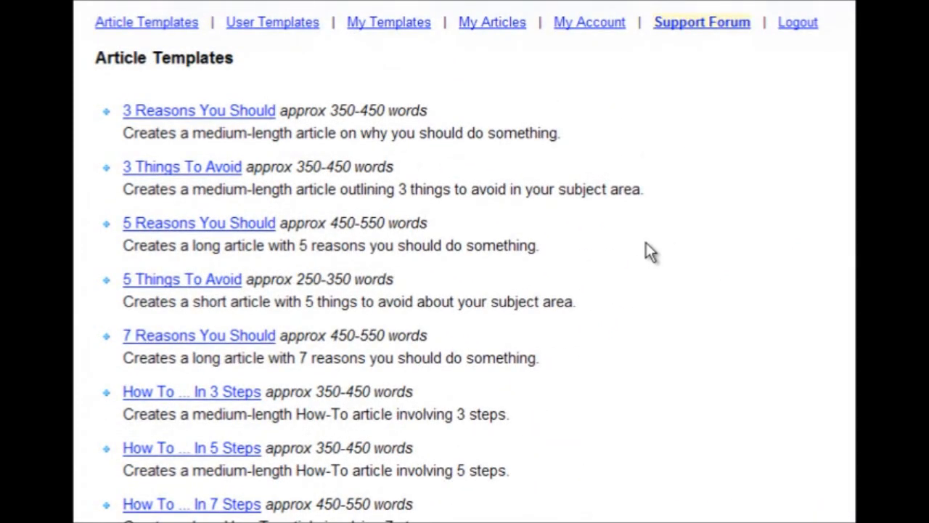
mouse_move(351, 89)
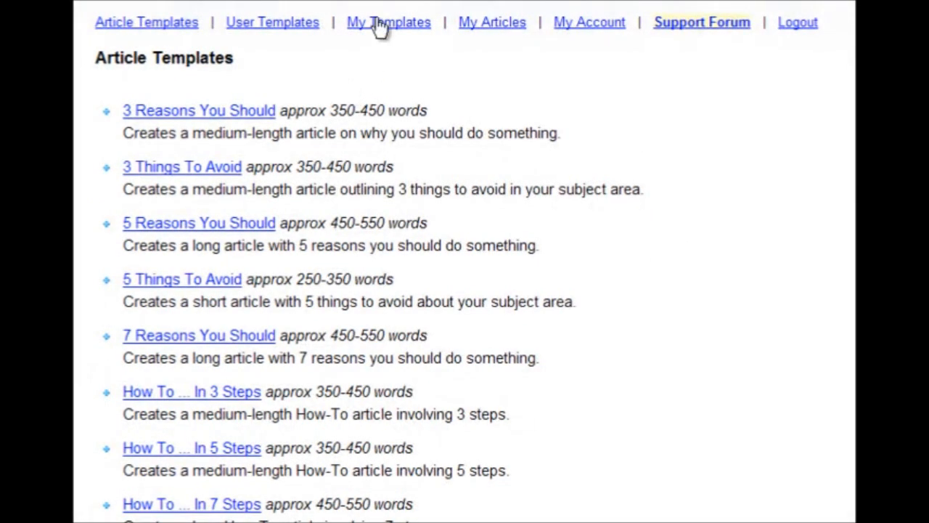
click(389, 22)
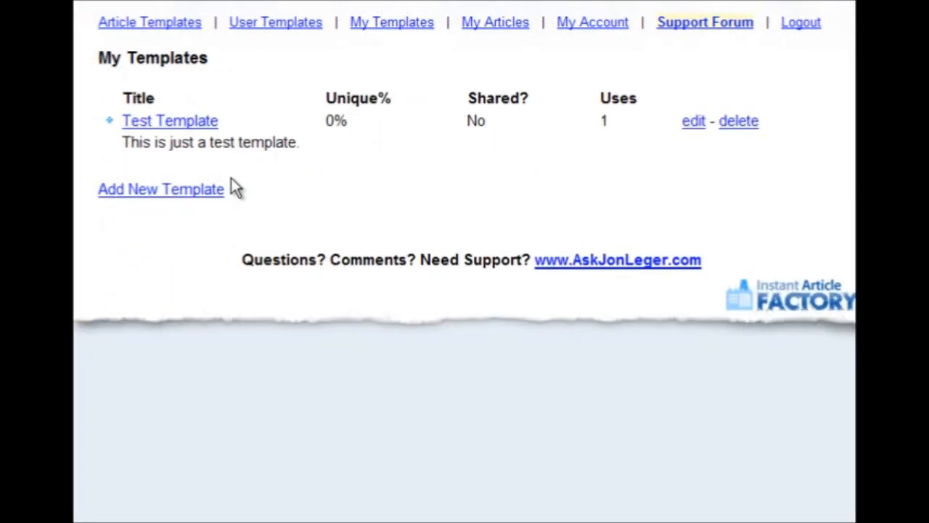
mouse_move(646, 252)
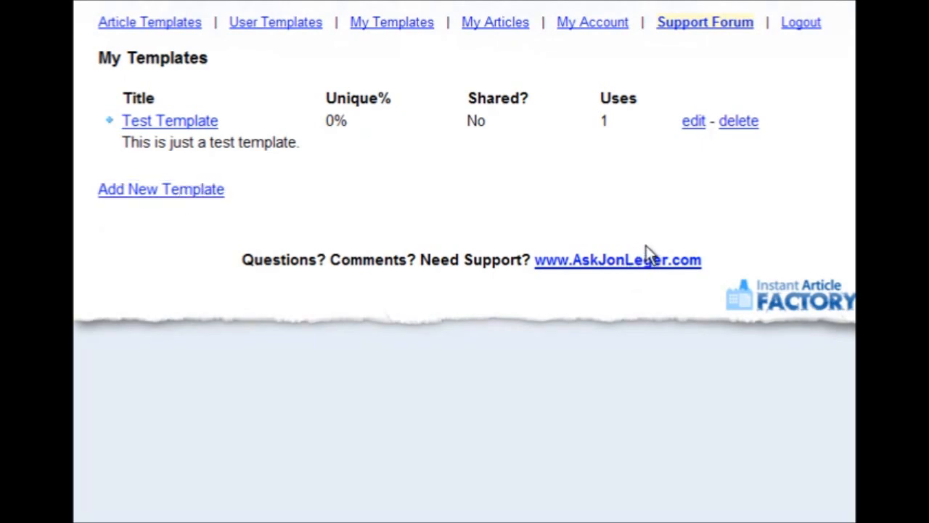
- Start Add New Template and review its empty title, description and template text fields
click(160, 188)
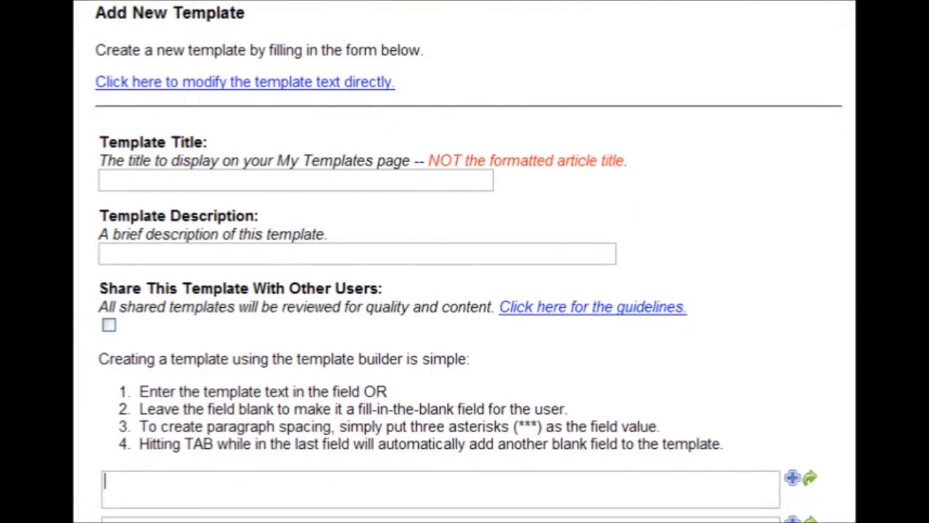
scroll(down, 3)
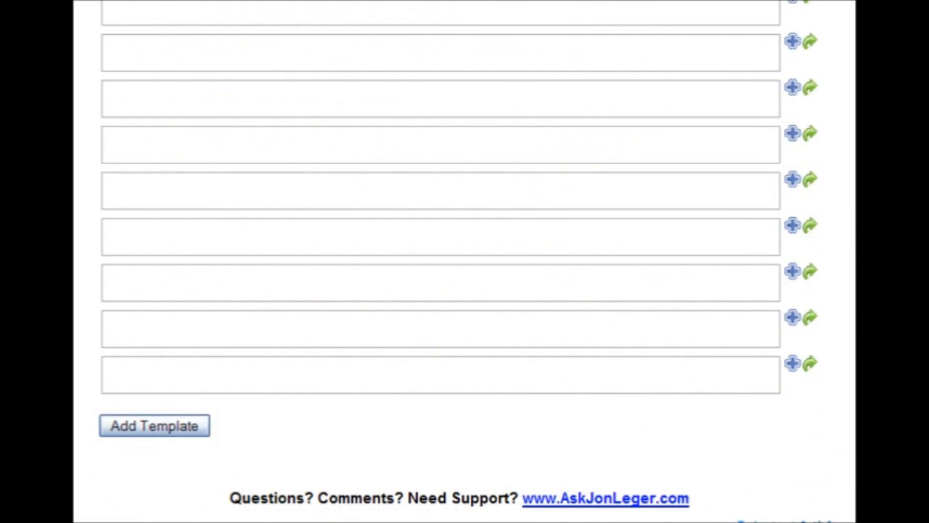
scroll(up, 3)
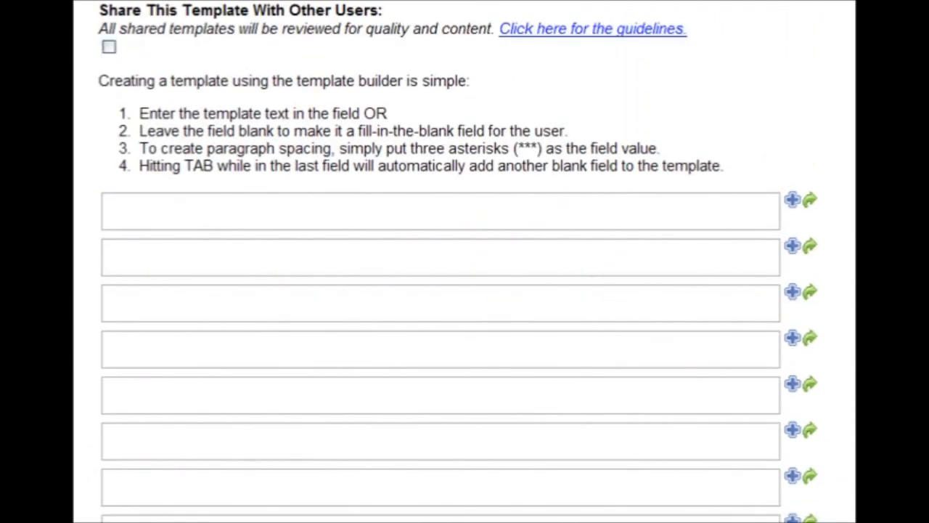
scroll(down, 3)
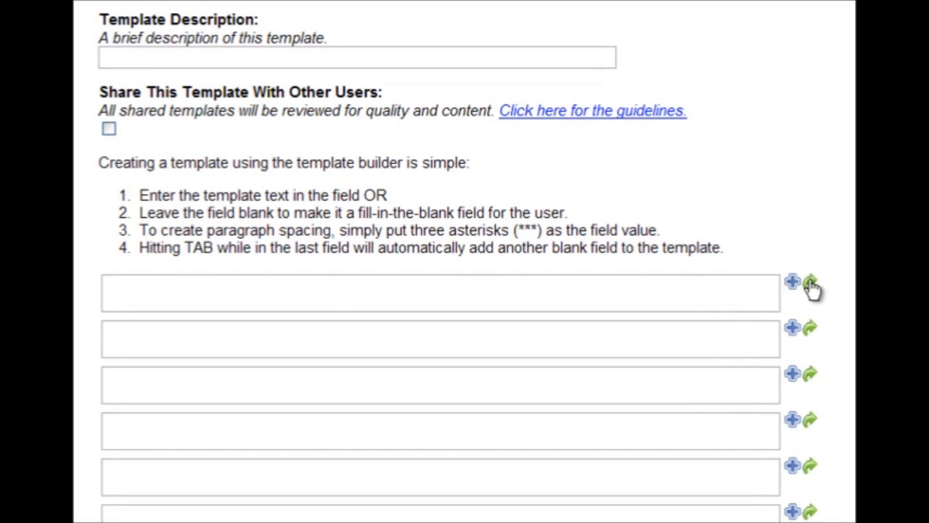
mouse_move(559, 310)
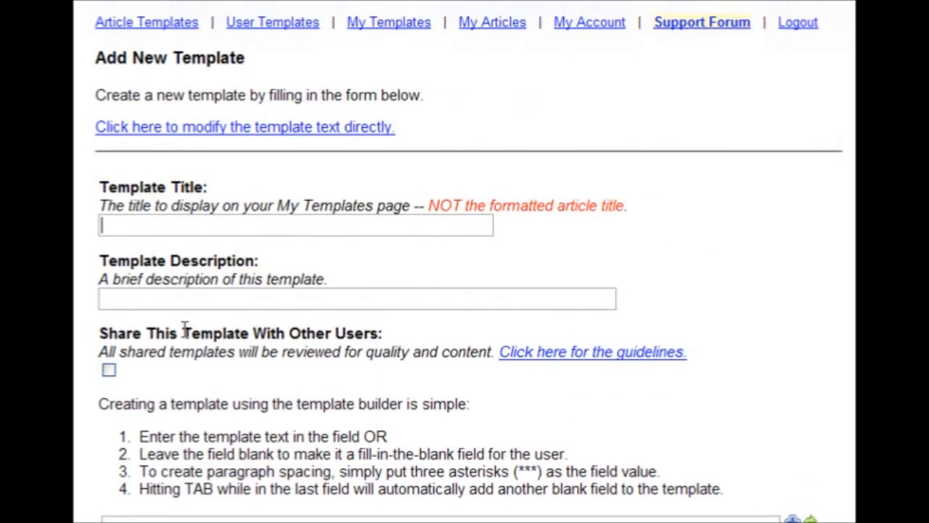
click(109, 370)
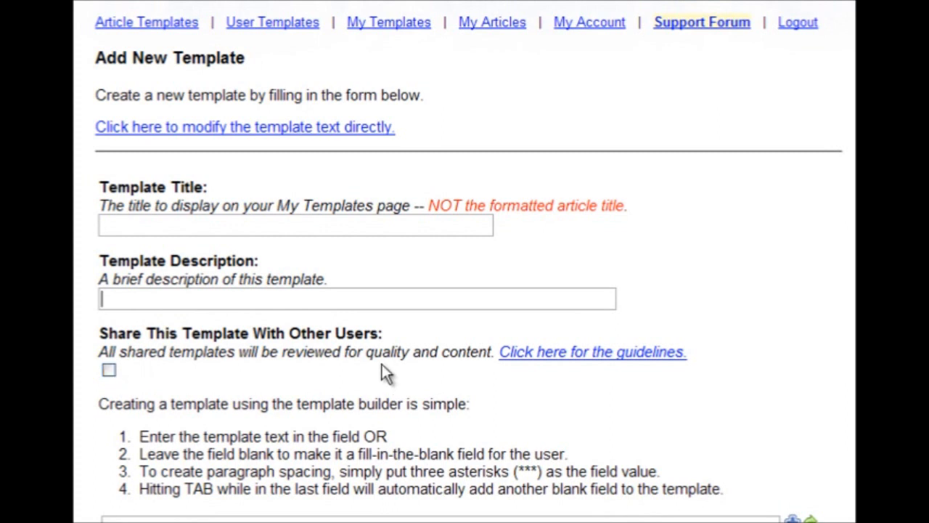
mouse_move(731, 189)
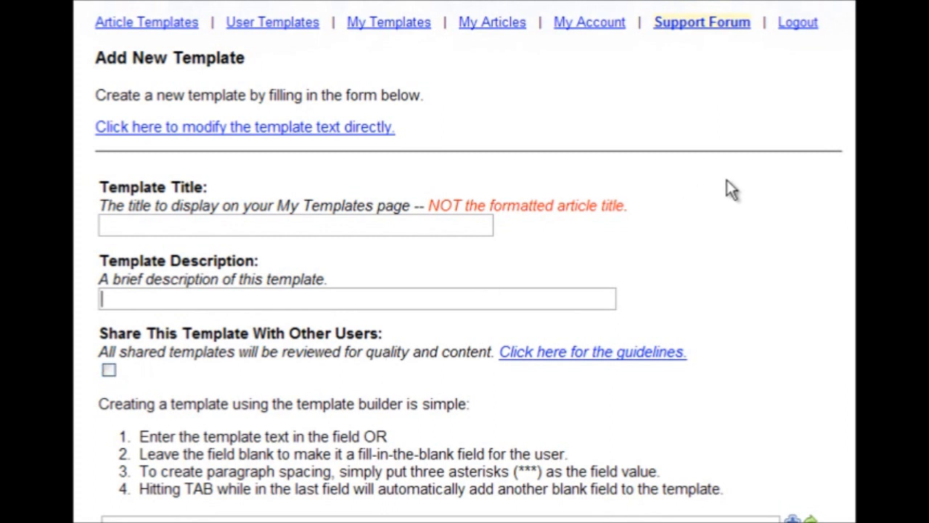
mouse_move(594, 122)
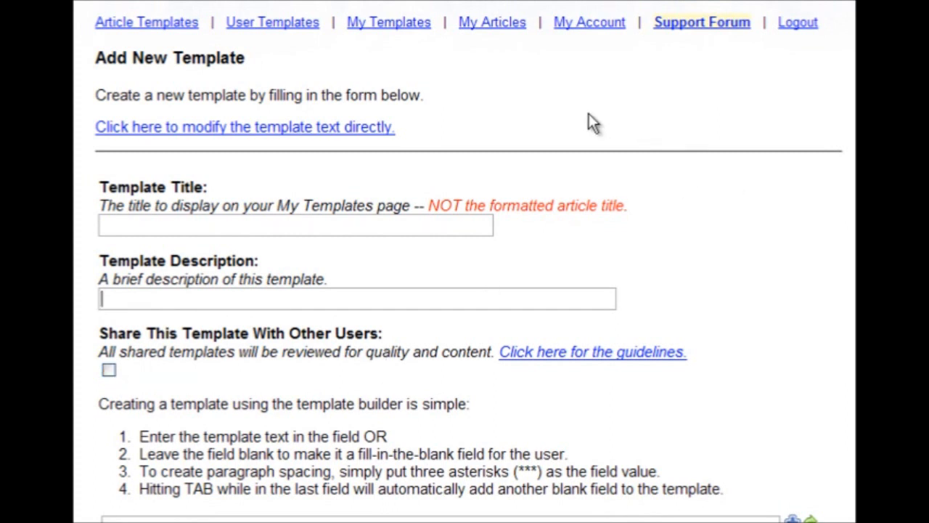
mouse_move(584, 117)
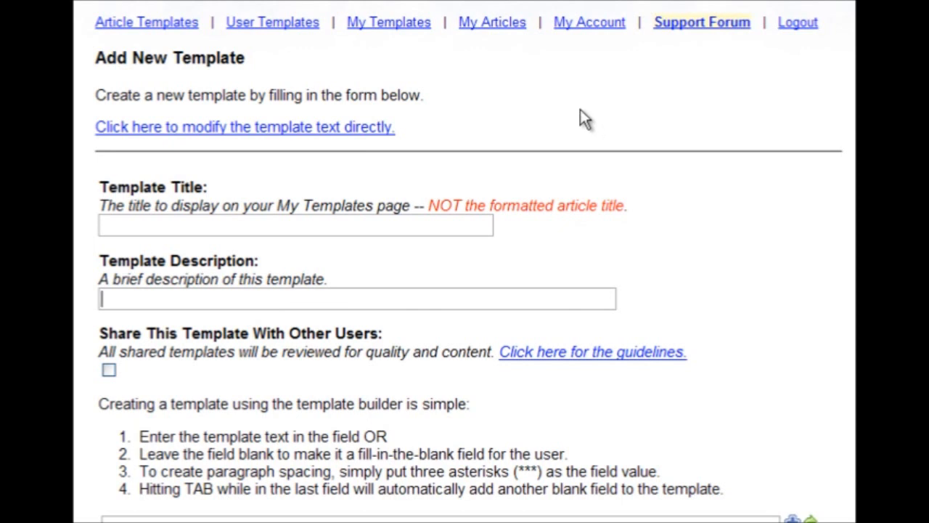
mouse_move(575, 114)
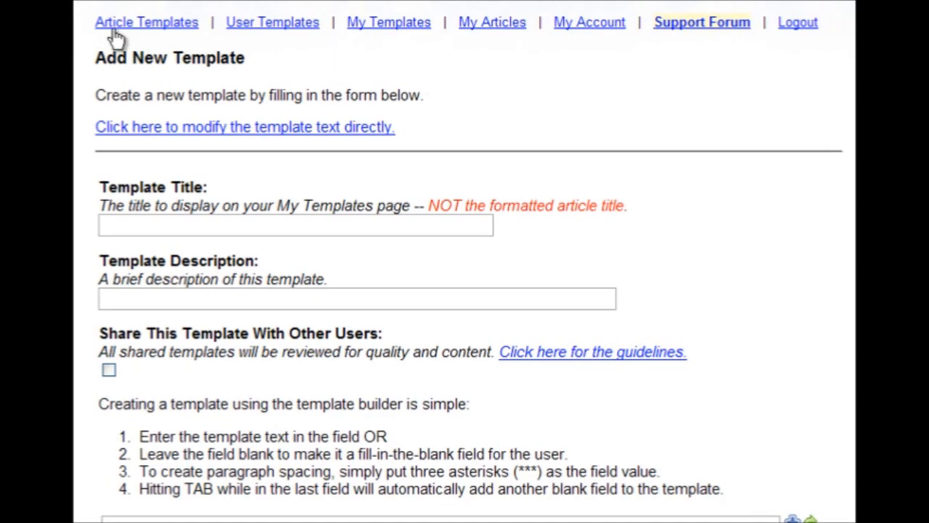
- Return to the built-in Article Templates list
click(145, 23)
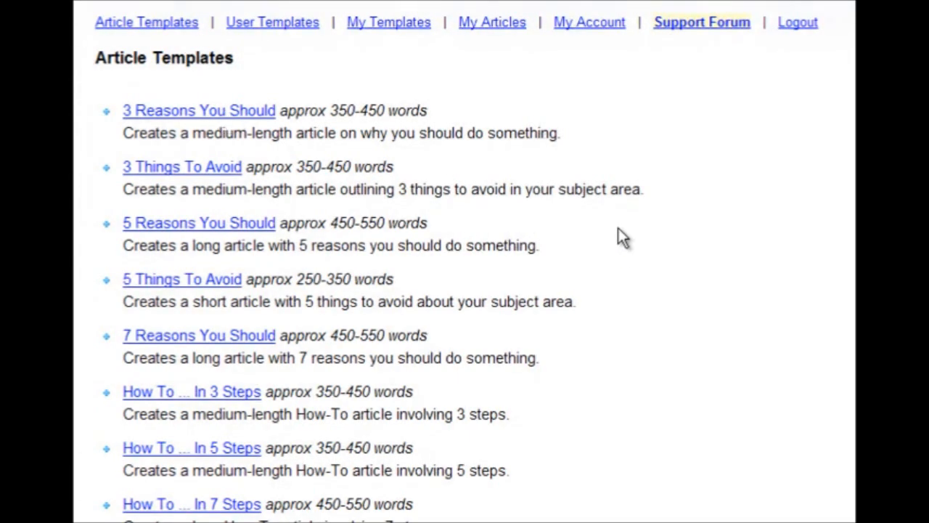
mouse_move(648, 270)
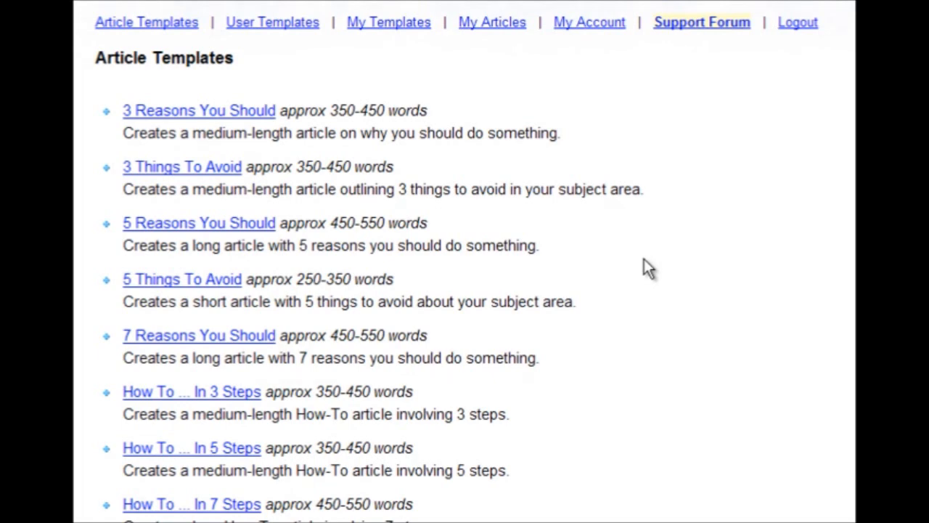
mouse_move(630, 282)
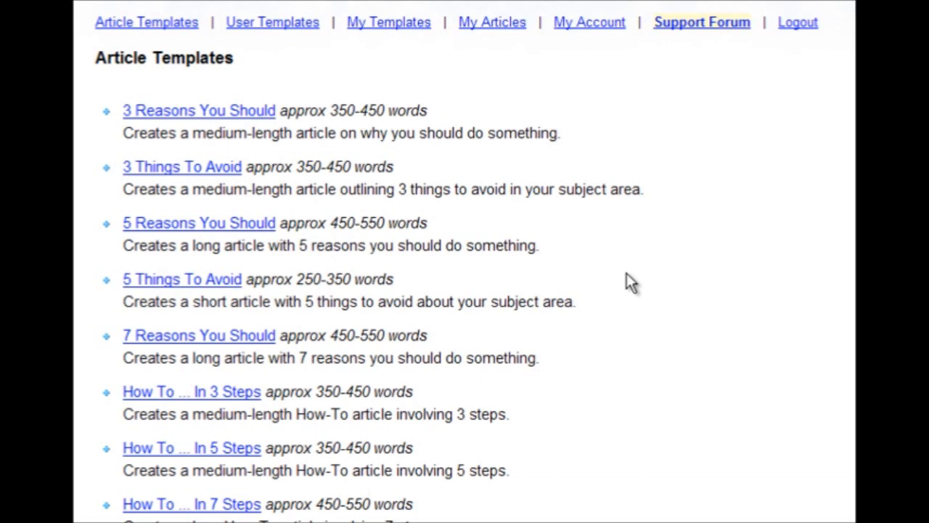
mouse_move(653, 322)
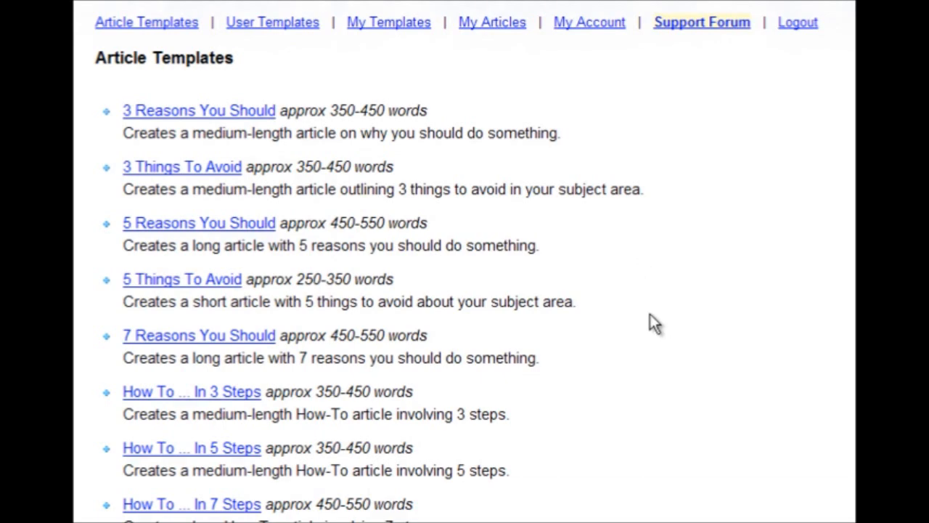